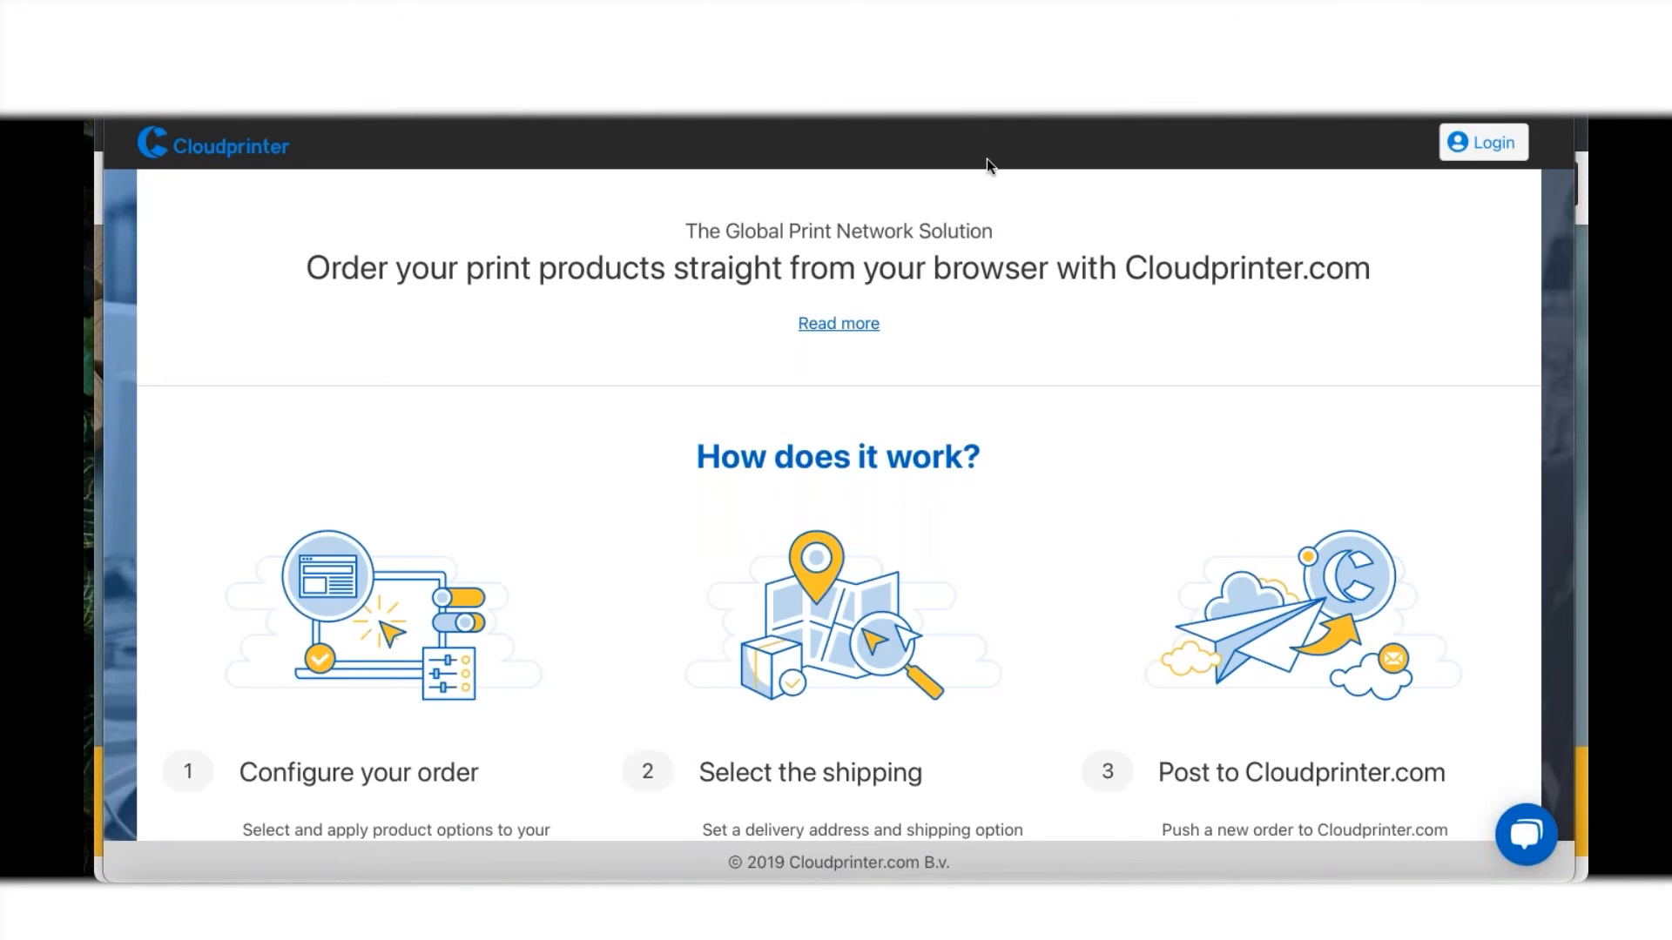
mouse_move(1059, 227)
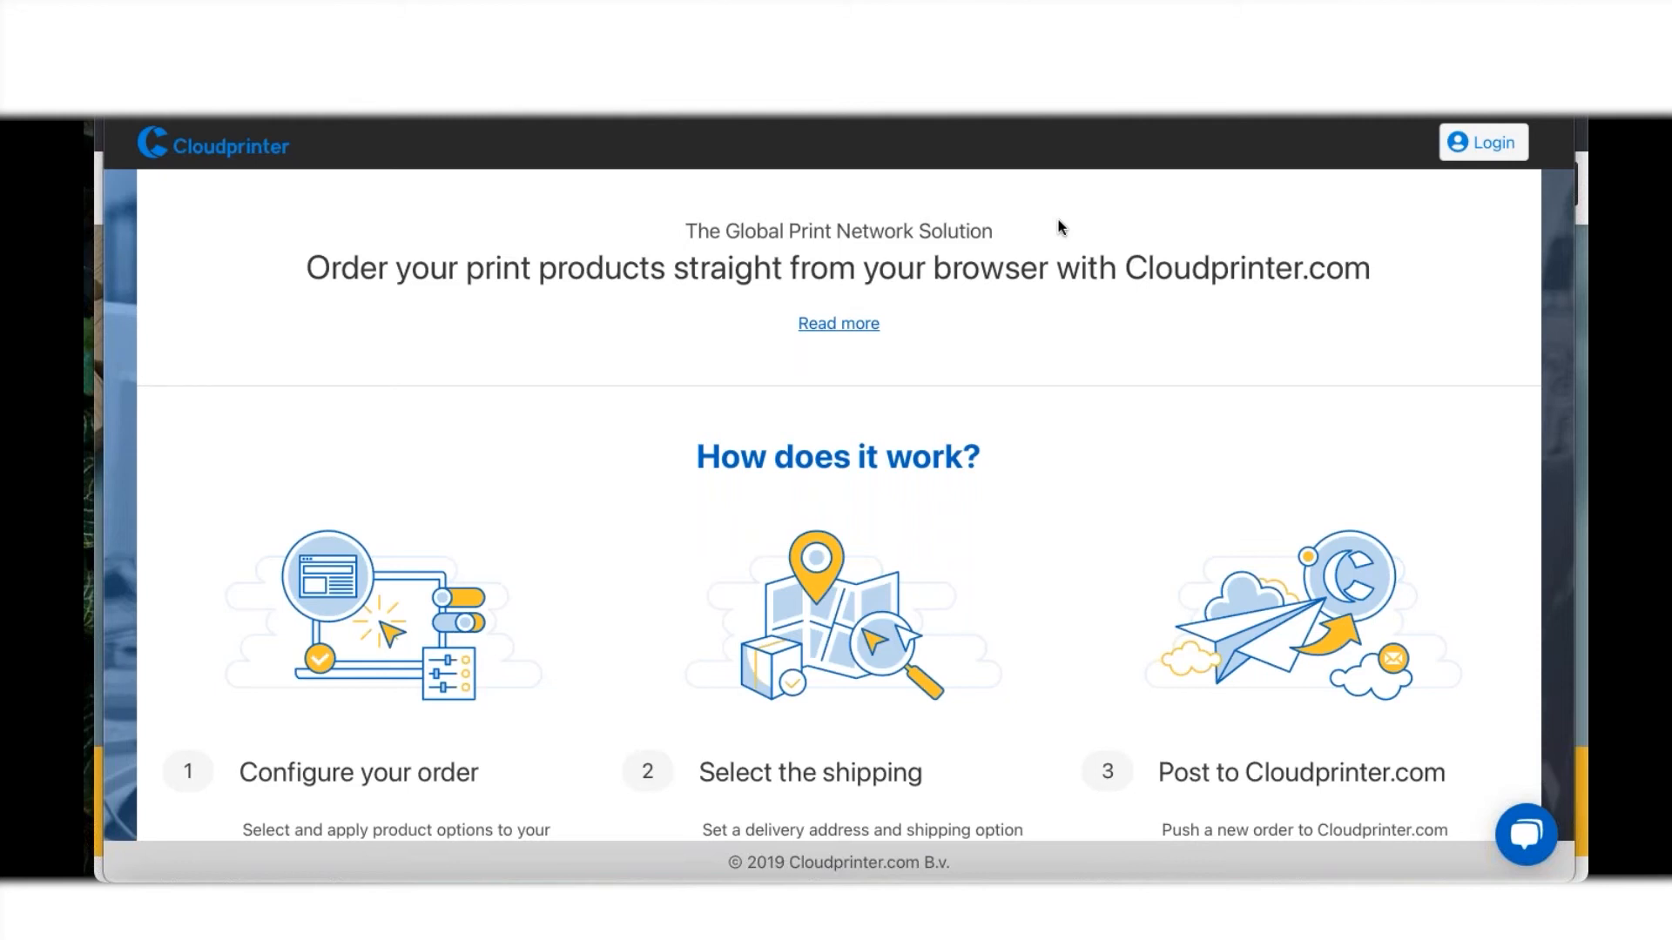
mouse_move(982, 190)
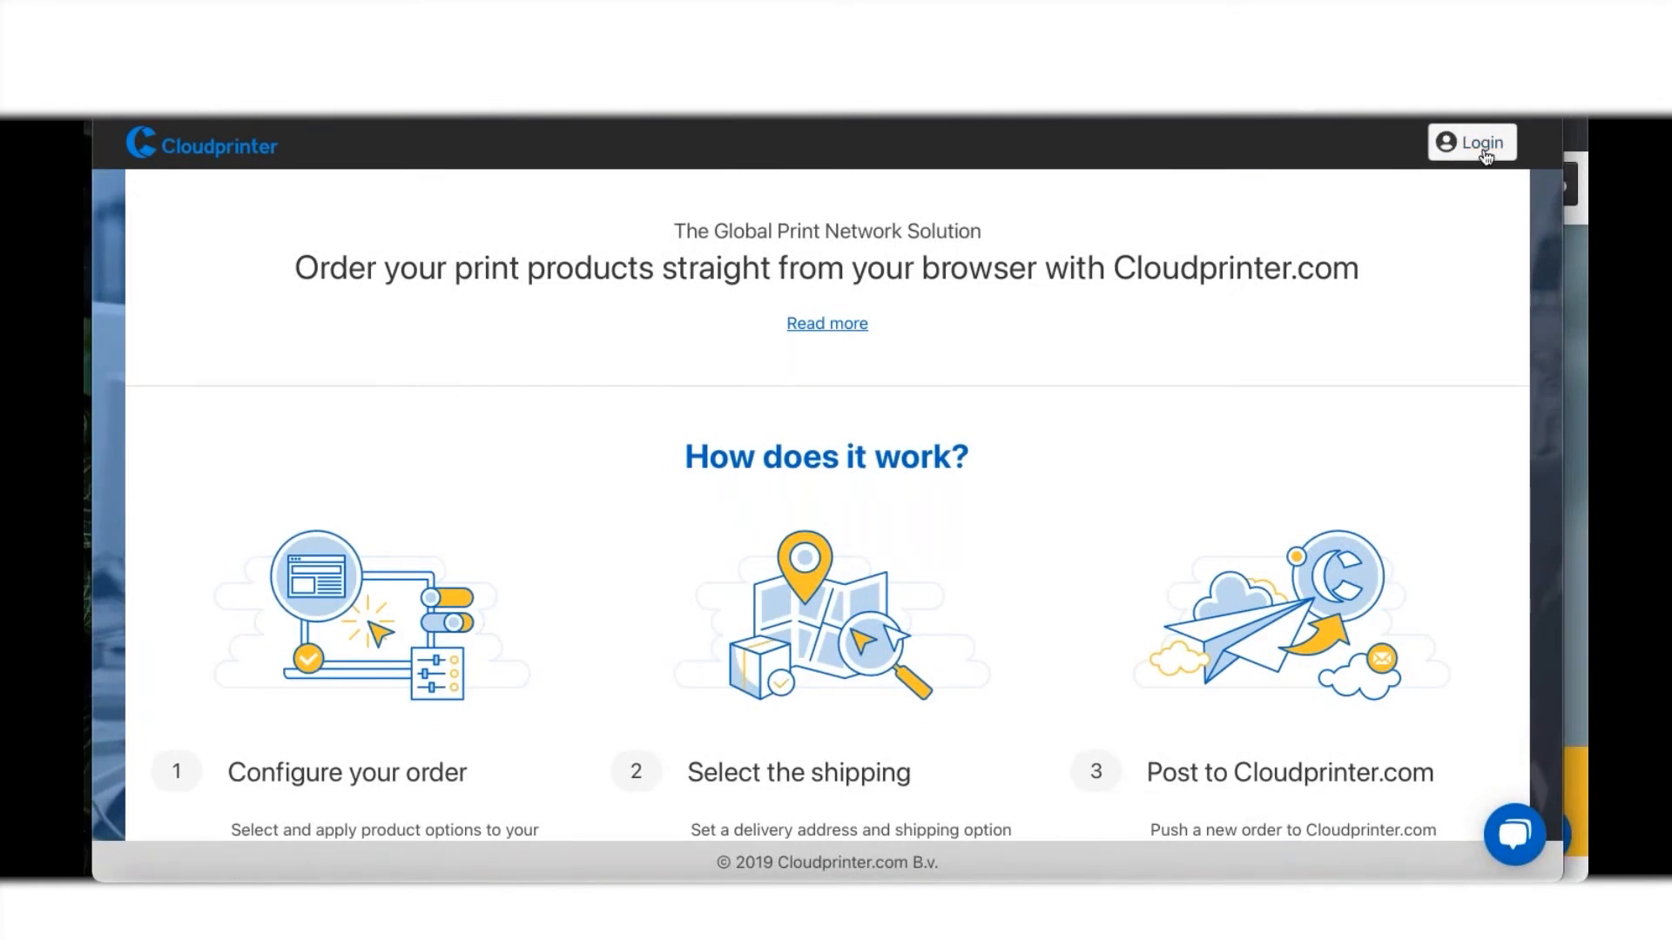
Log in with the saved credentials and authorize the app for the testaccount account.
click(1469, 141)
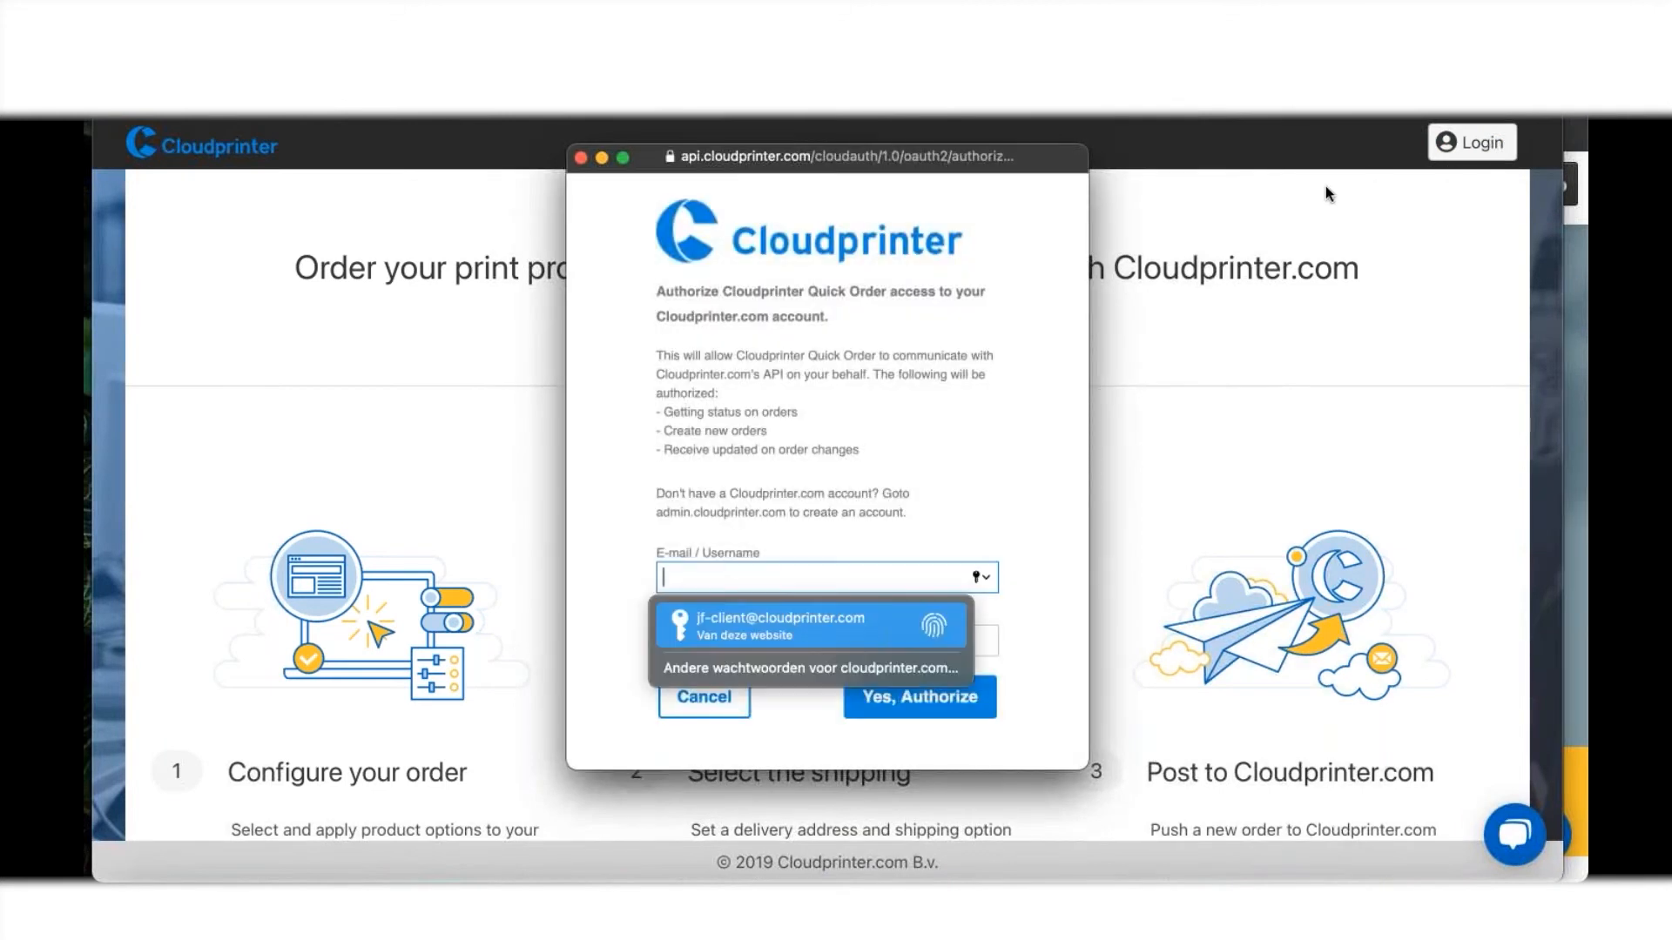
click(806, 623)
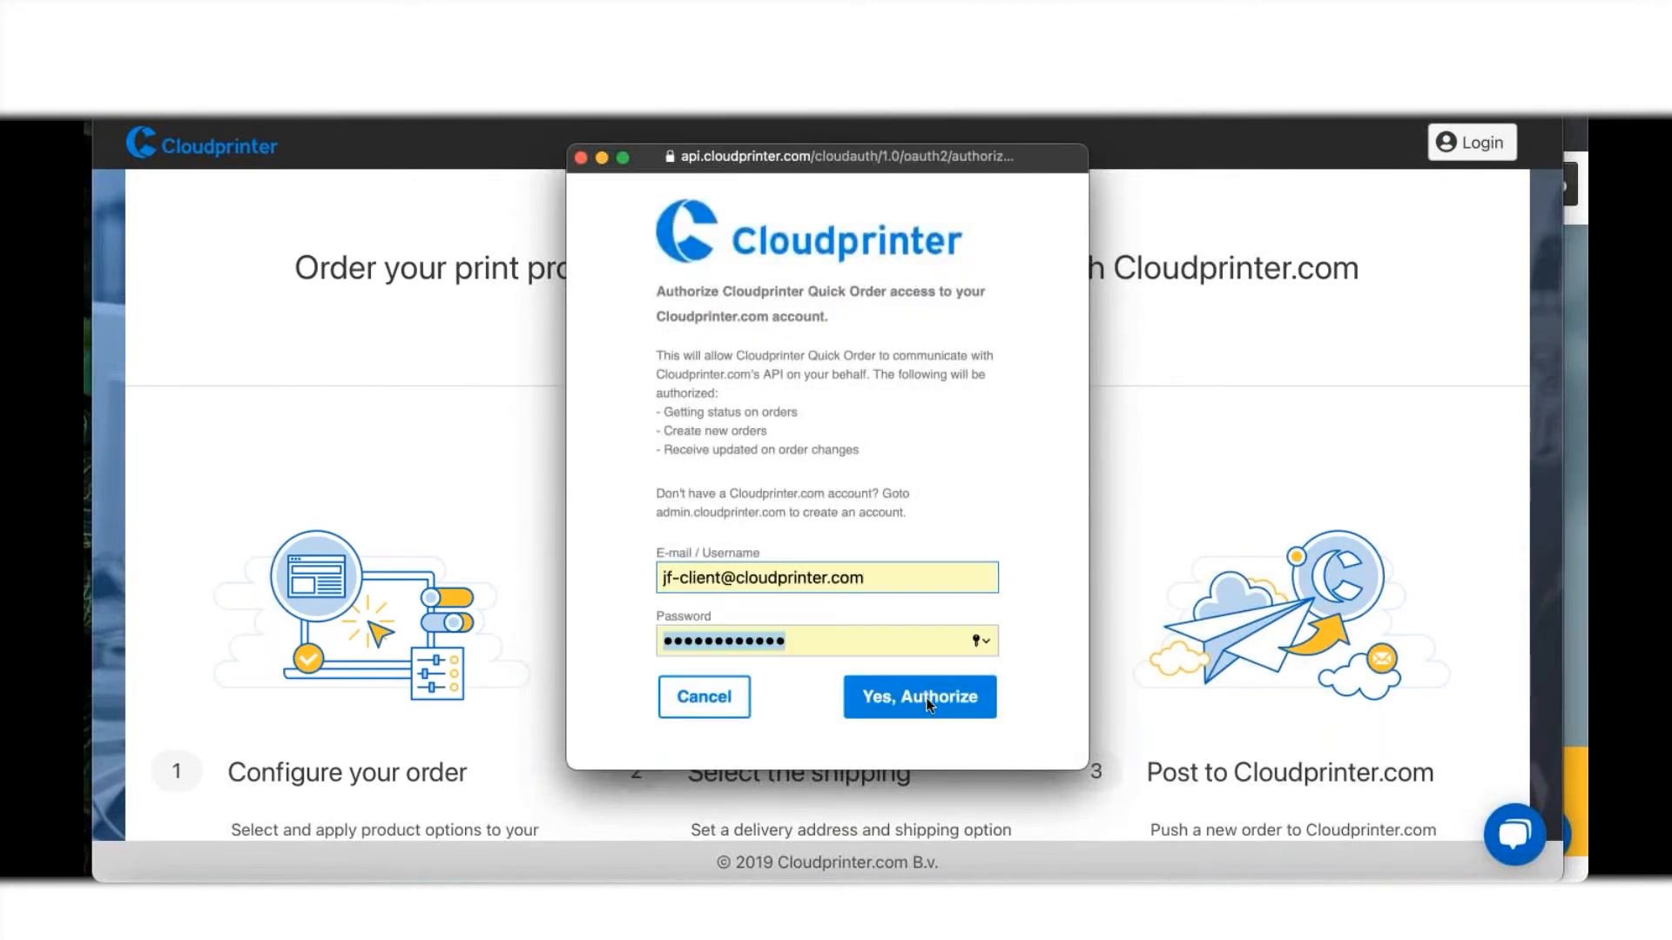
click(918, 697)
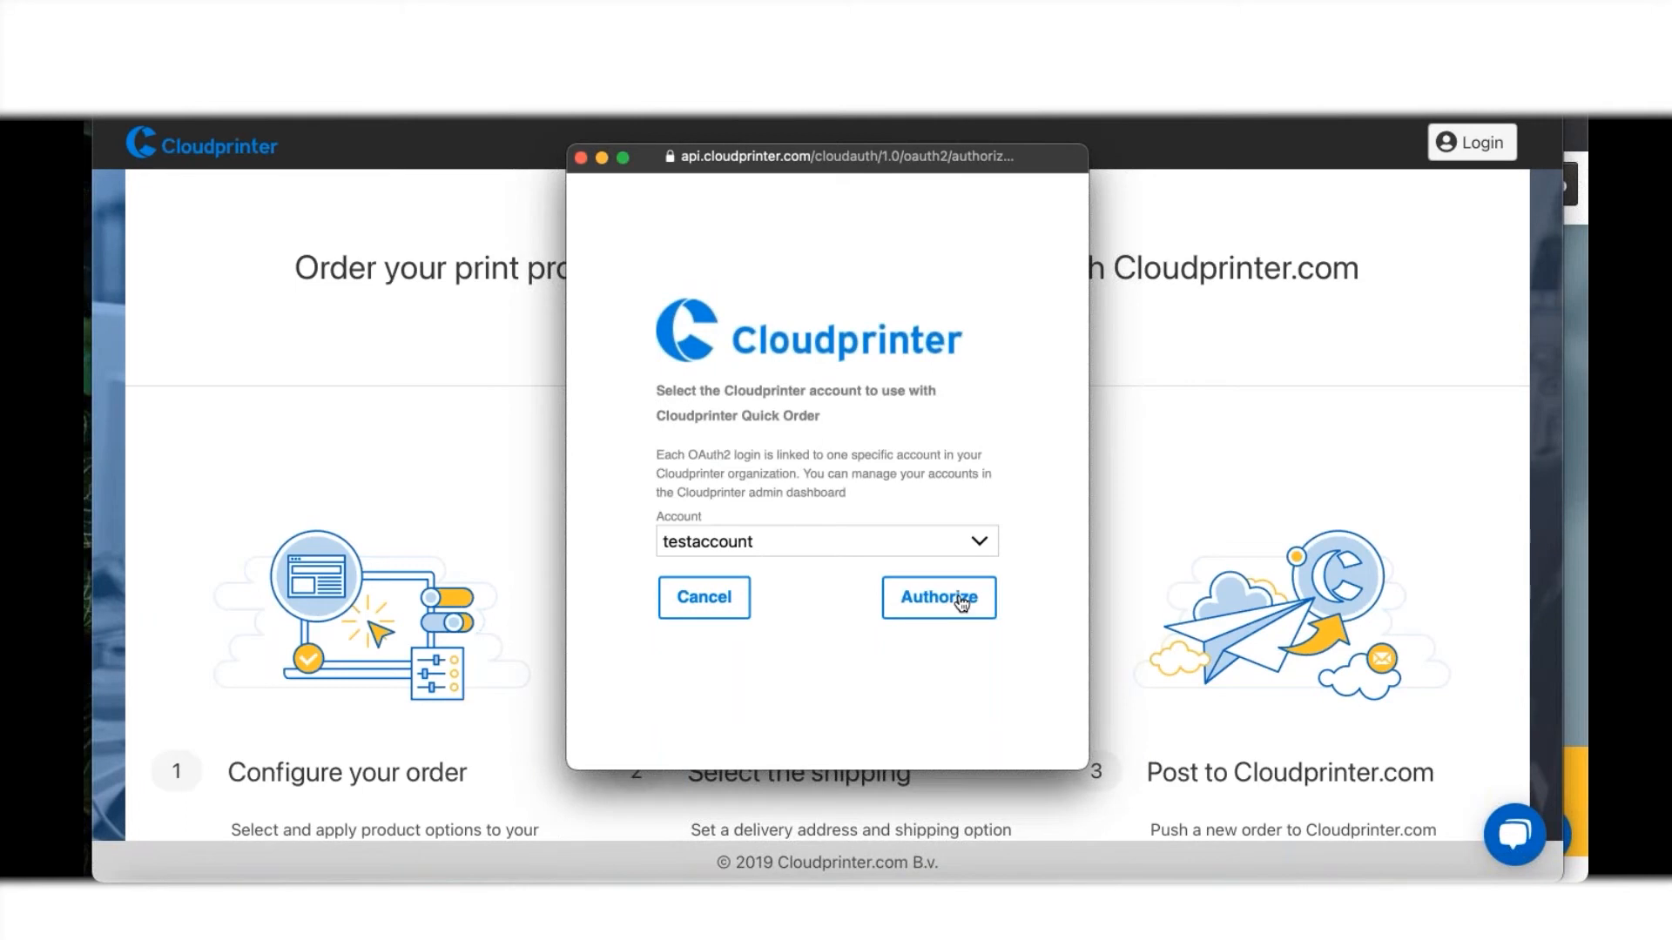
click(937, 597)
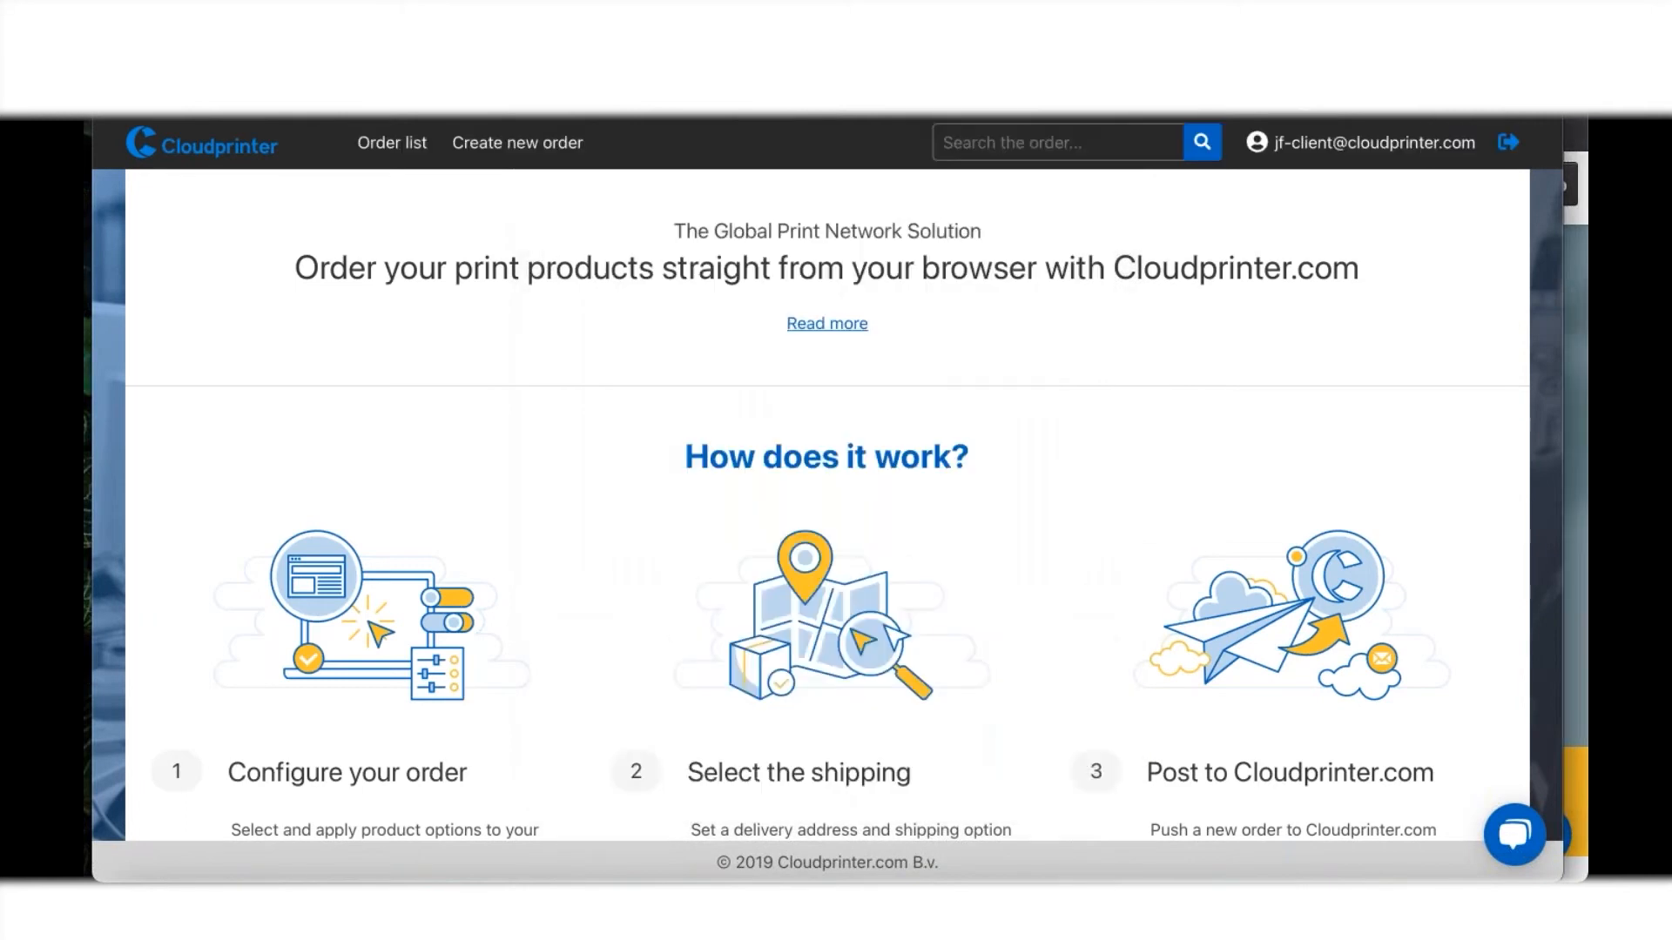
Create a new order with Photobook as the product category and browse the photobook products.
click(392, 141)
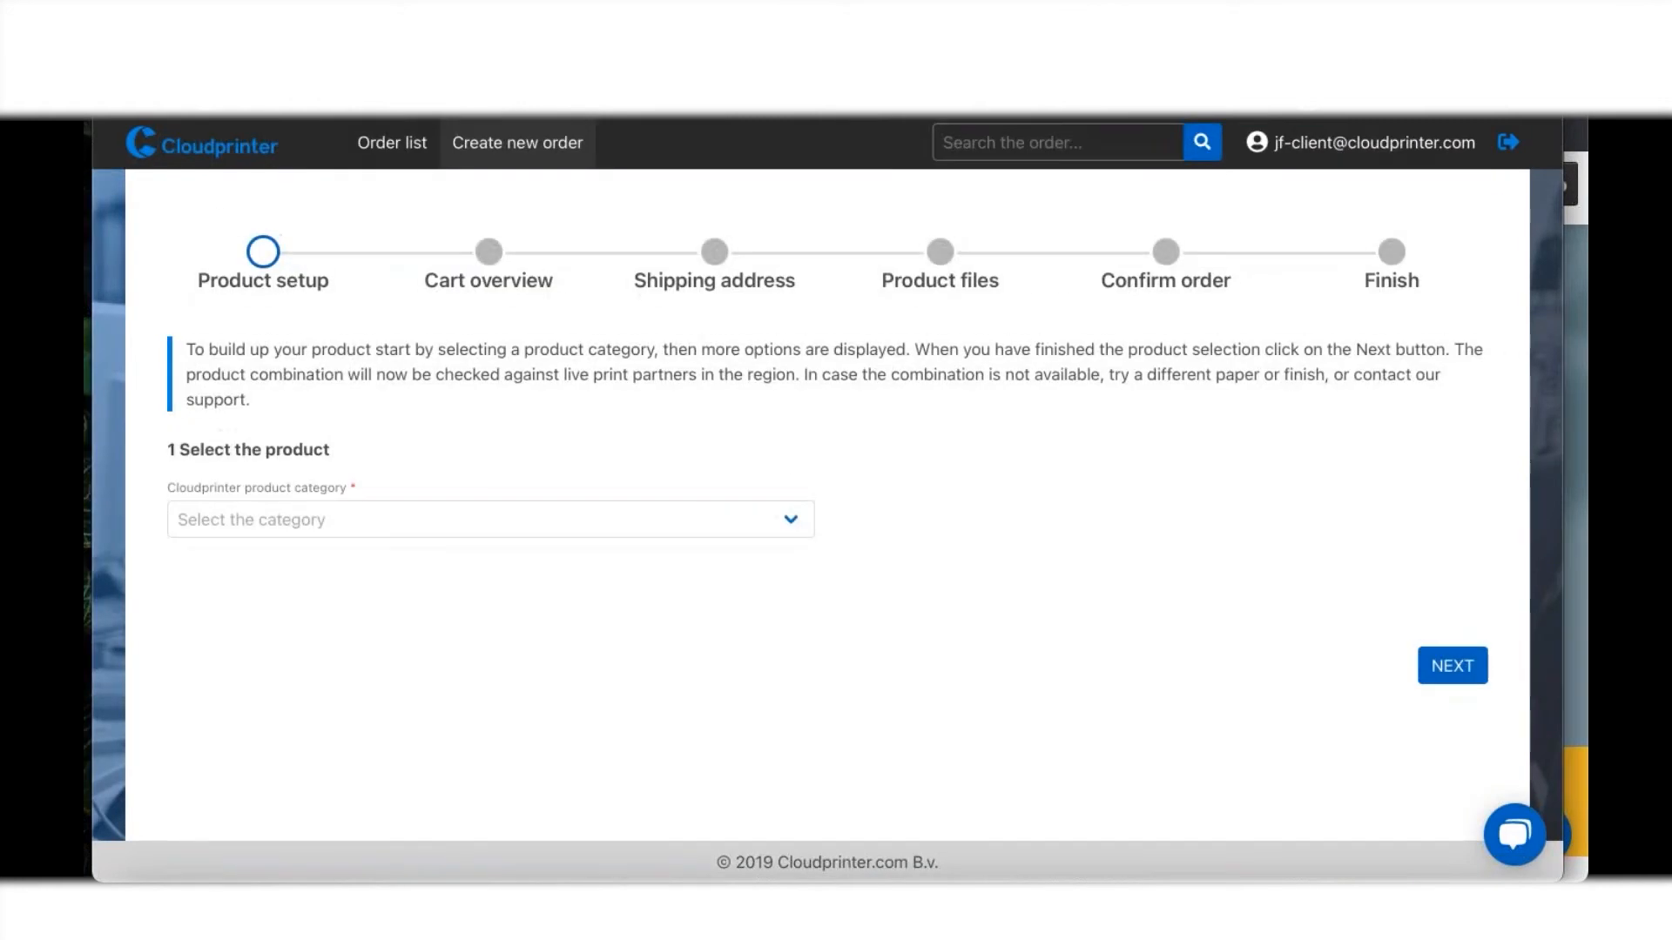
mouse_move(317, 291)
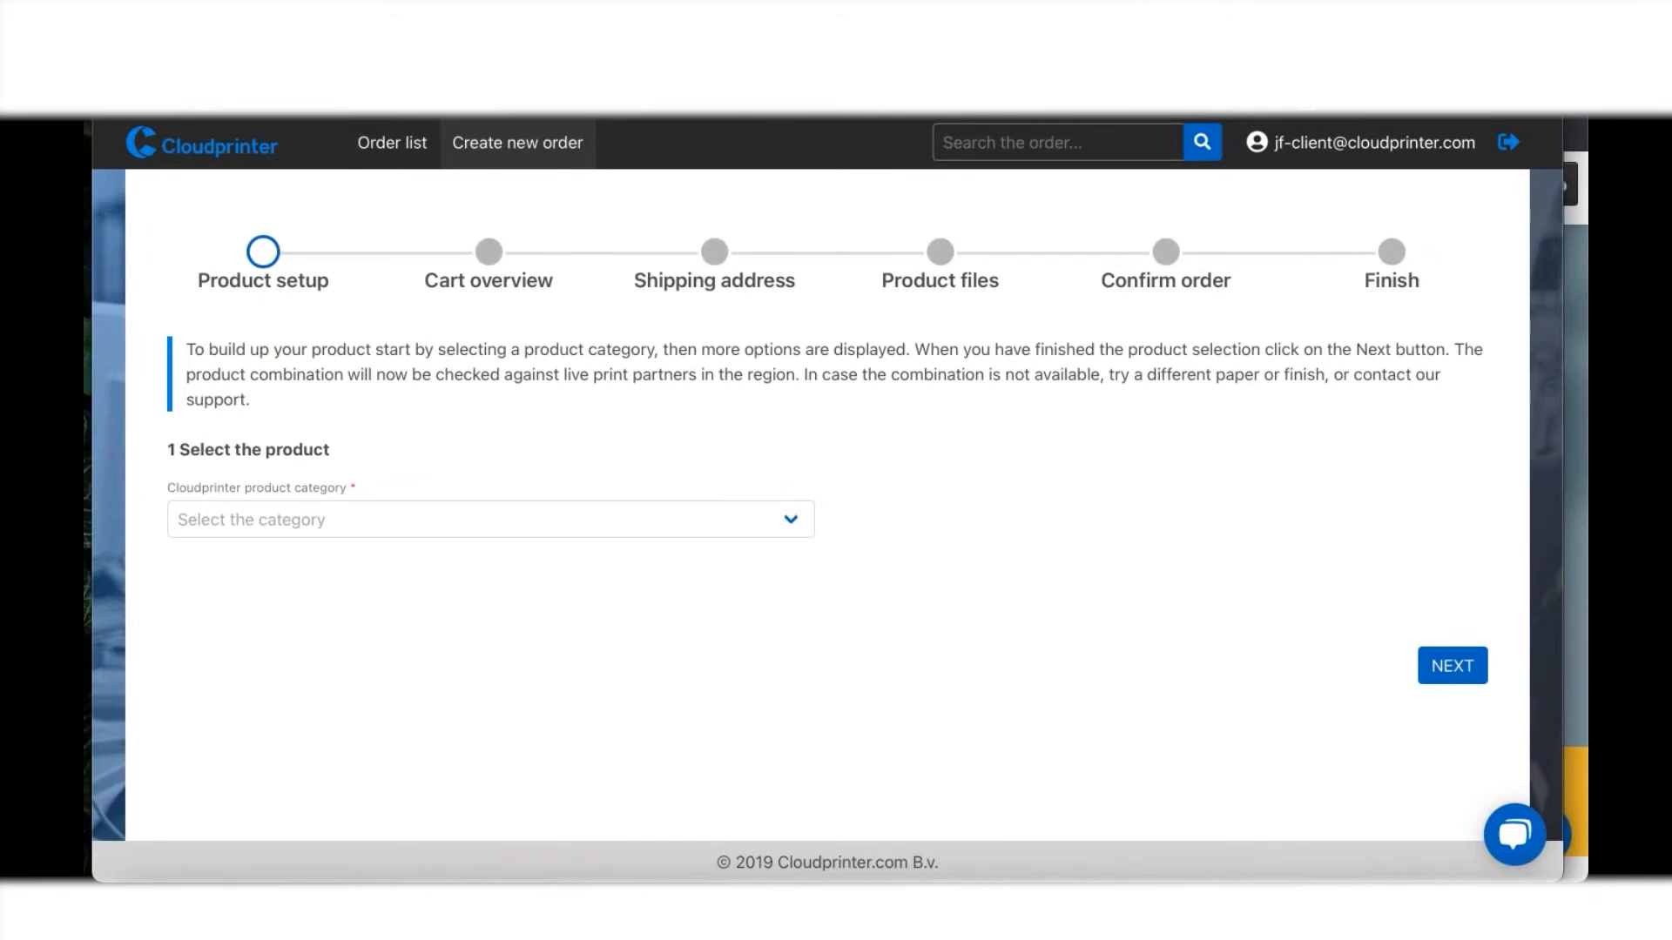
click(490, 519)
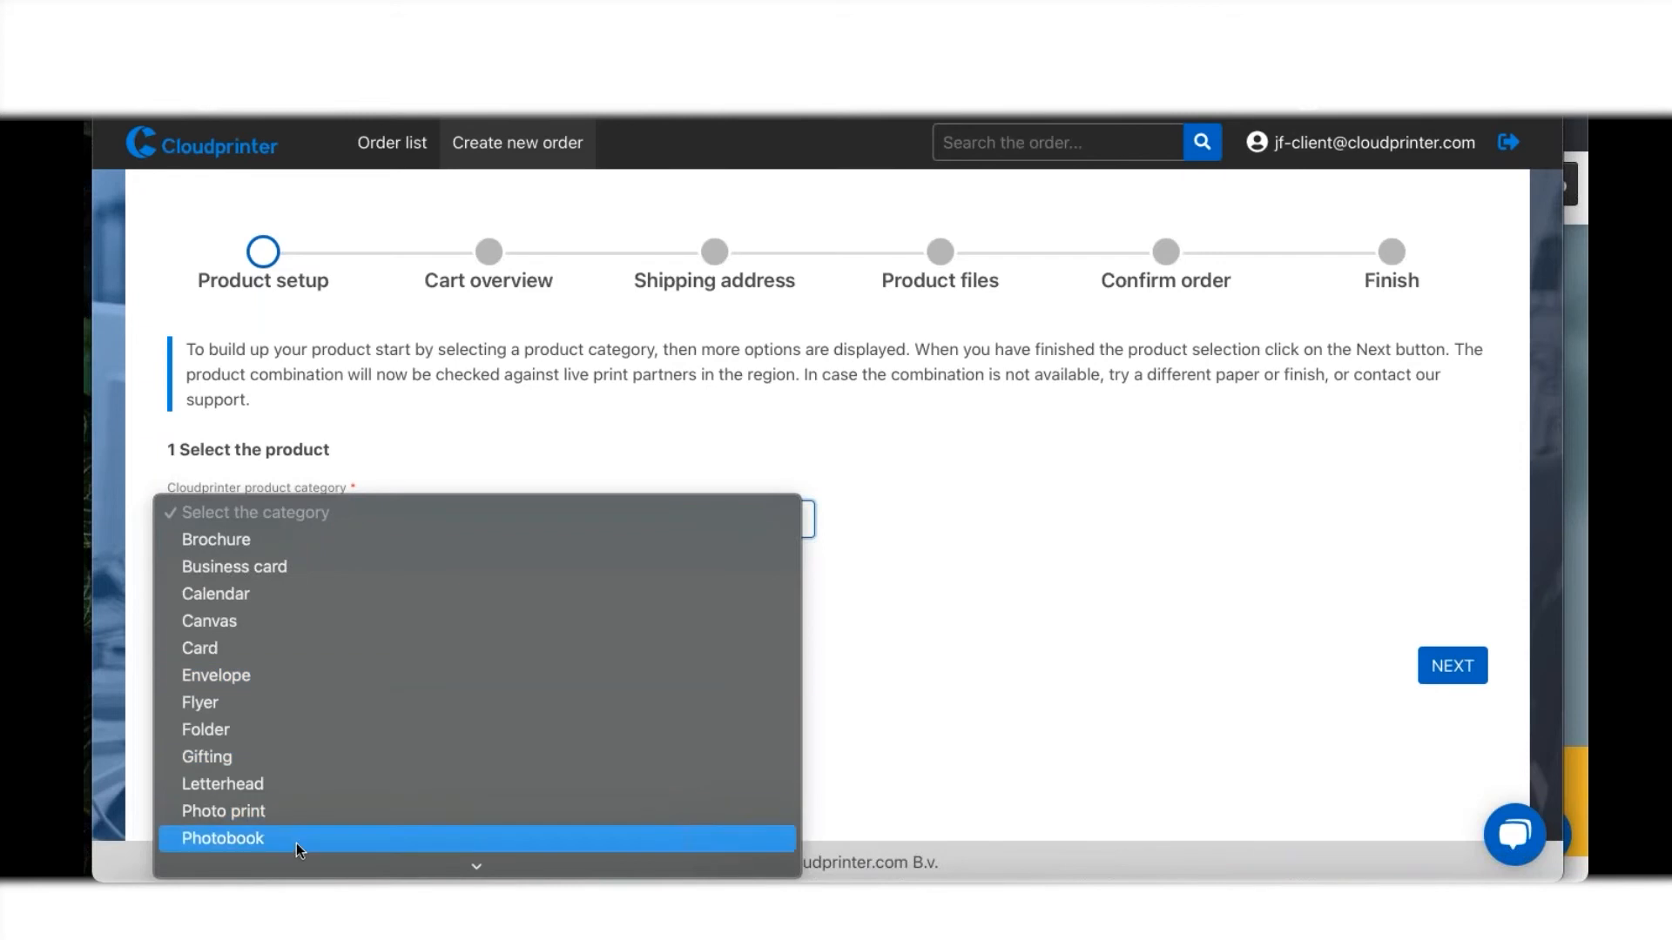
click(221, 838)
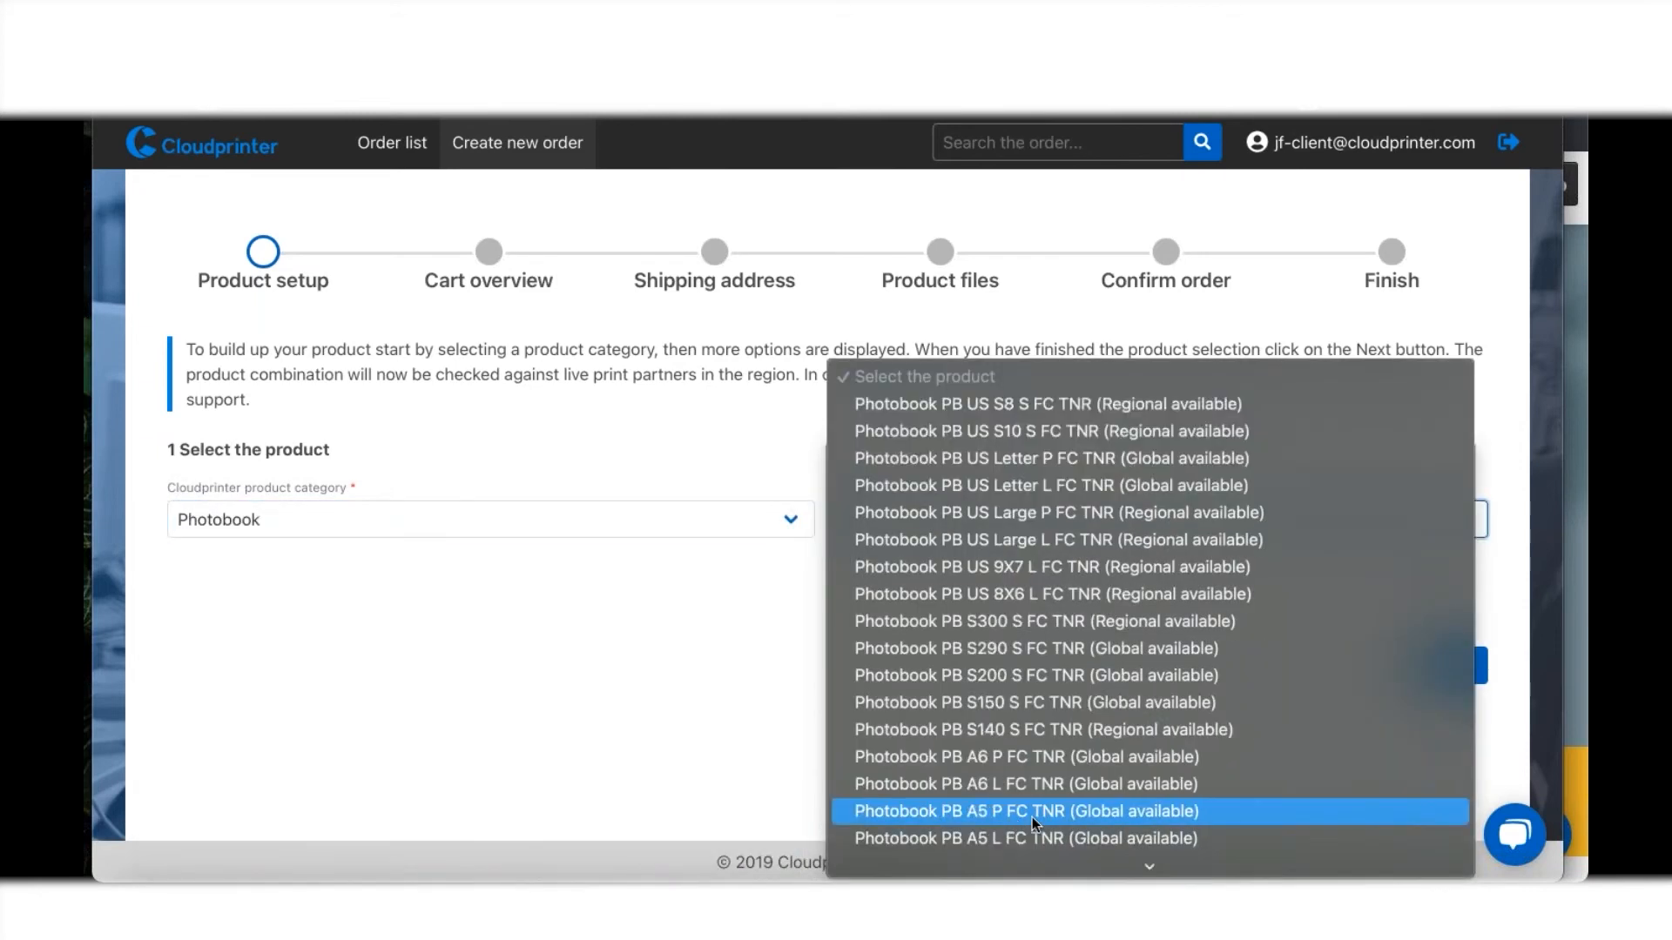
scroll(down, 3)
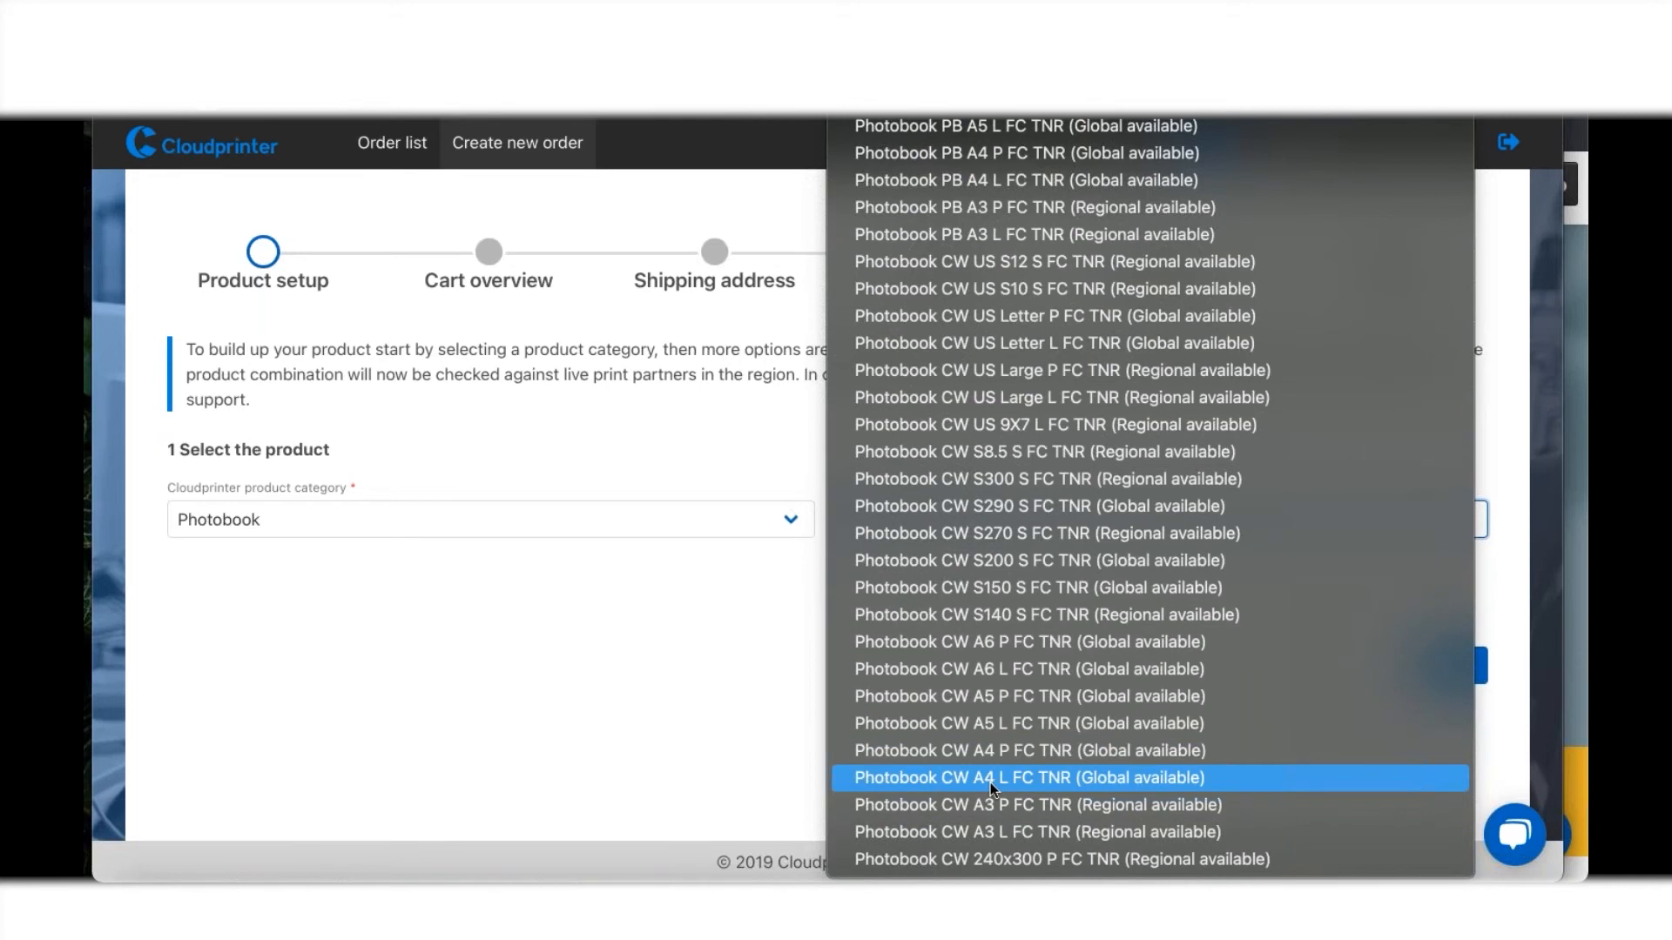
Configure Photobook CW A4 L FC TNR with 200gsm gloss pages, 130gsm gloss cover, gloss lamination, no finishing.
click(1024, 777)
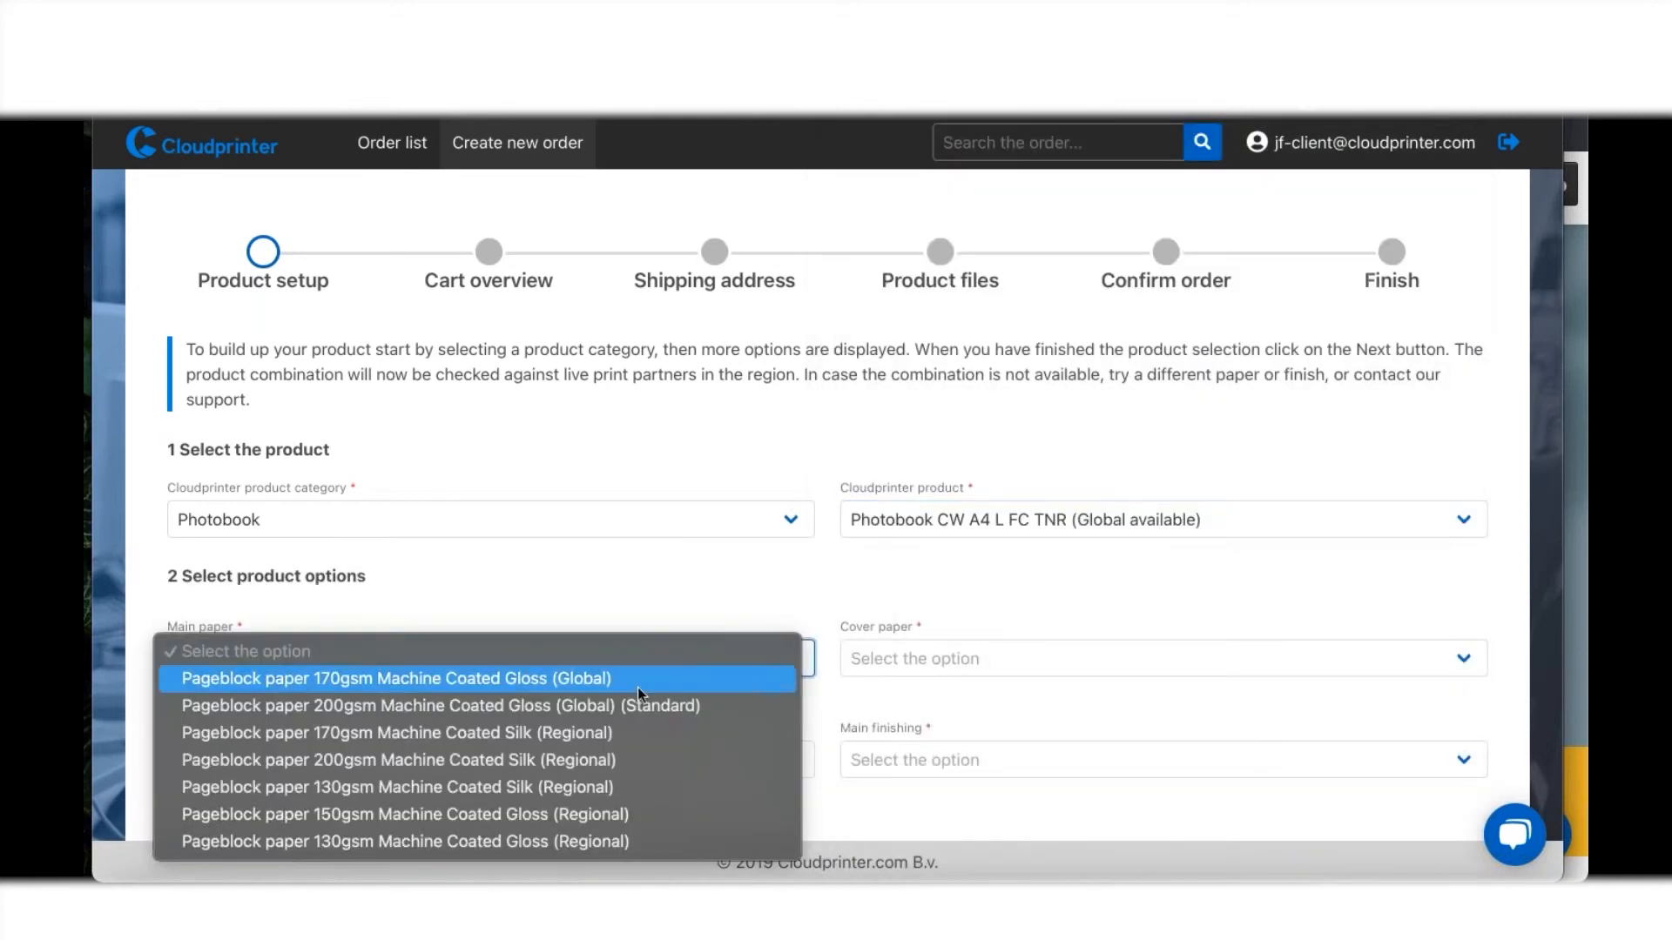
mouse_move(622, 705)
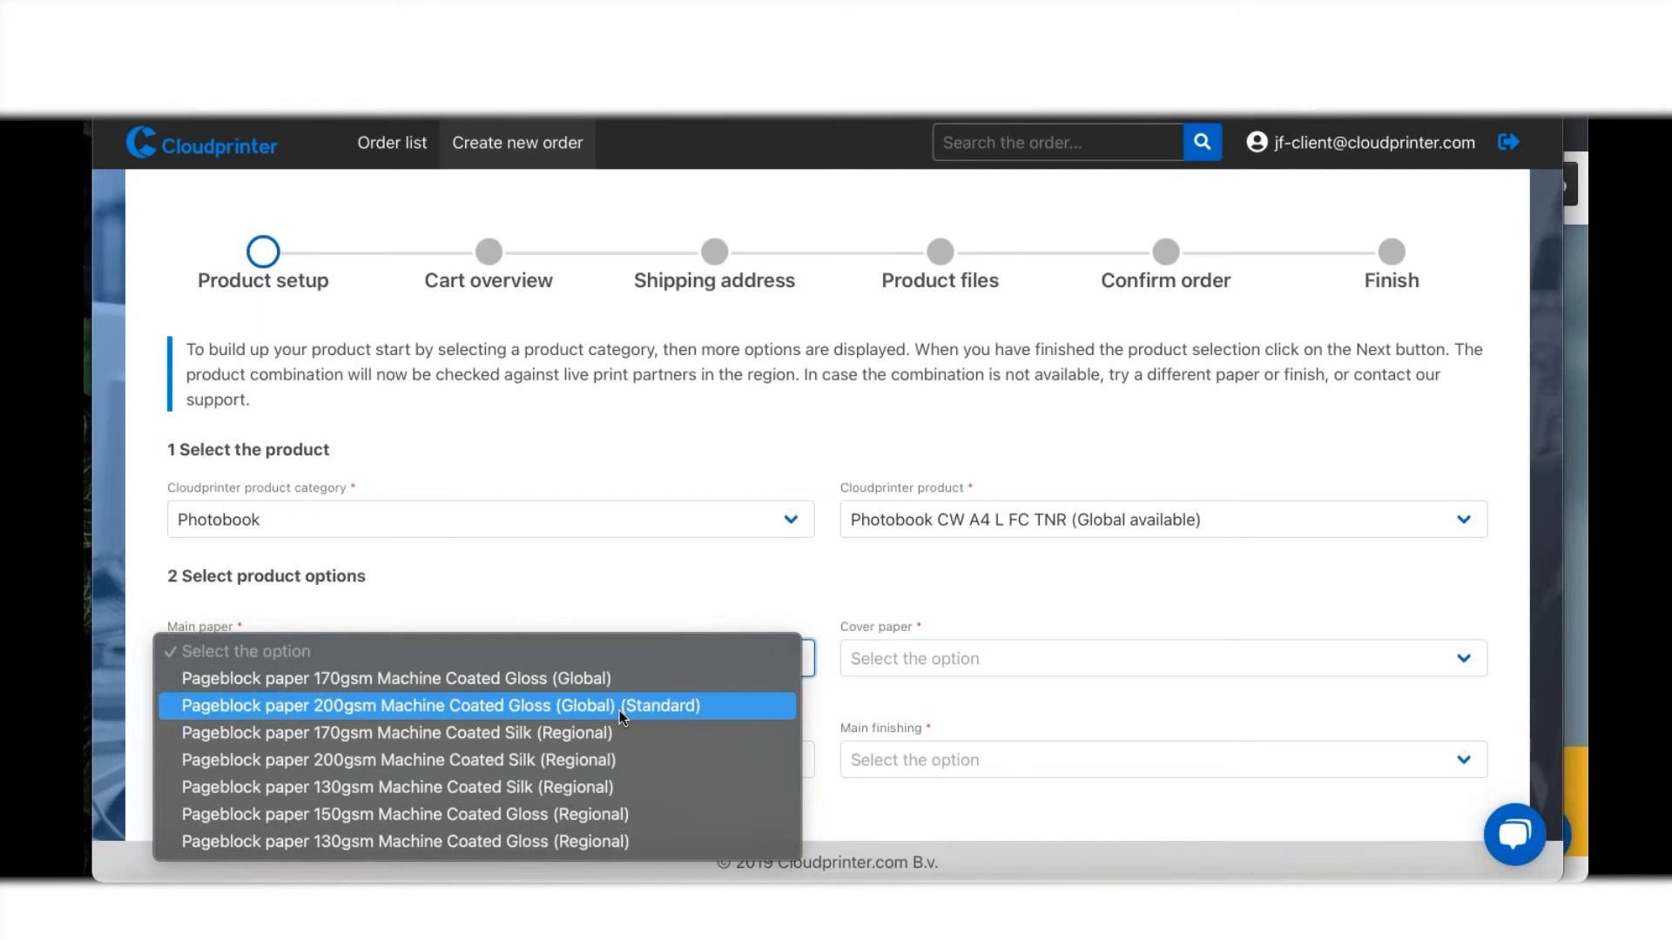
click(441, 705)
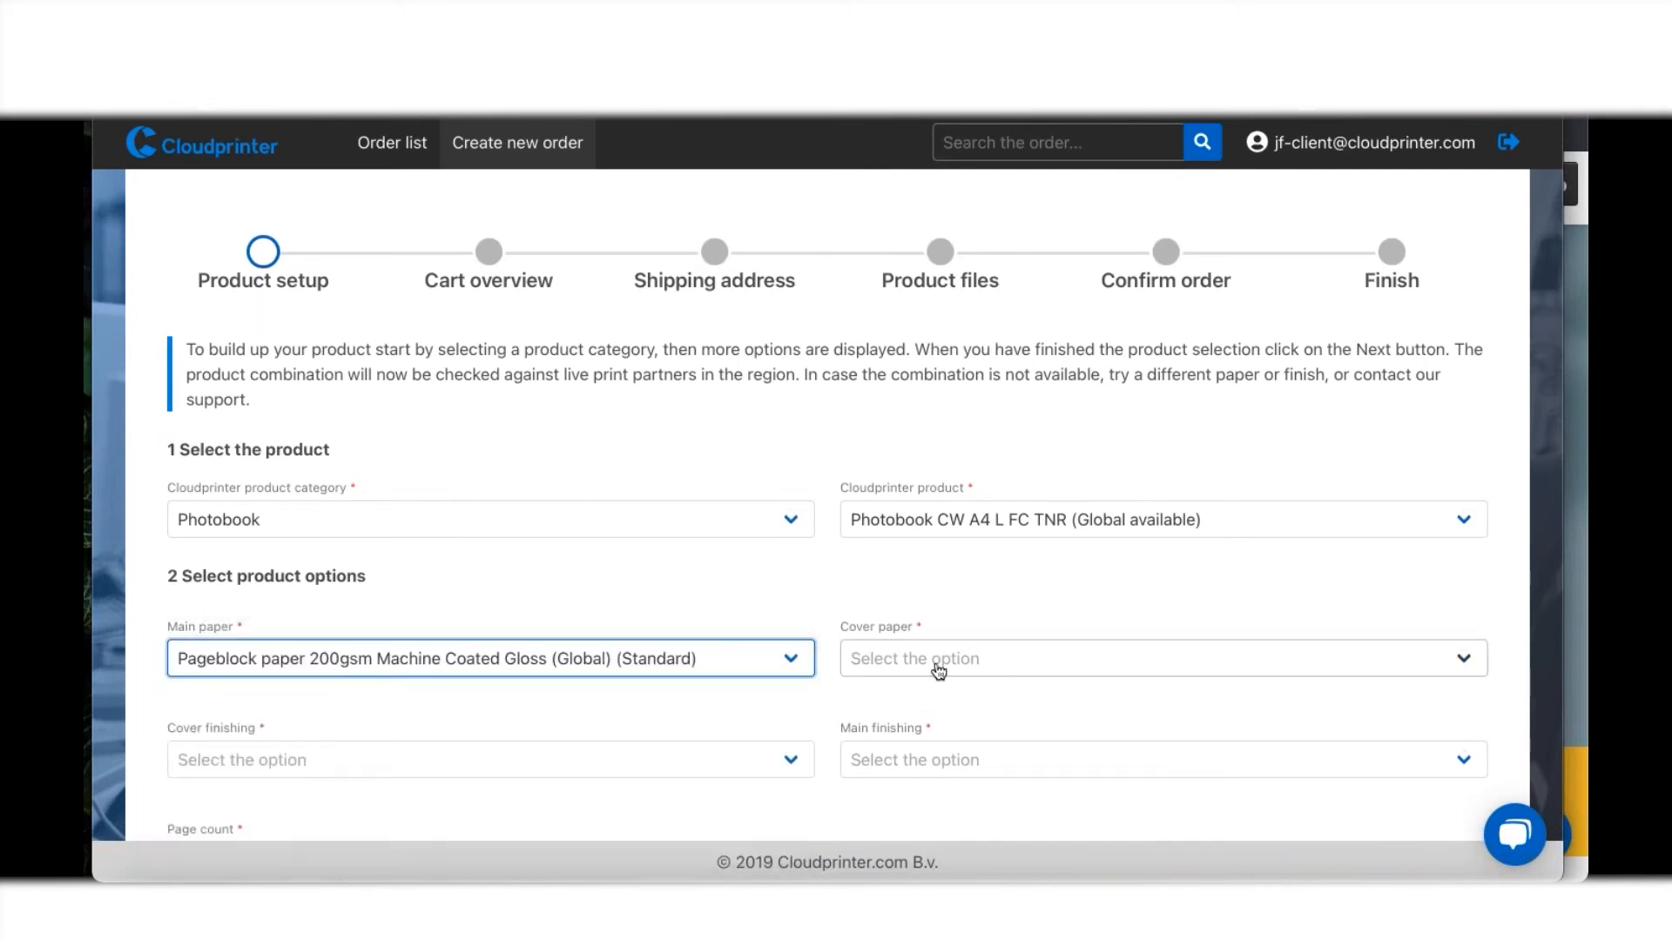
click(1151, 658)
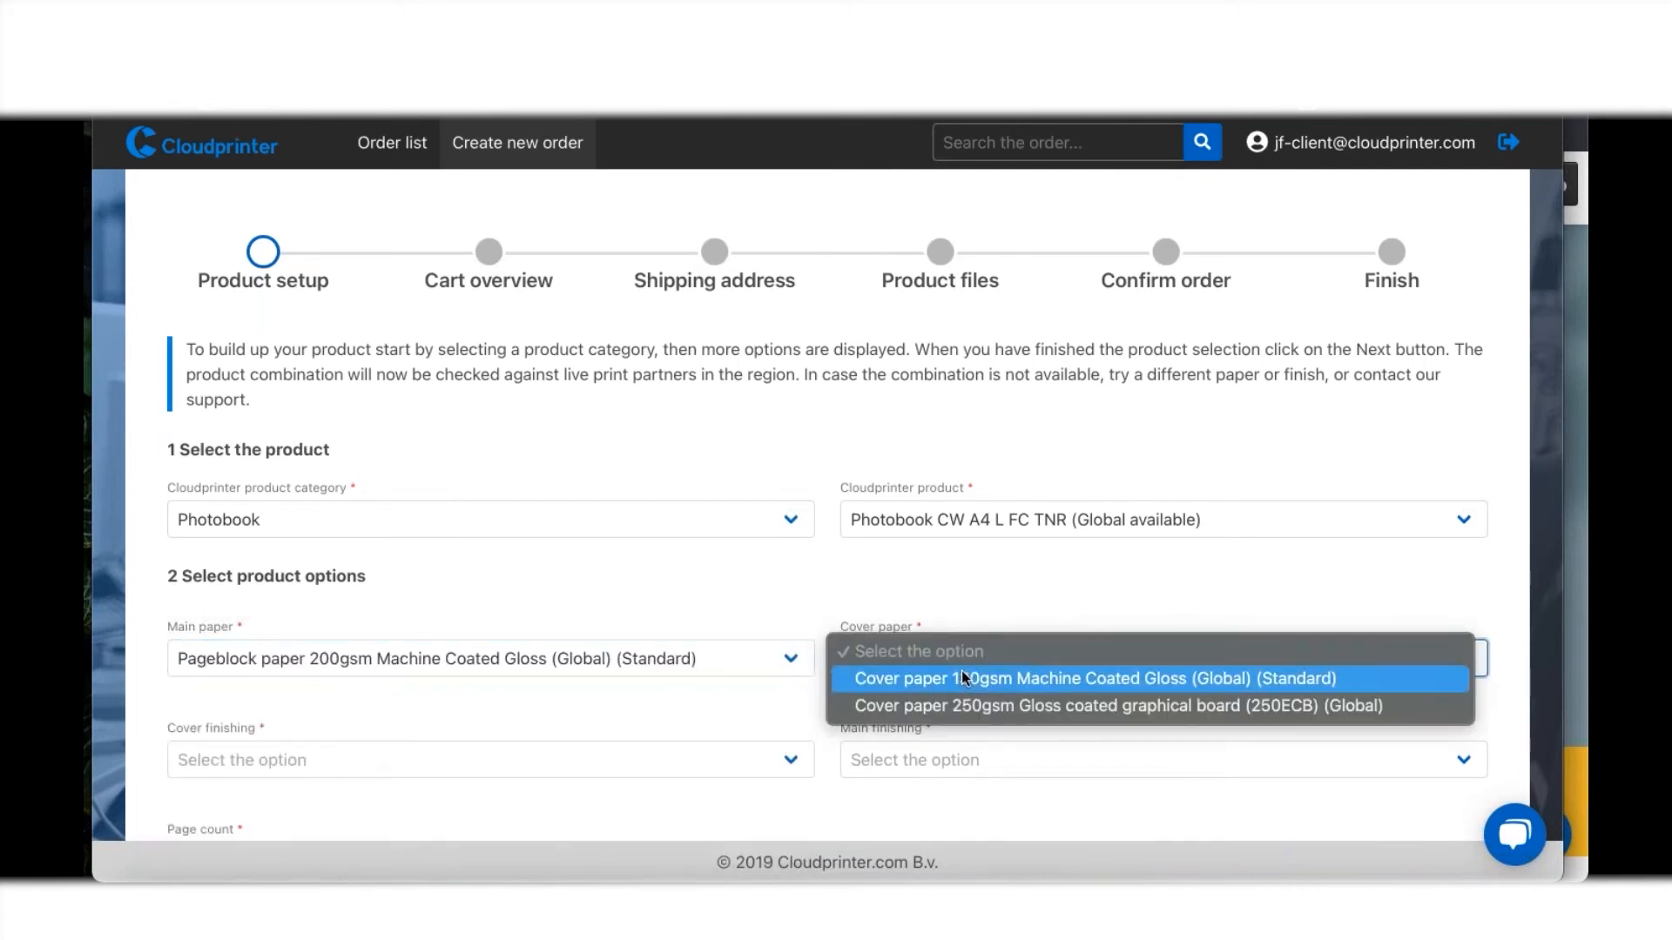
click(1090, 677)
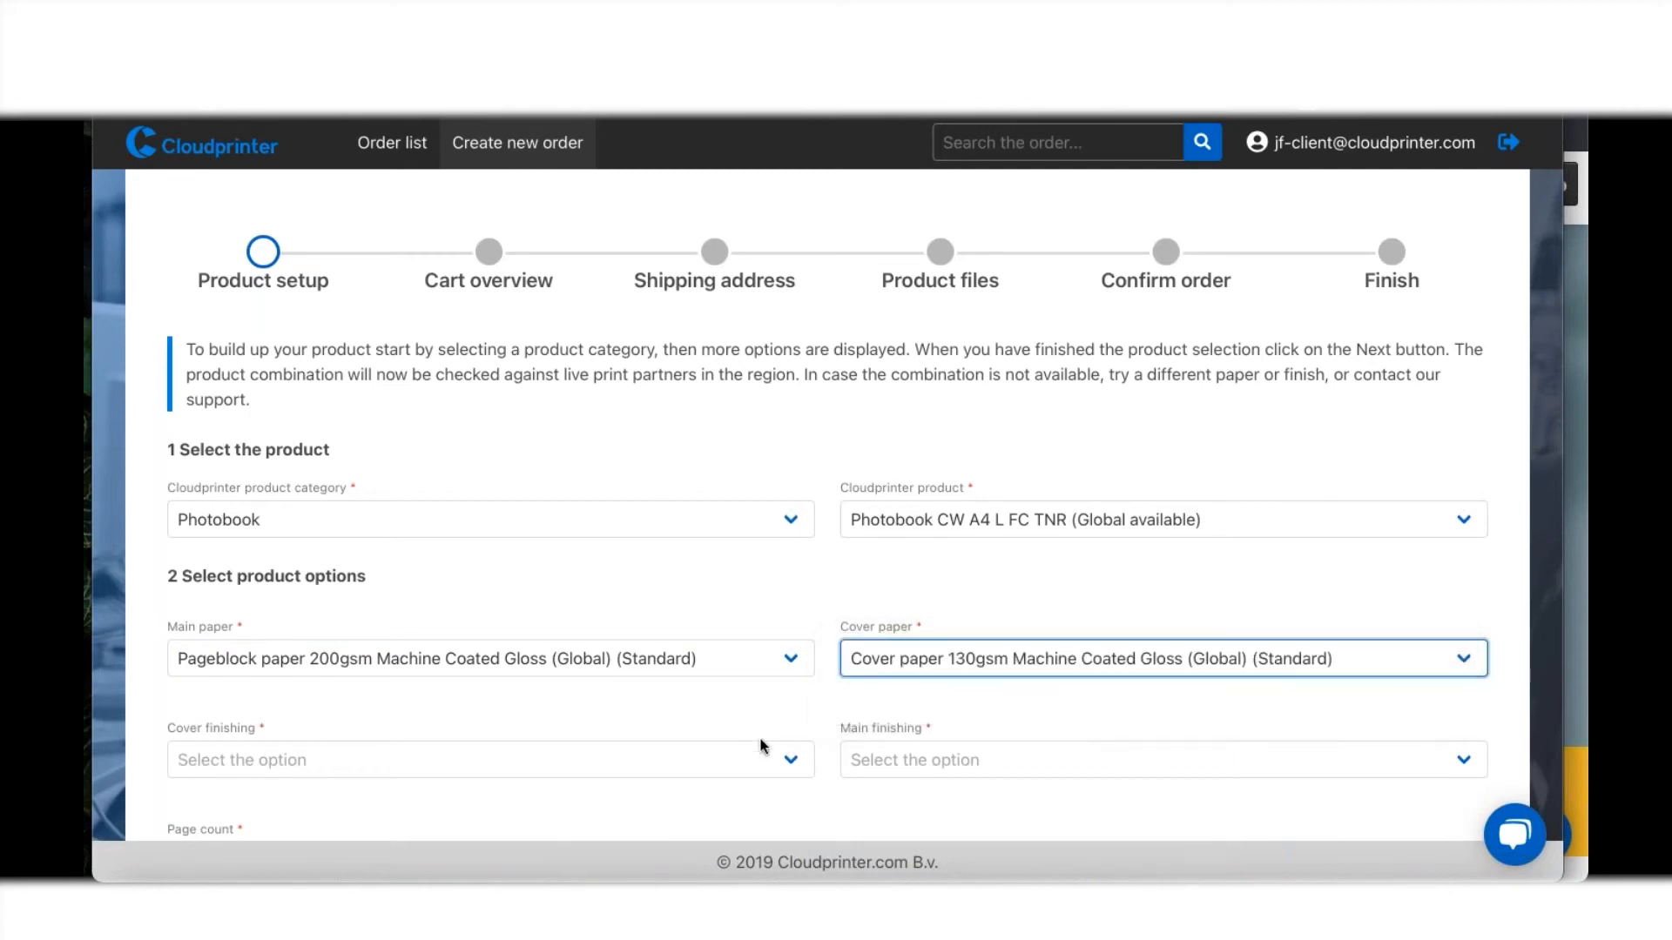
click(490, 759)
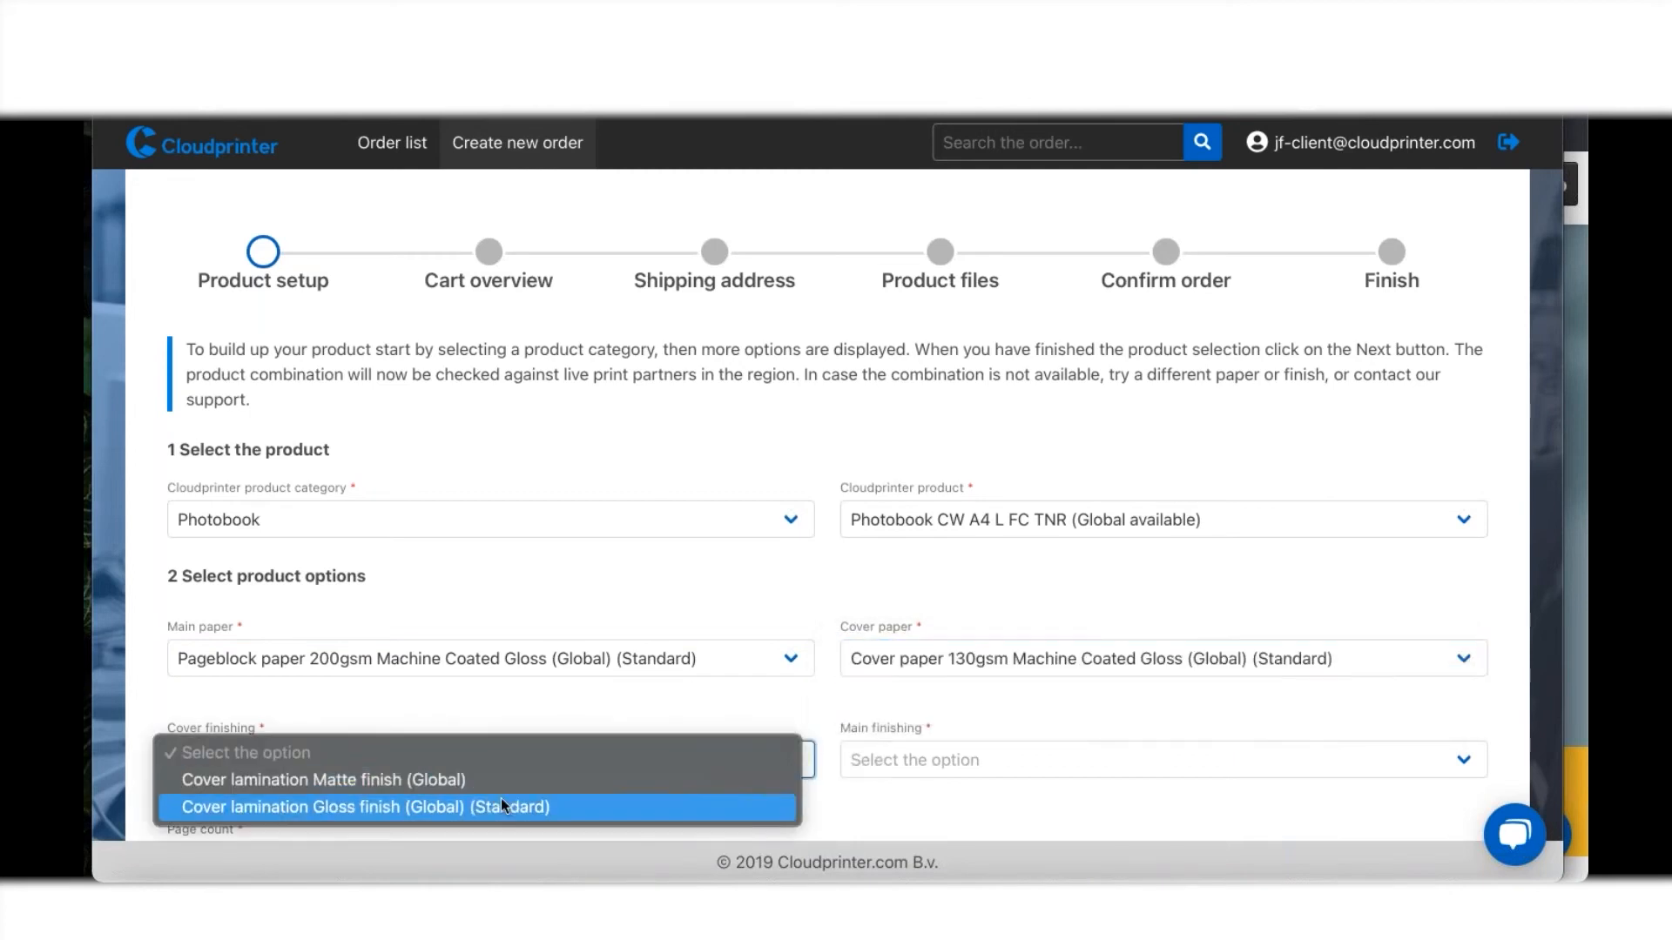
mouse_move(324, 780)
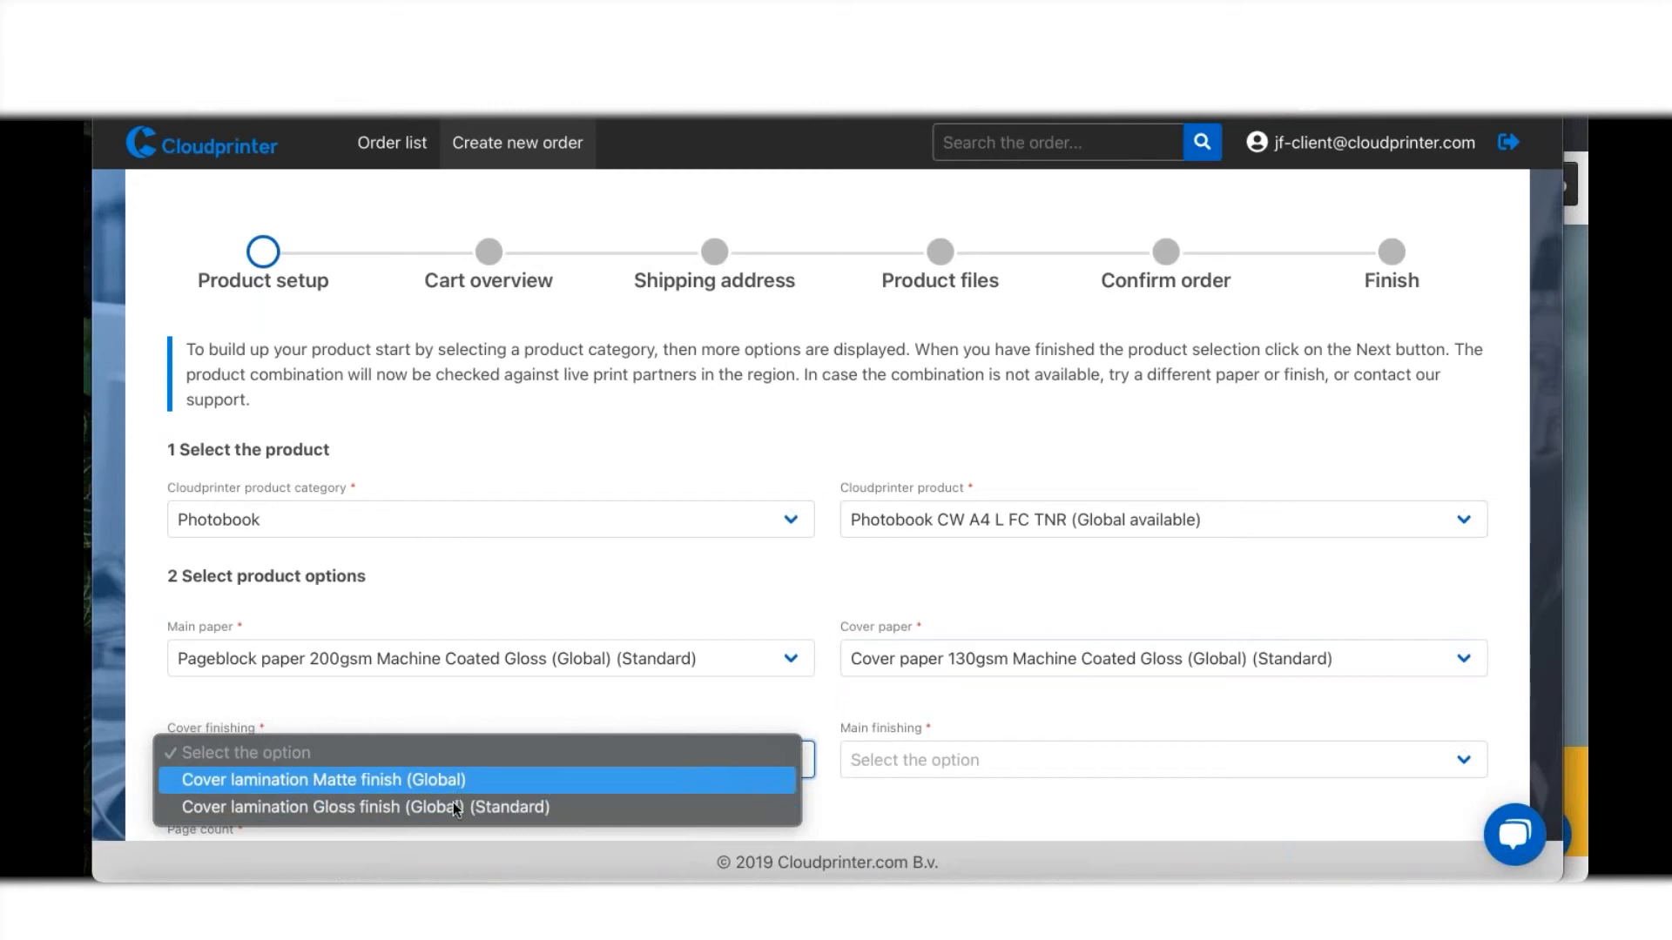
click(364, 806)
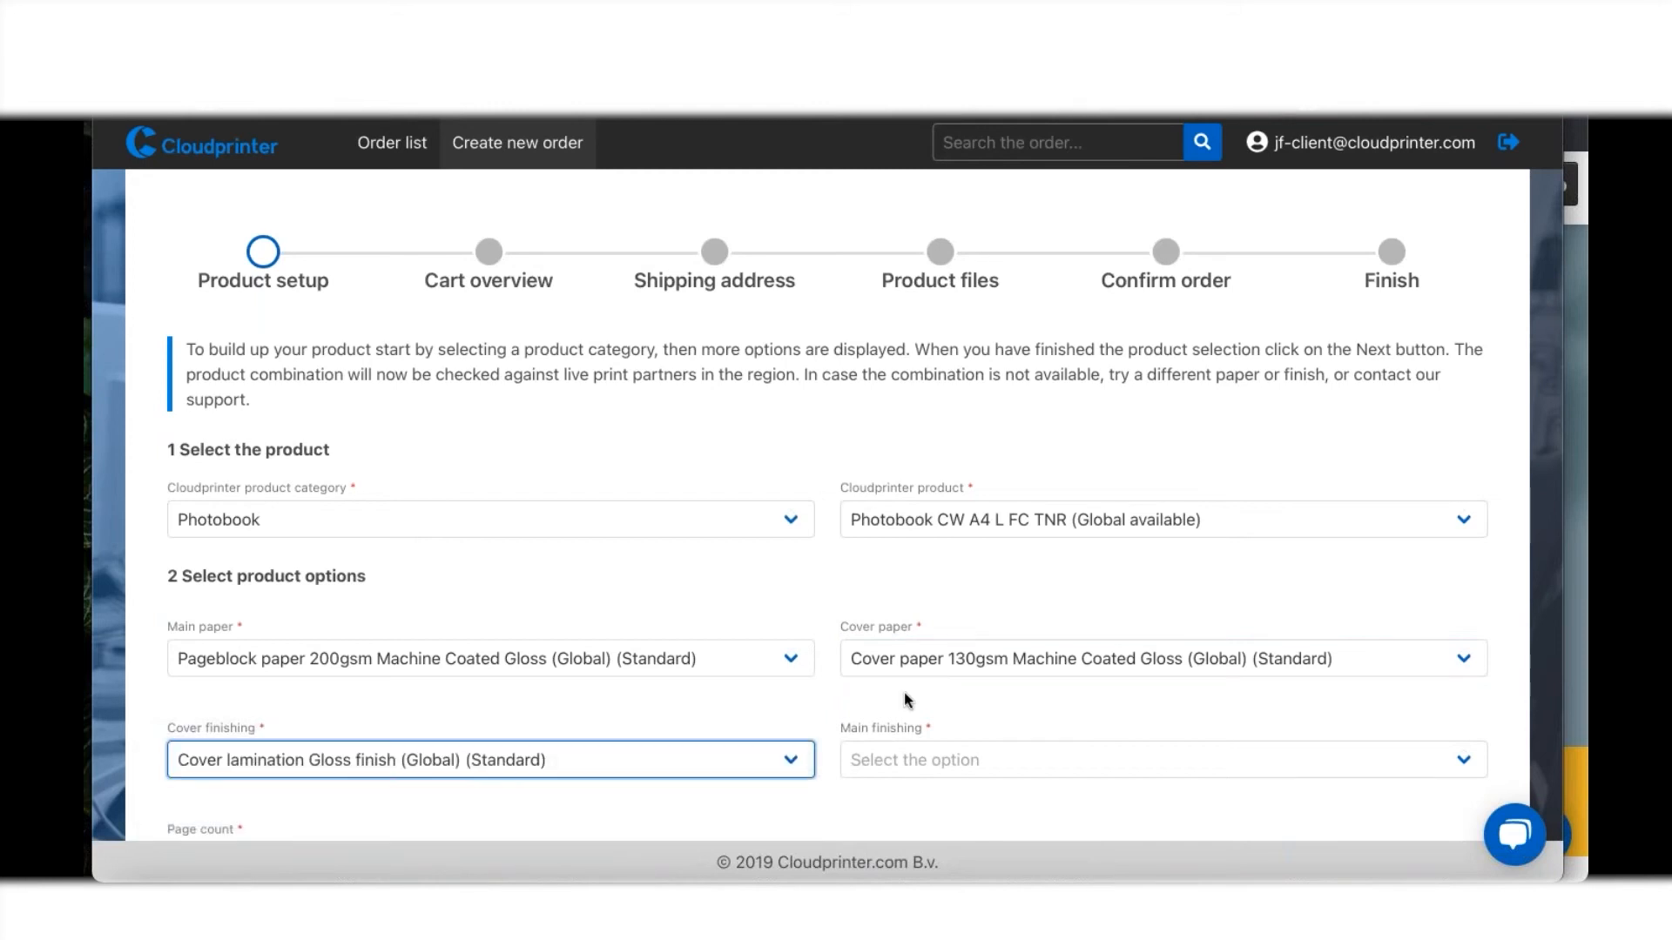
click(1159, 759)
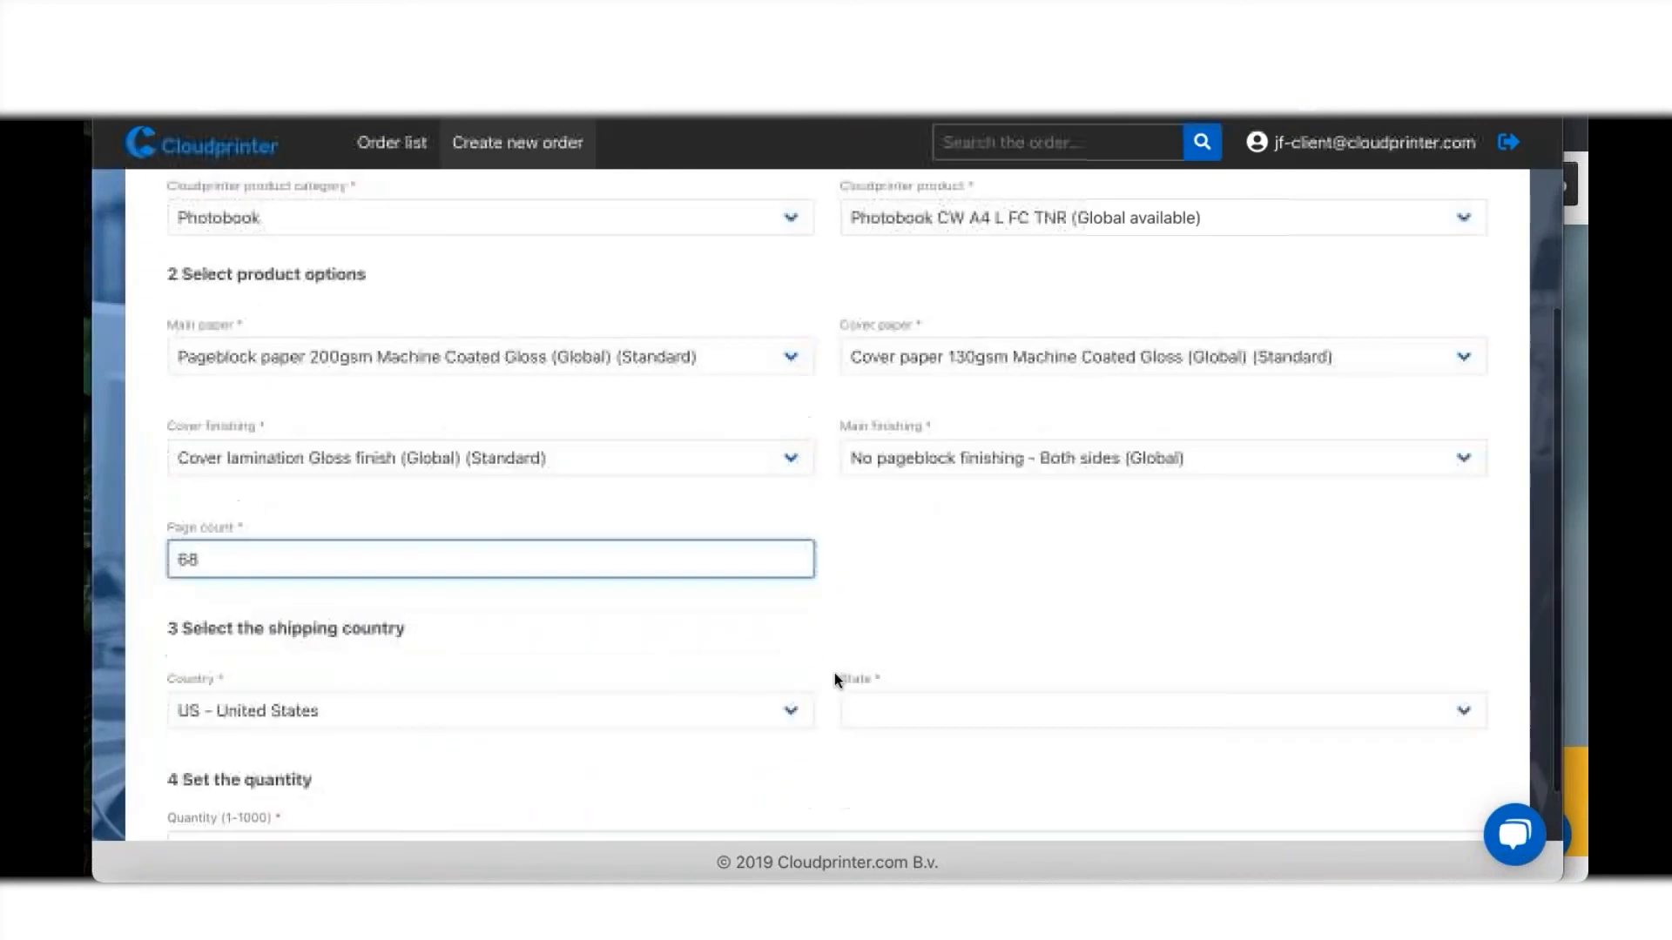
Set shipping to US, California with quantity 1.
click(1156, 710)
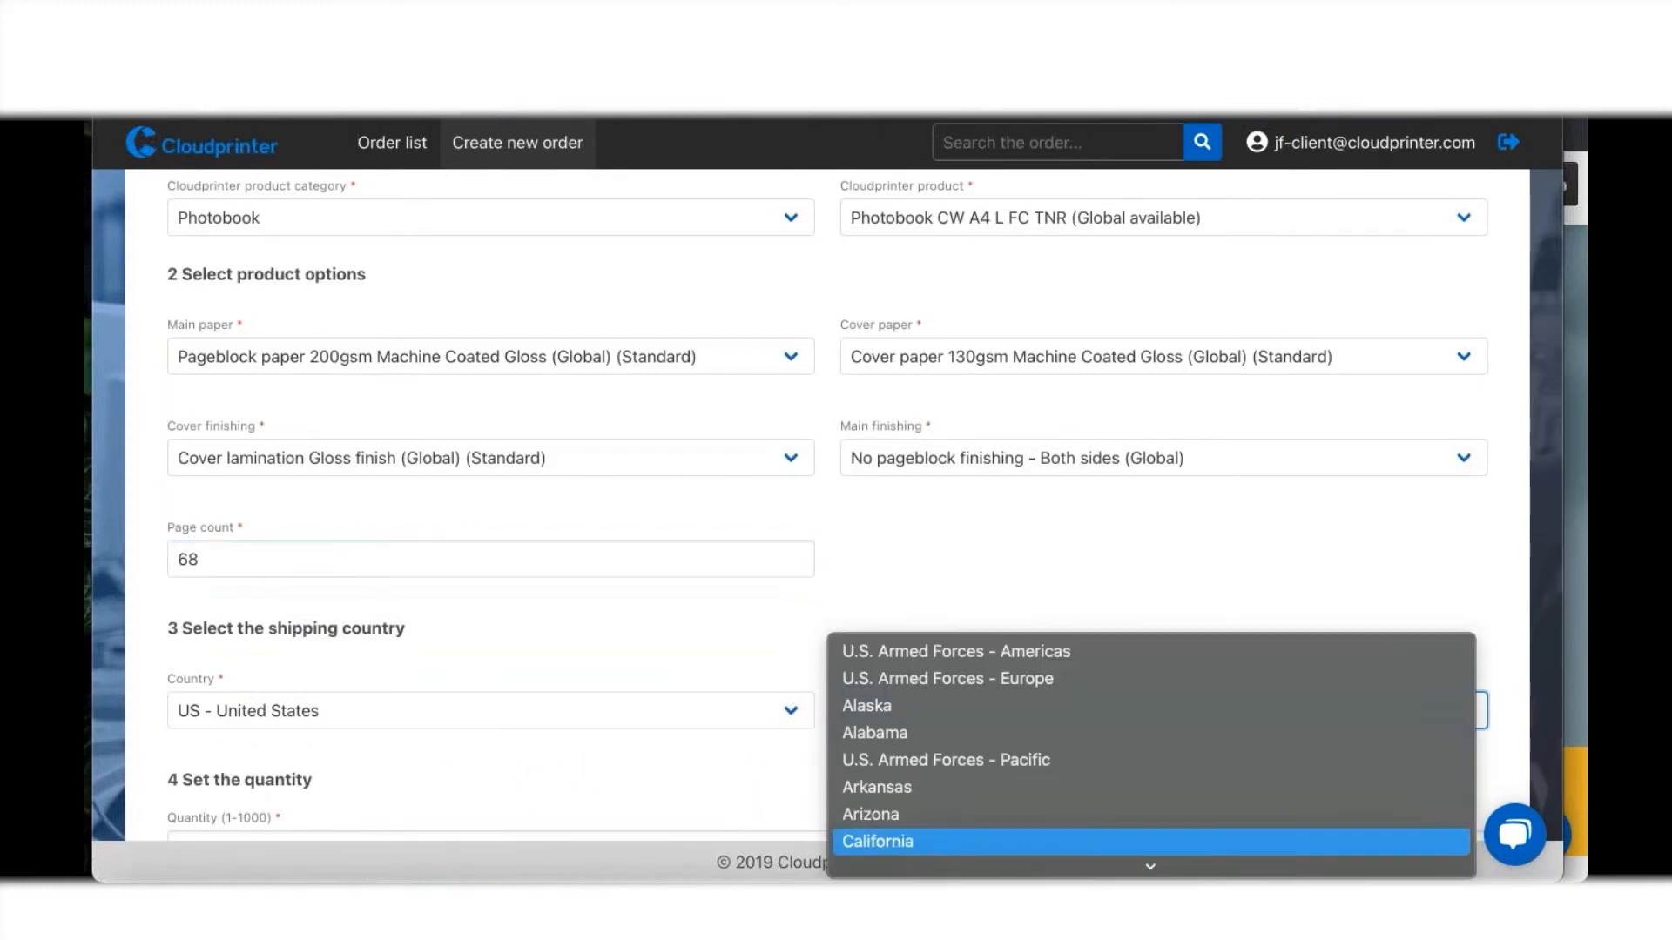
click(876, 841)
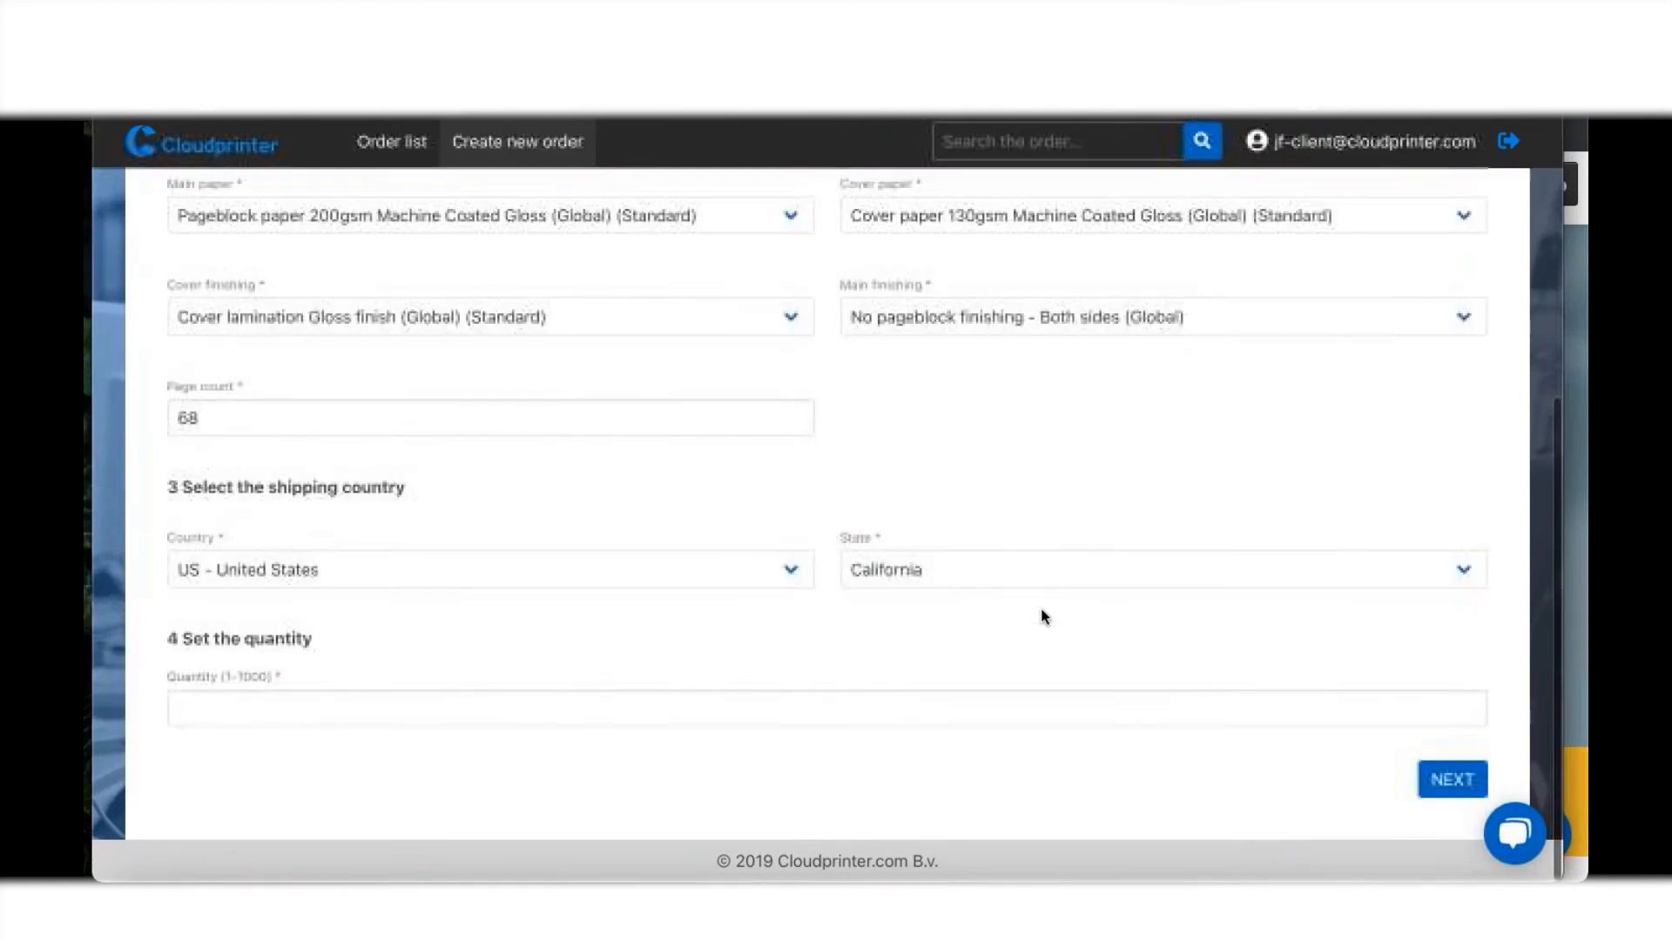
text(1)
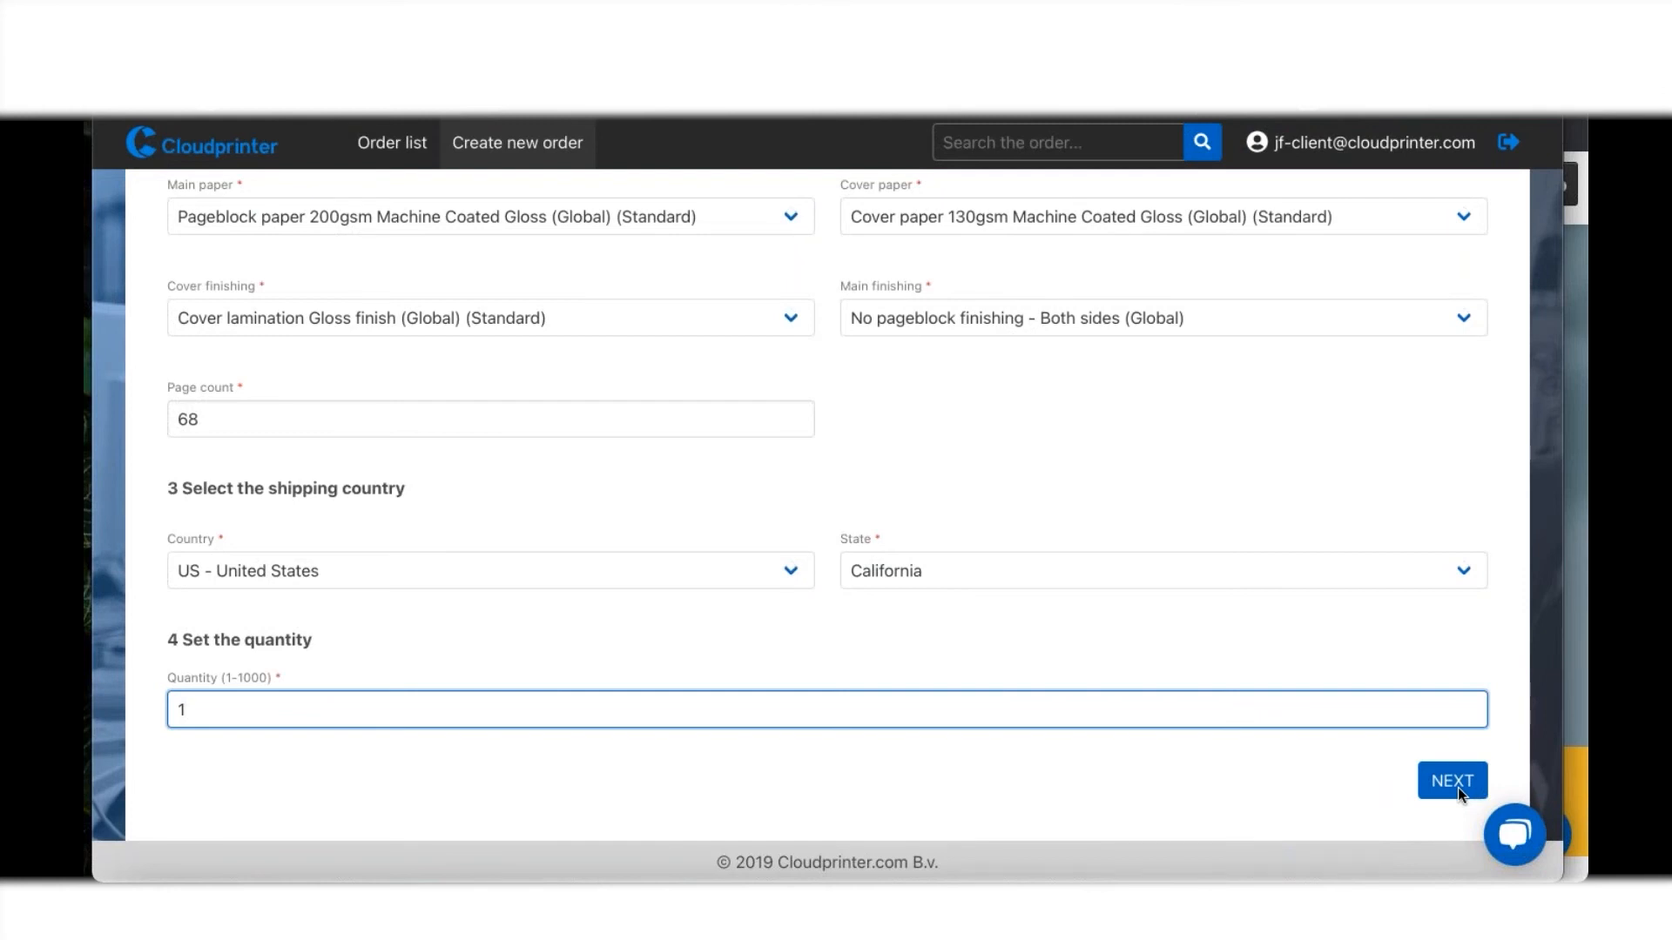
Add the configured photobook to the cart, showing the 10.23 EUR price overview.
click(1452, 780)
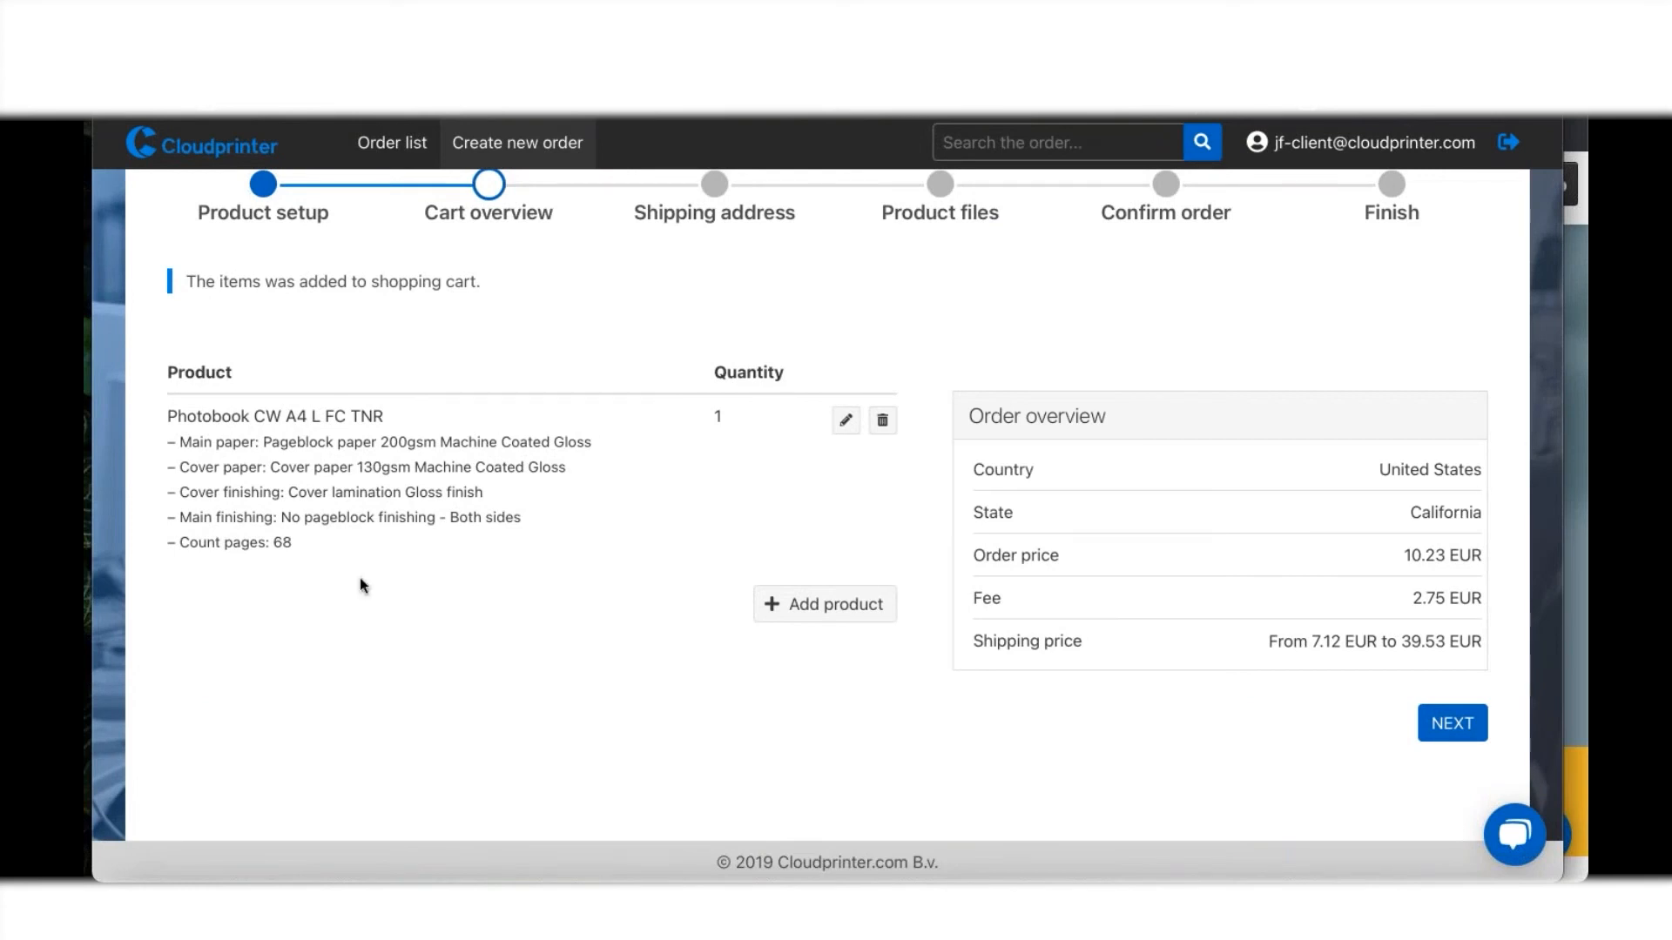
mouse_move(1384, 467)
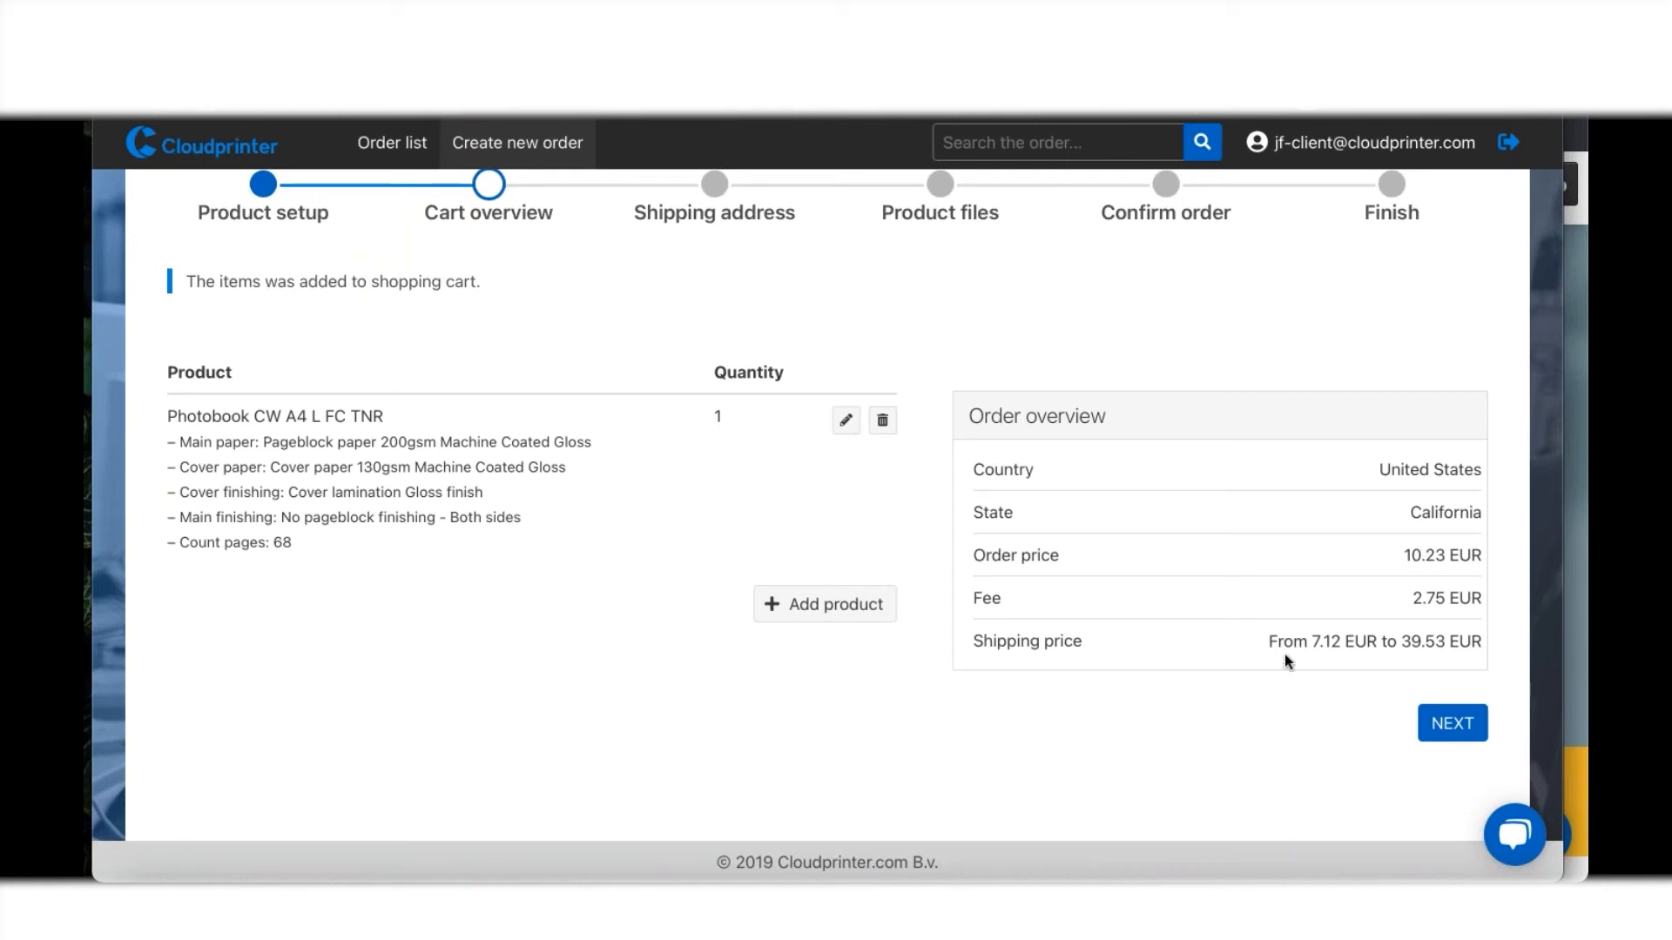
mouse_move(1476, 648)
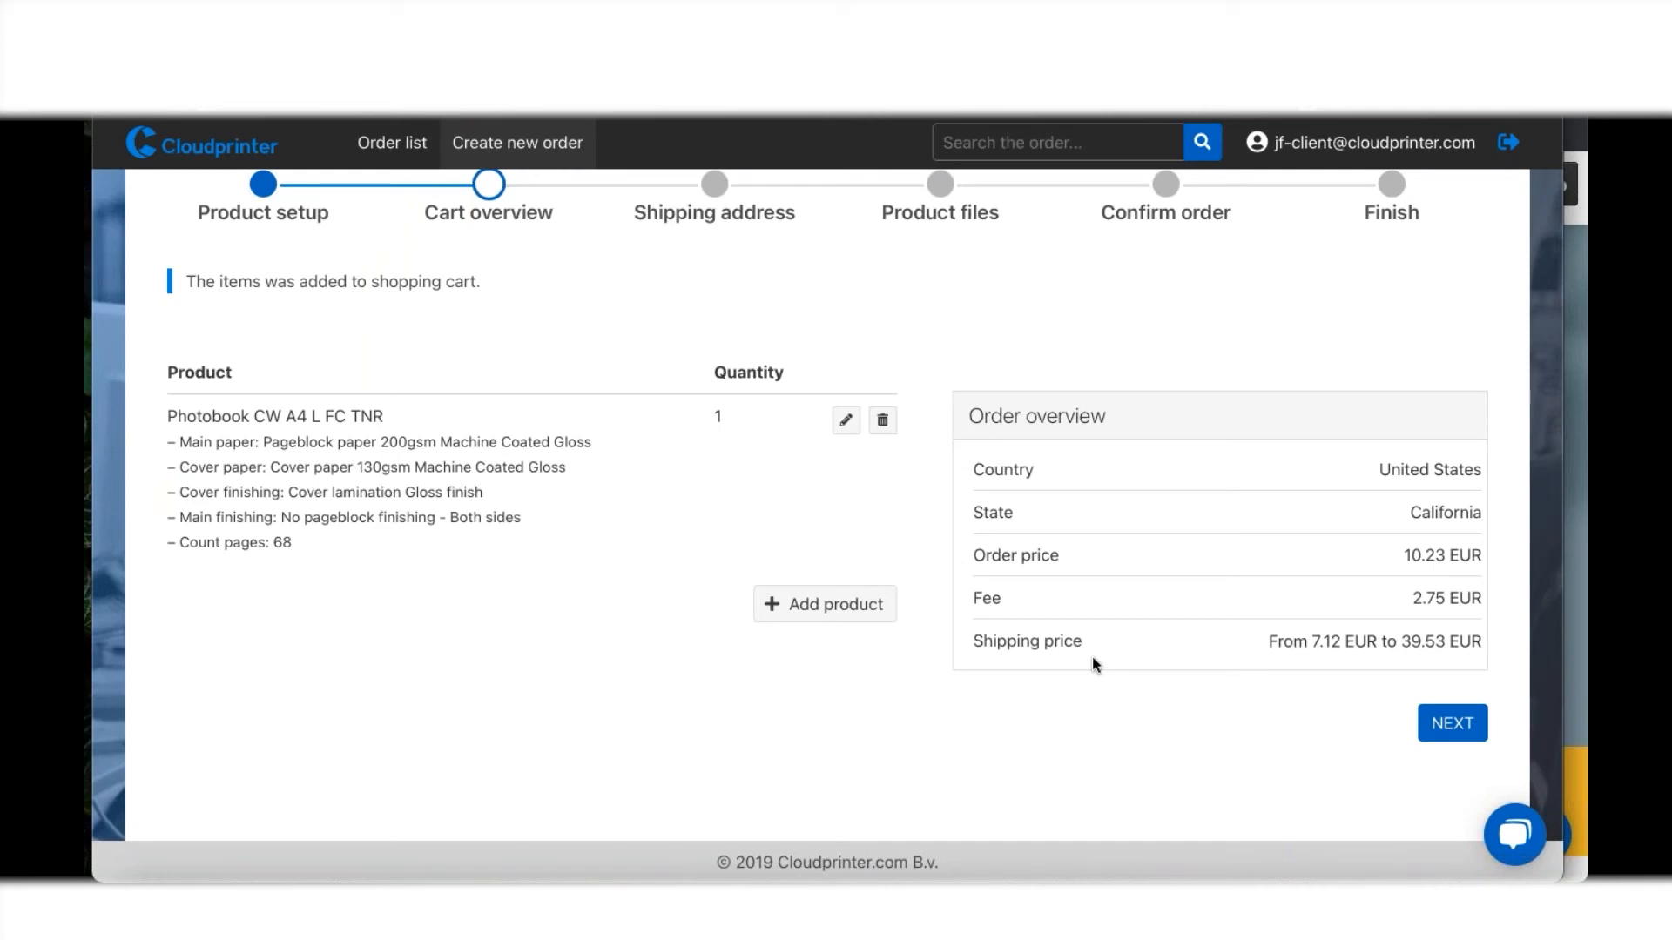
mouse_move(807, 610)
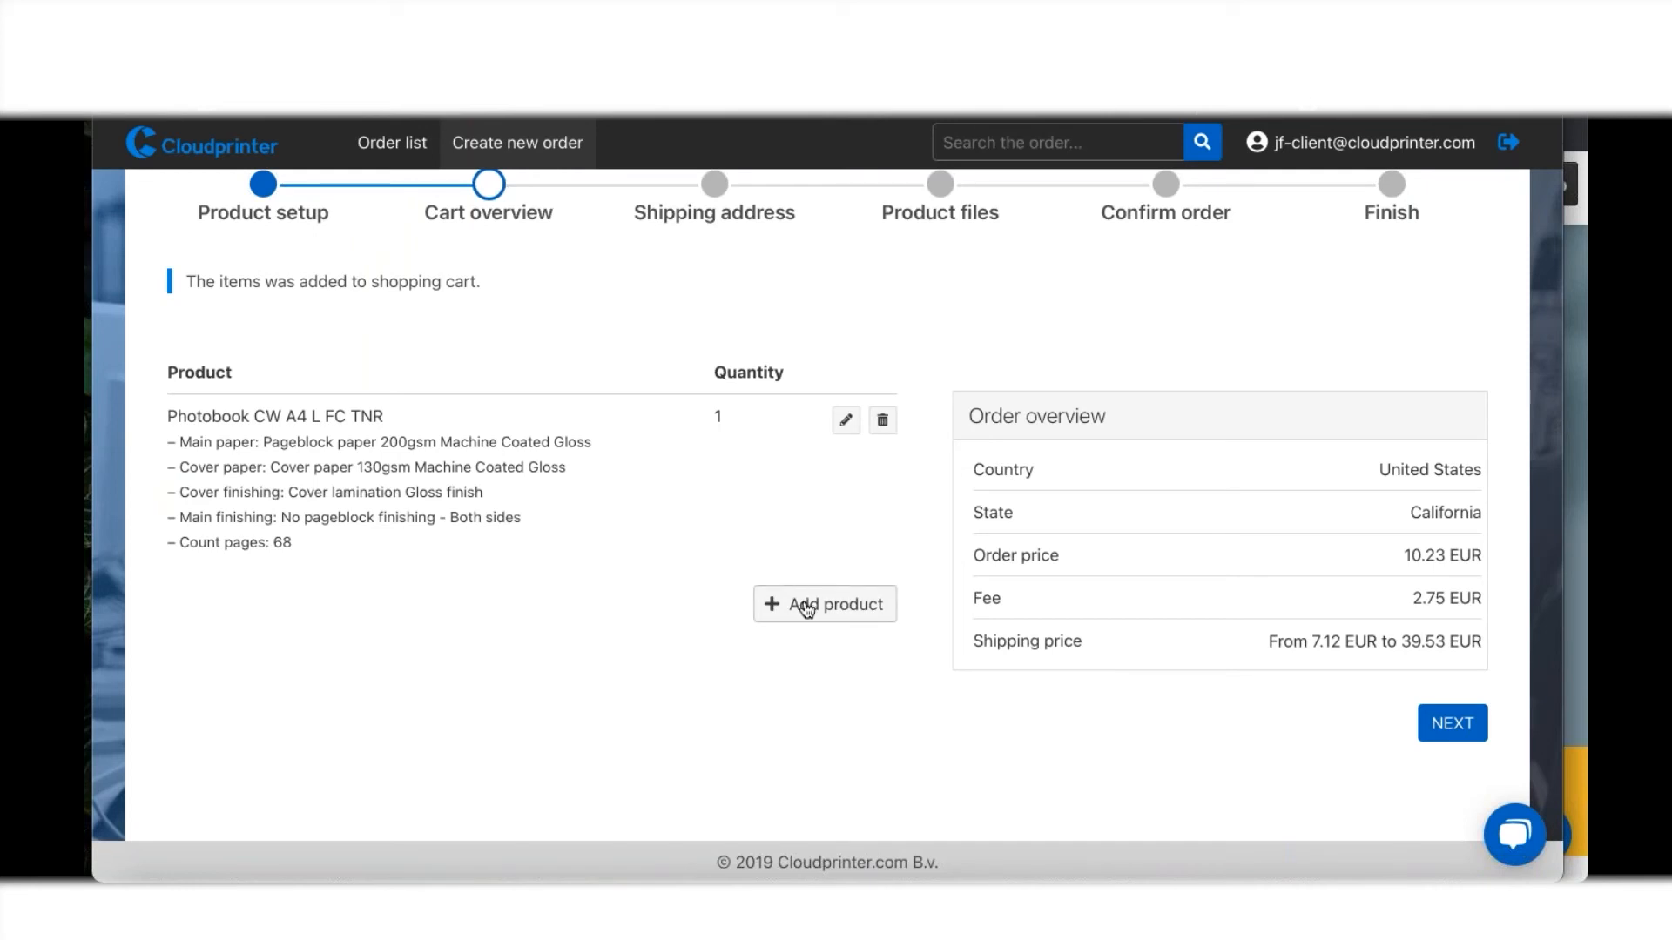
mouse_move(805, 611)
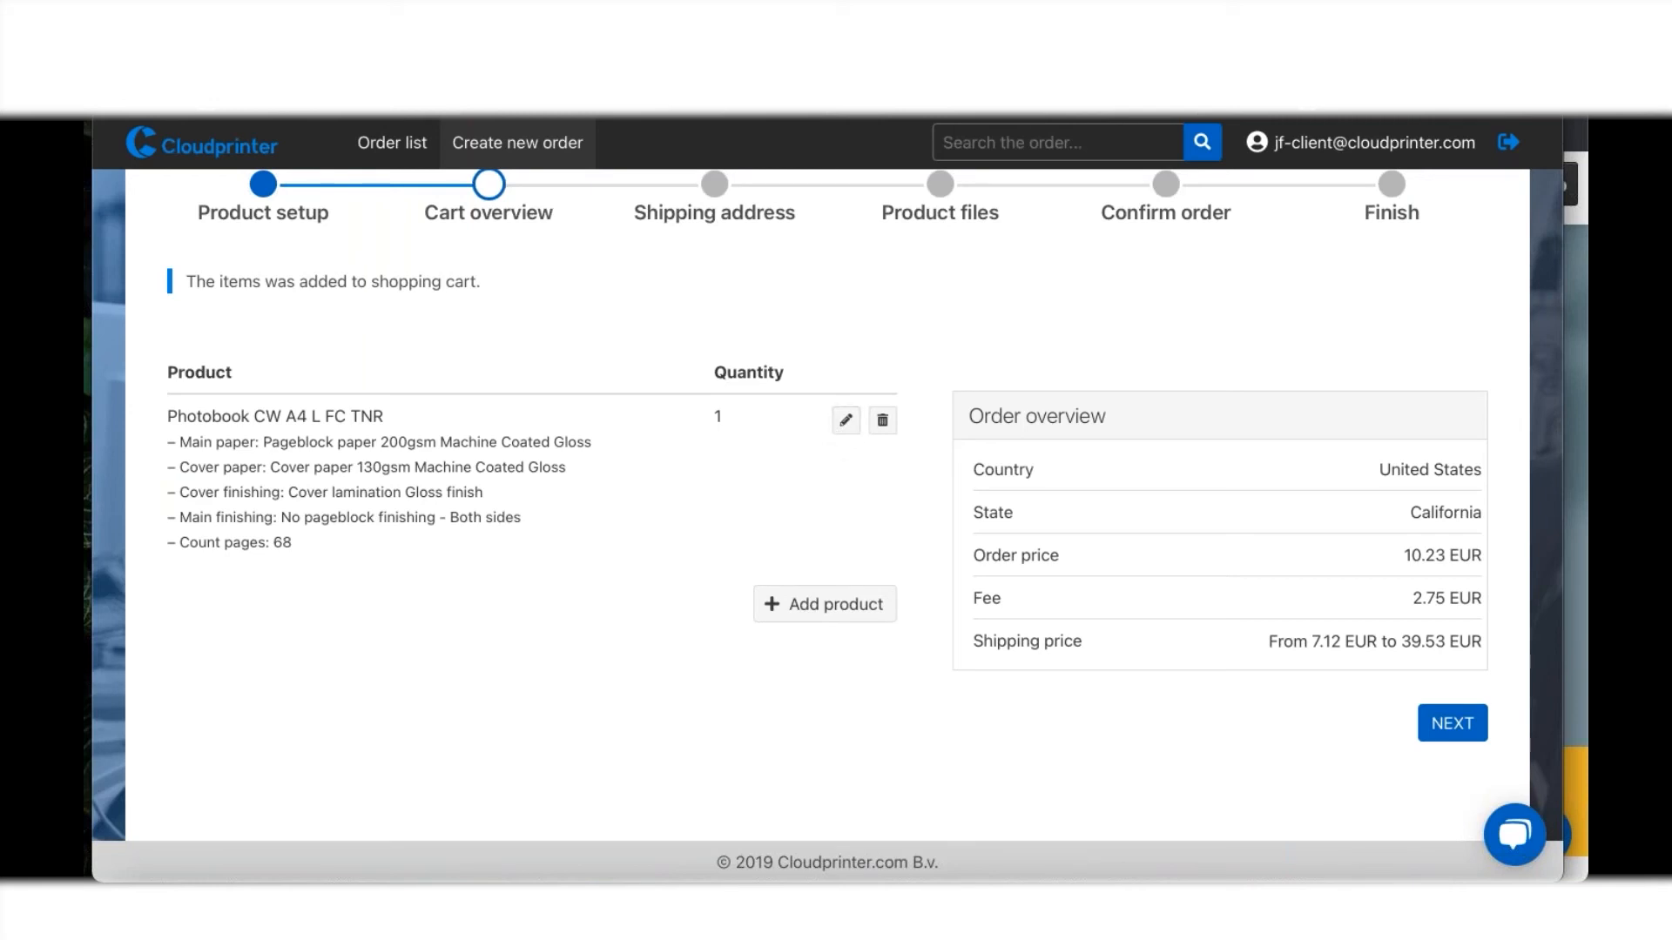
mouse_move(1452, 733)
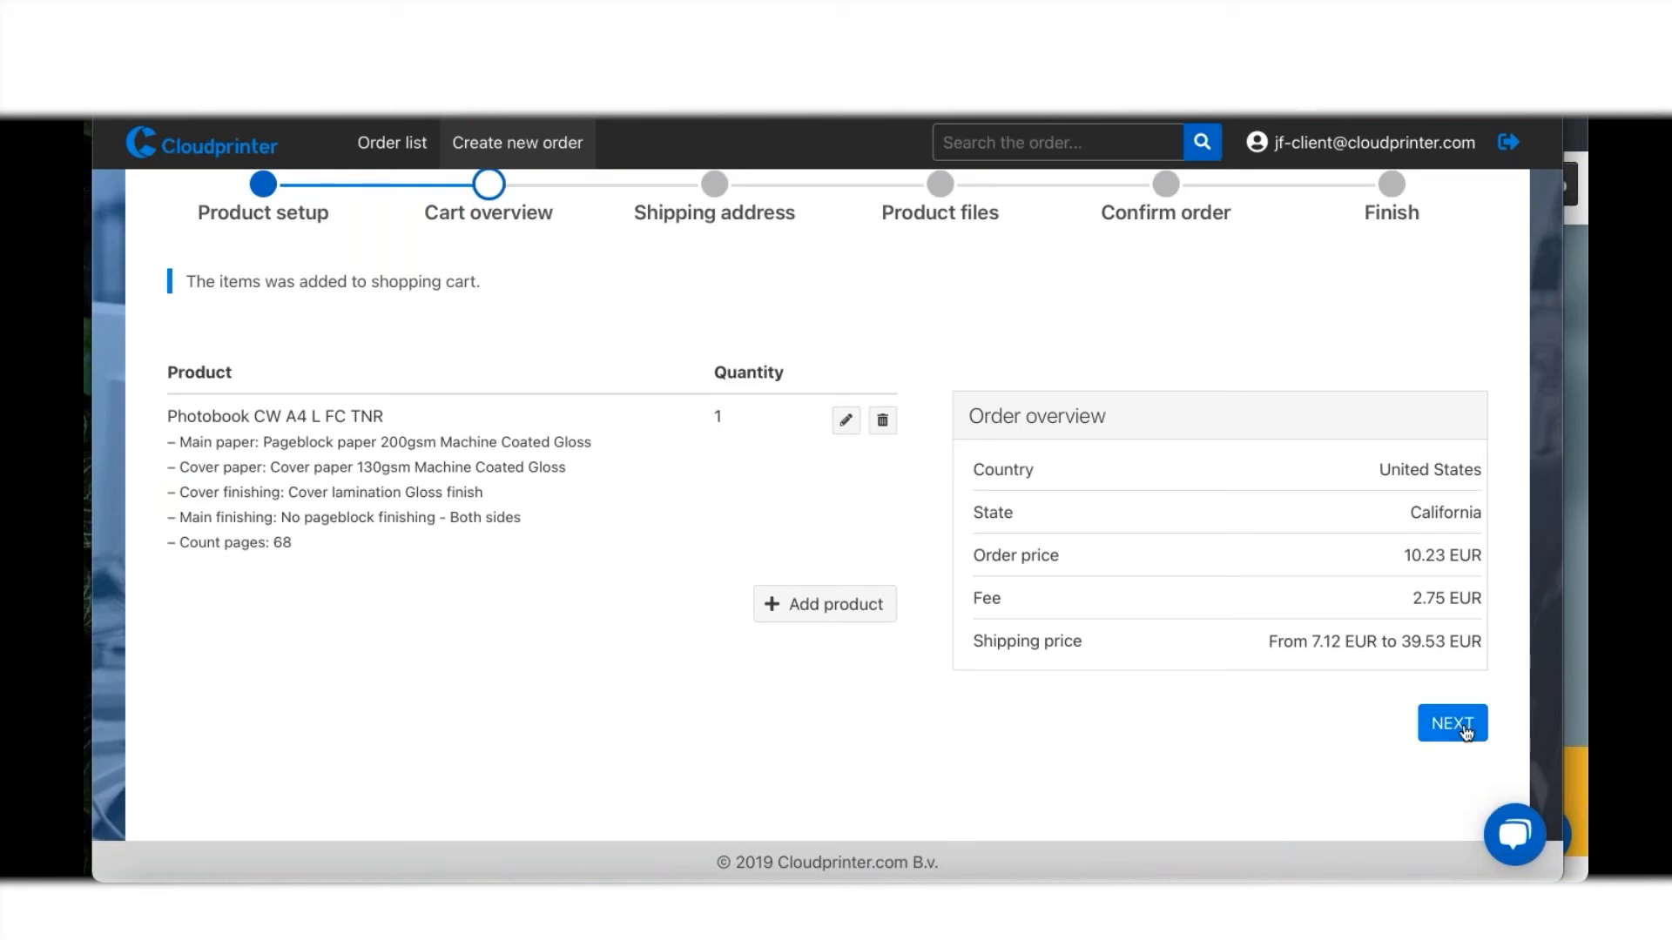
Proceed to the shipping address and enter first name, last name, street 'test' and city 'city'.
click(1451, 723)
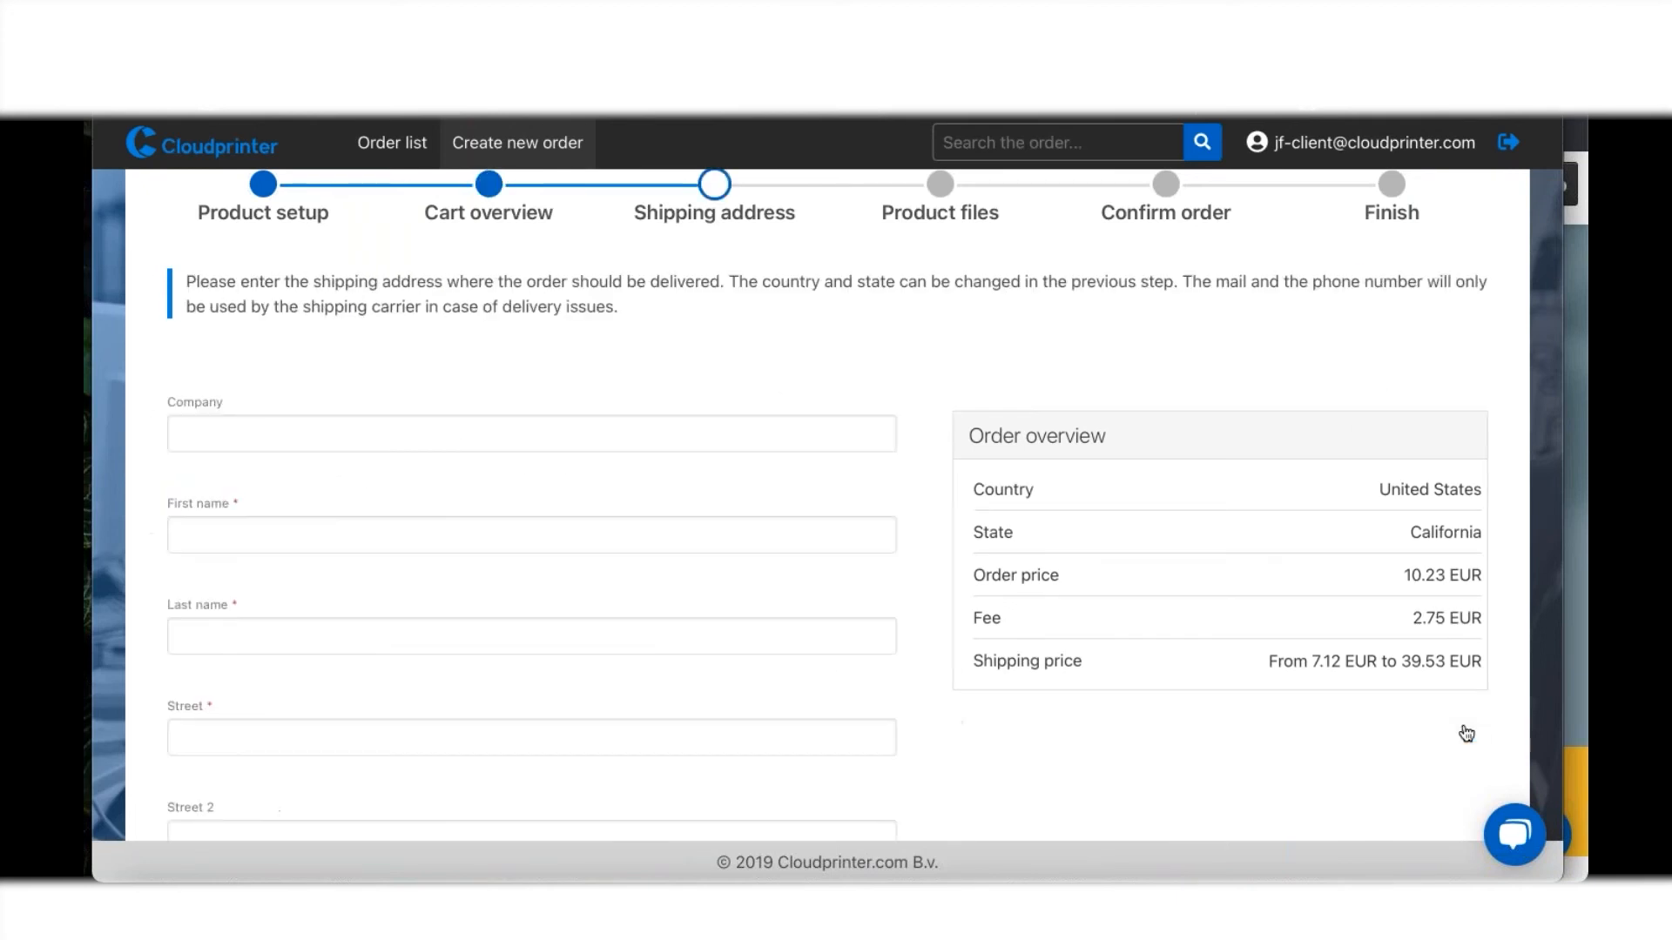
scroll(down, 3)
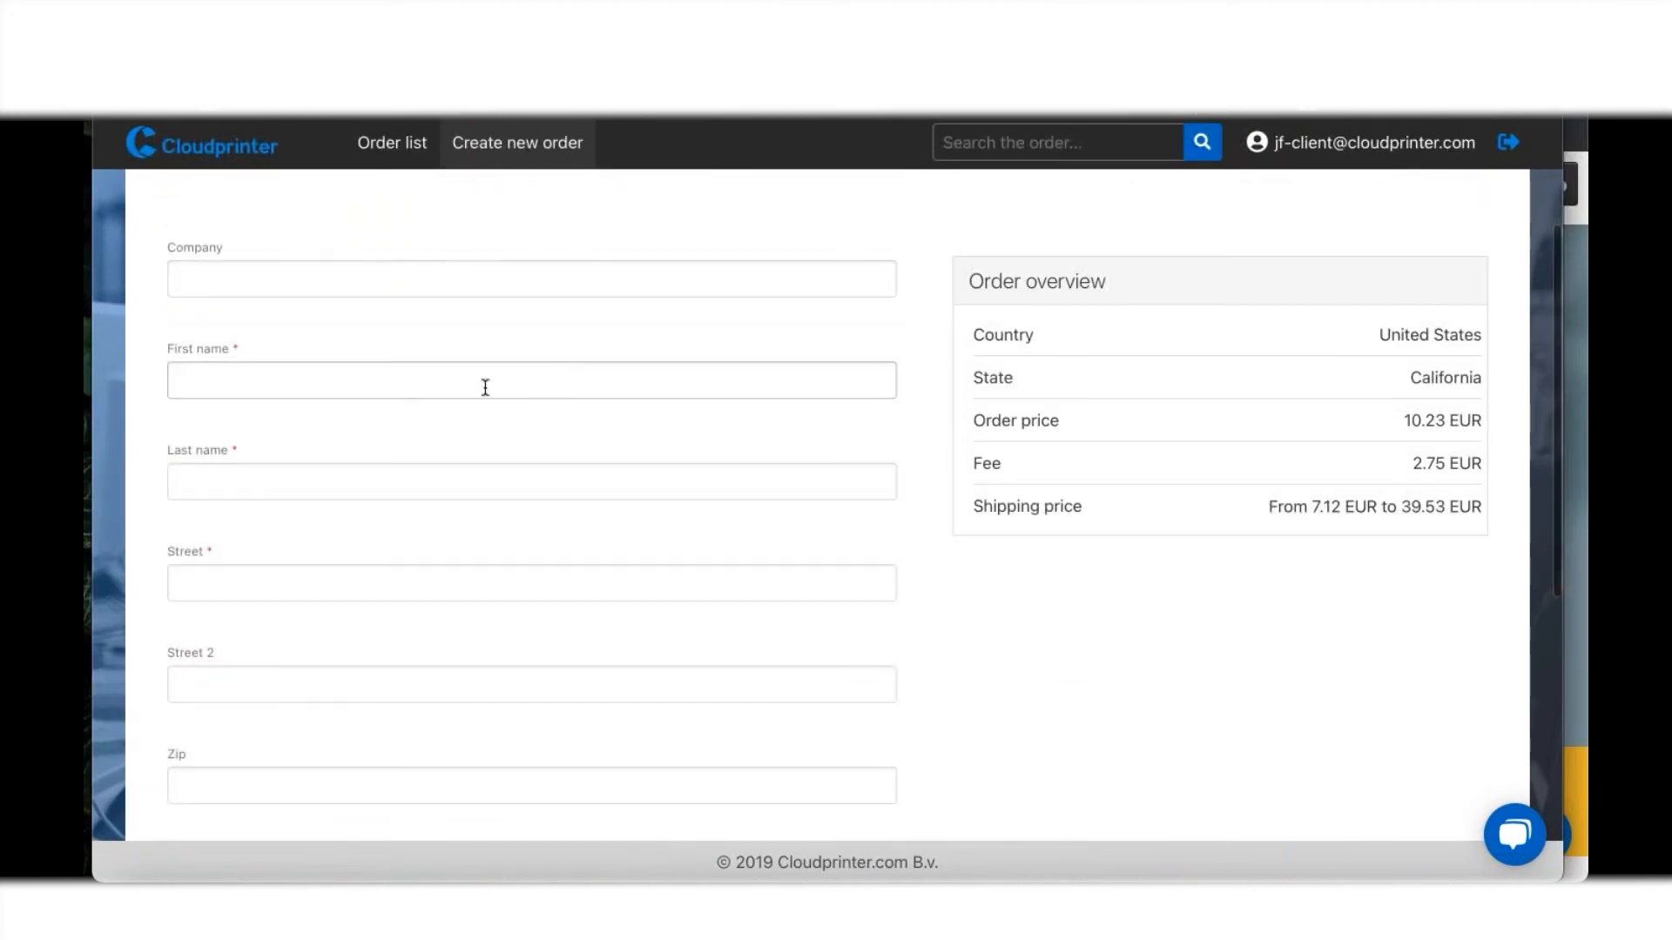
text(test)
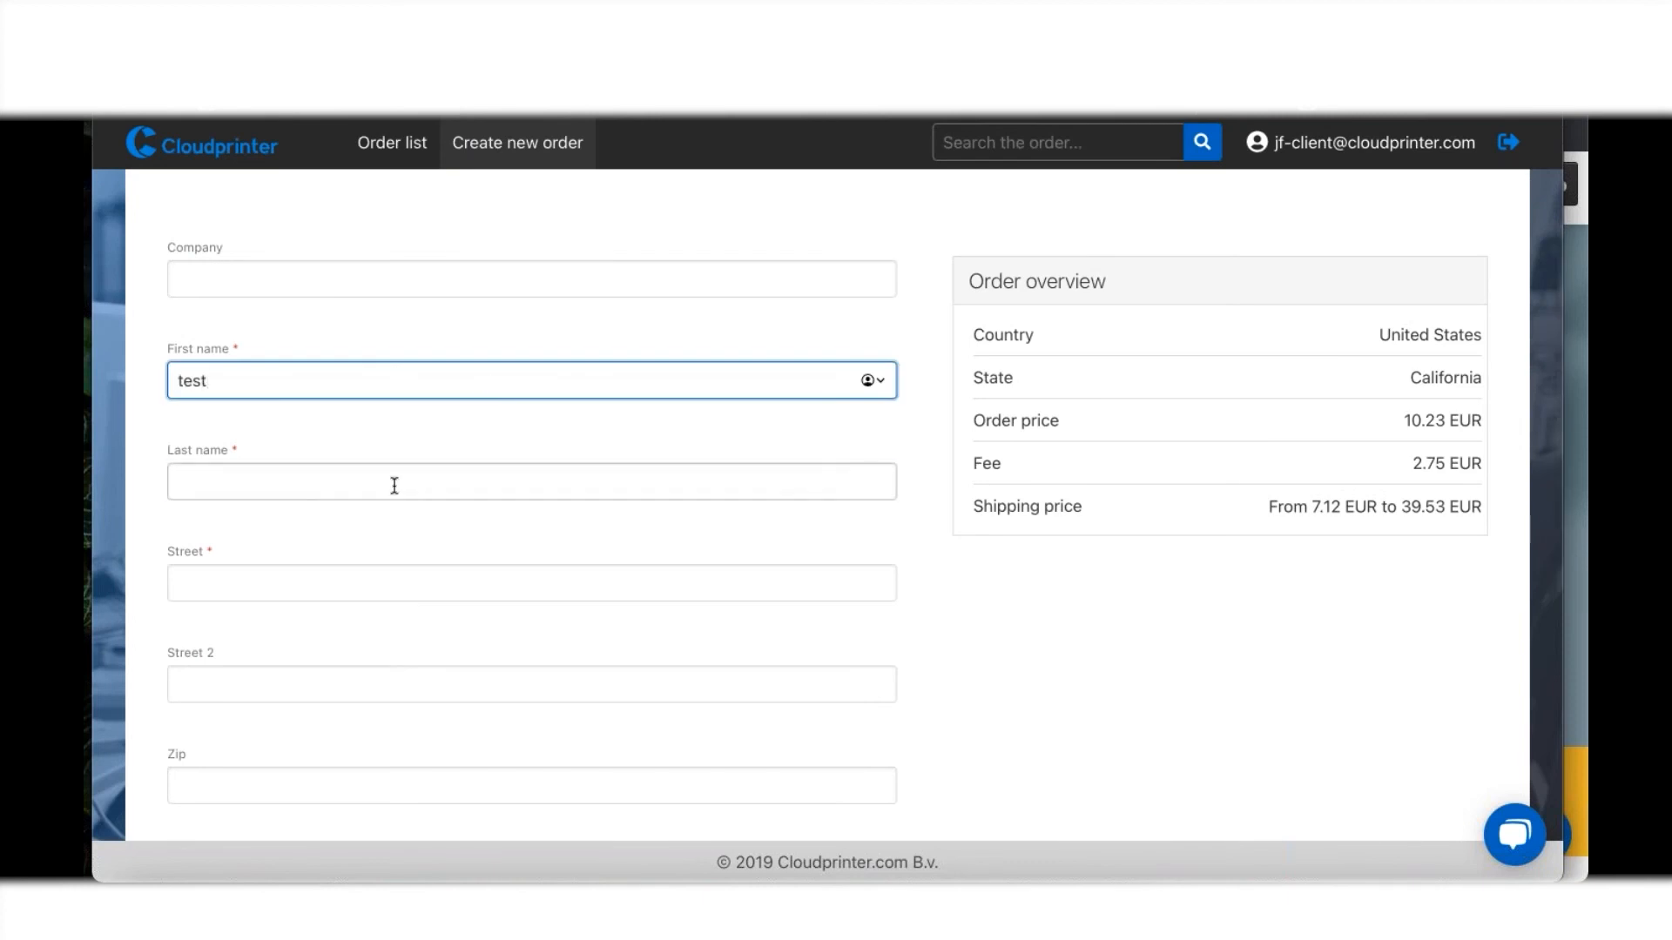
text(test)
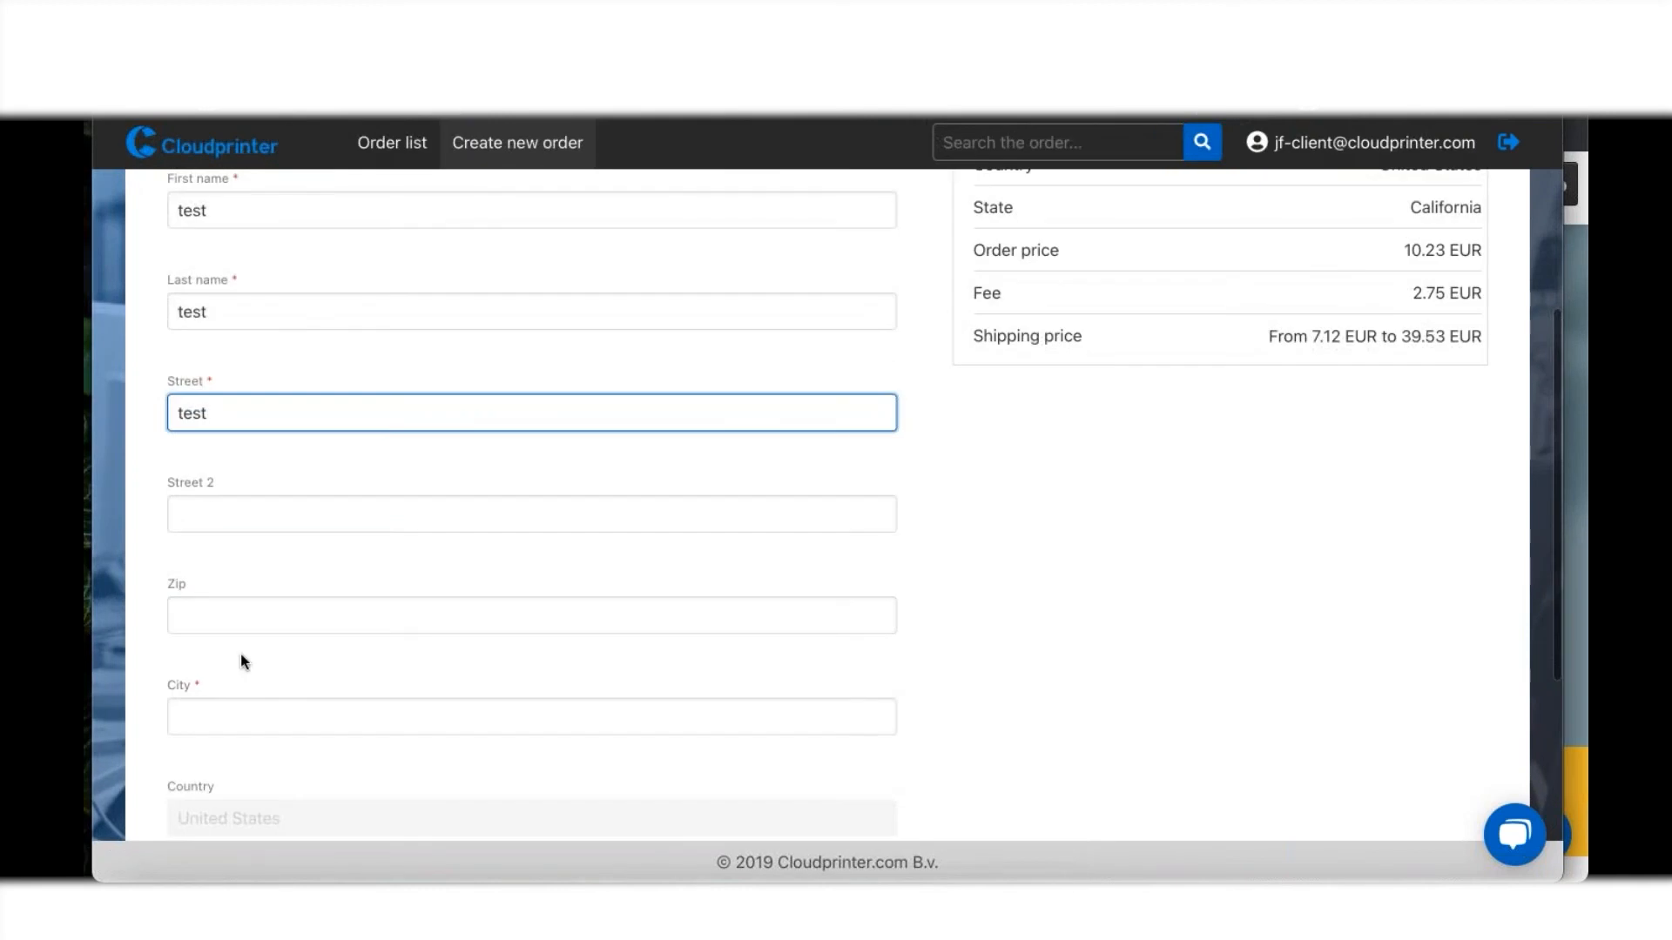
text(test)
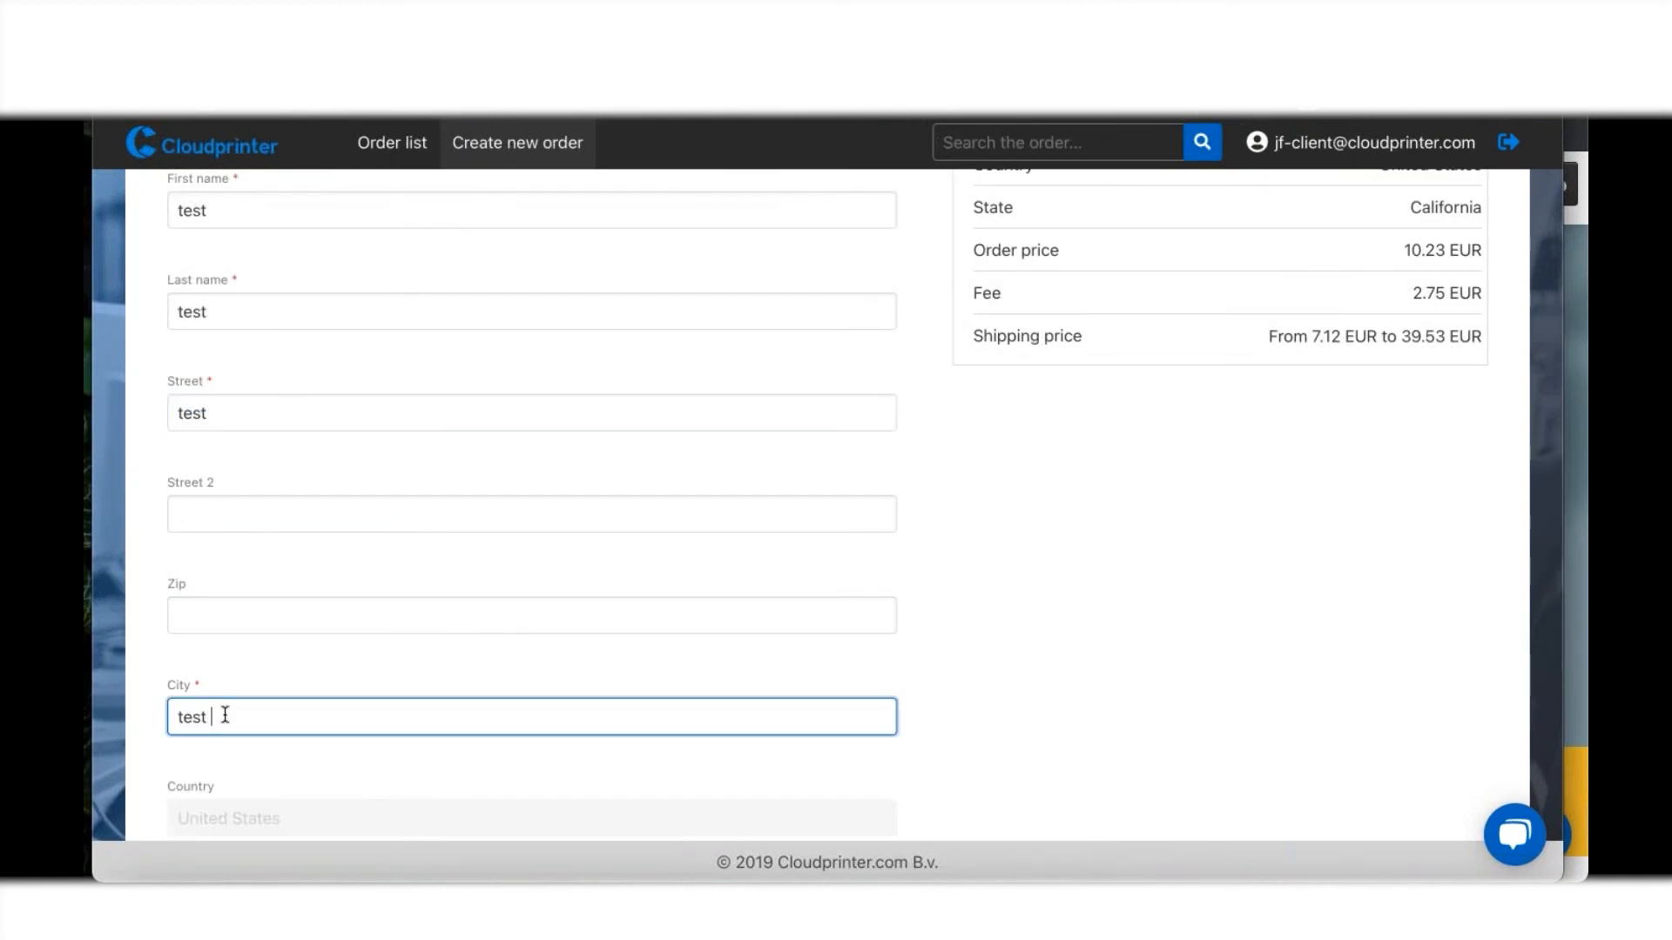
text(city)
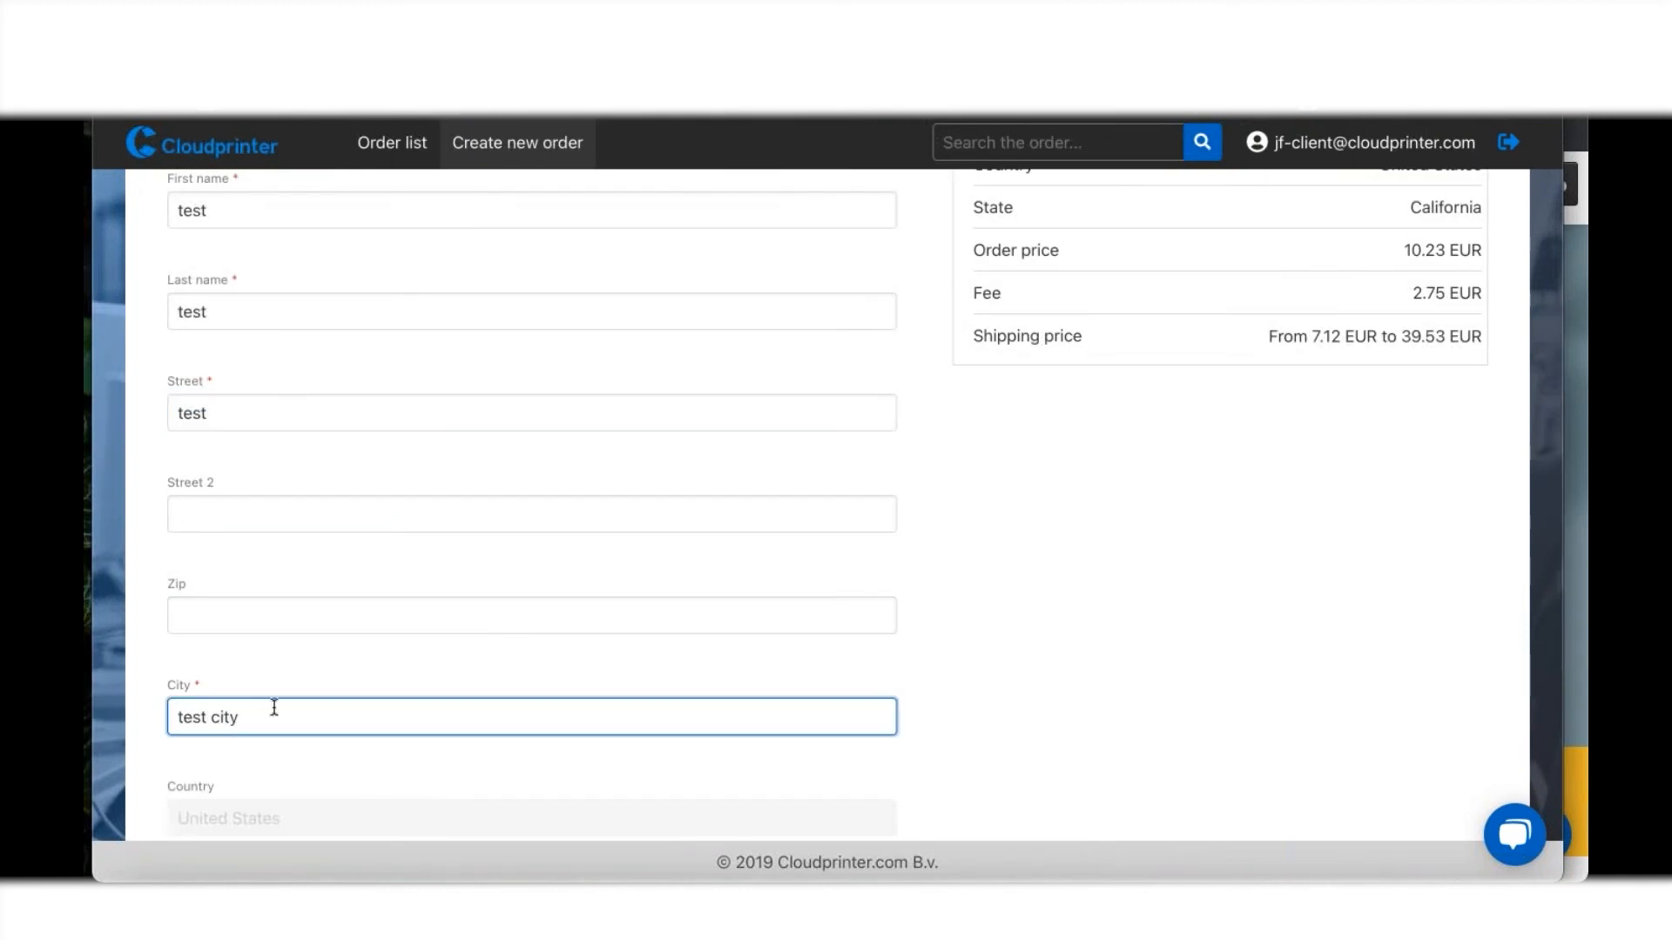
Enter the contact email 'test@test' and phone number 1234567.
scroll(down, 3)
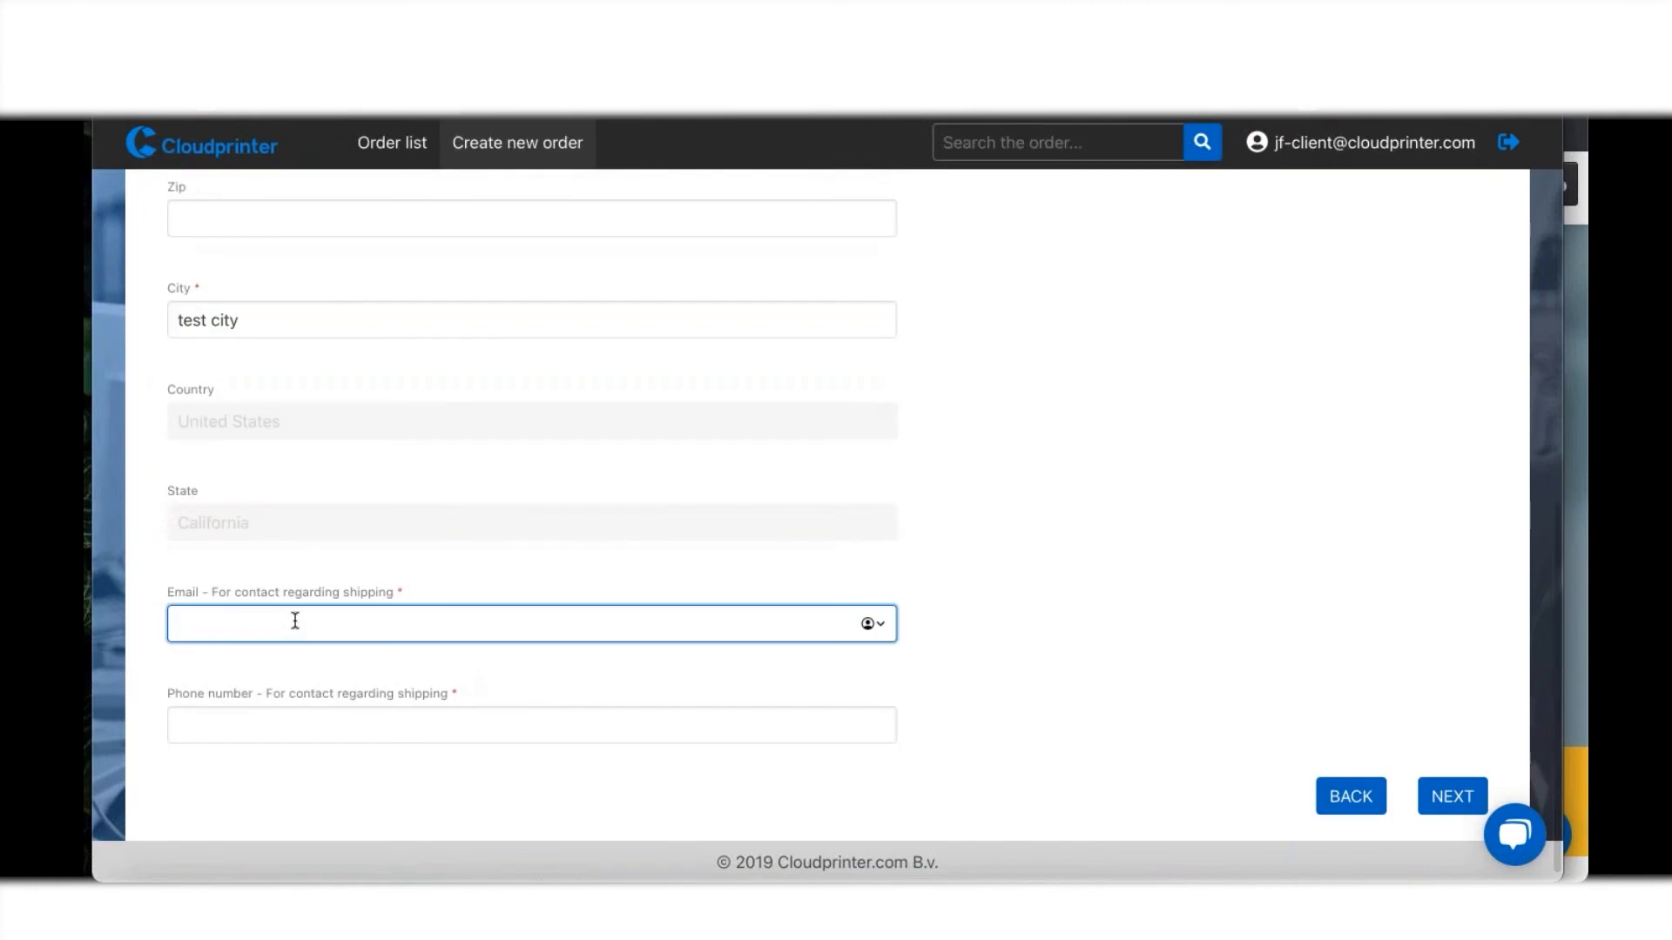
text(test@test.com)
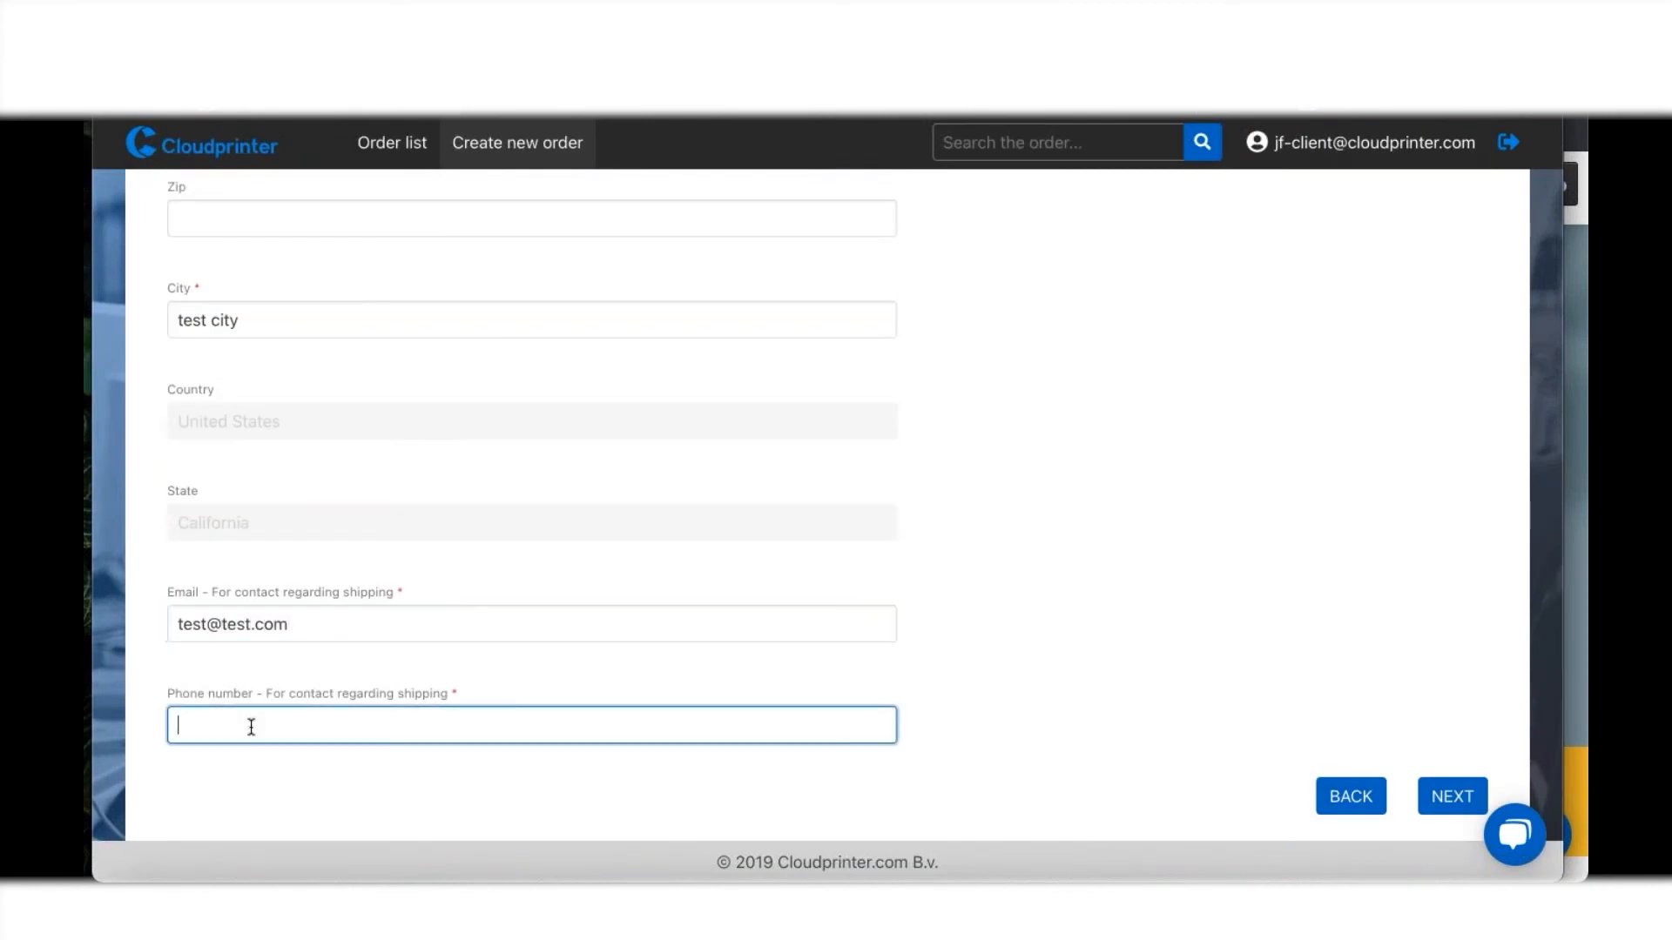
text(123456789)
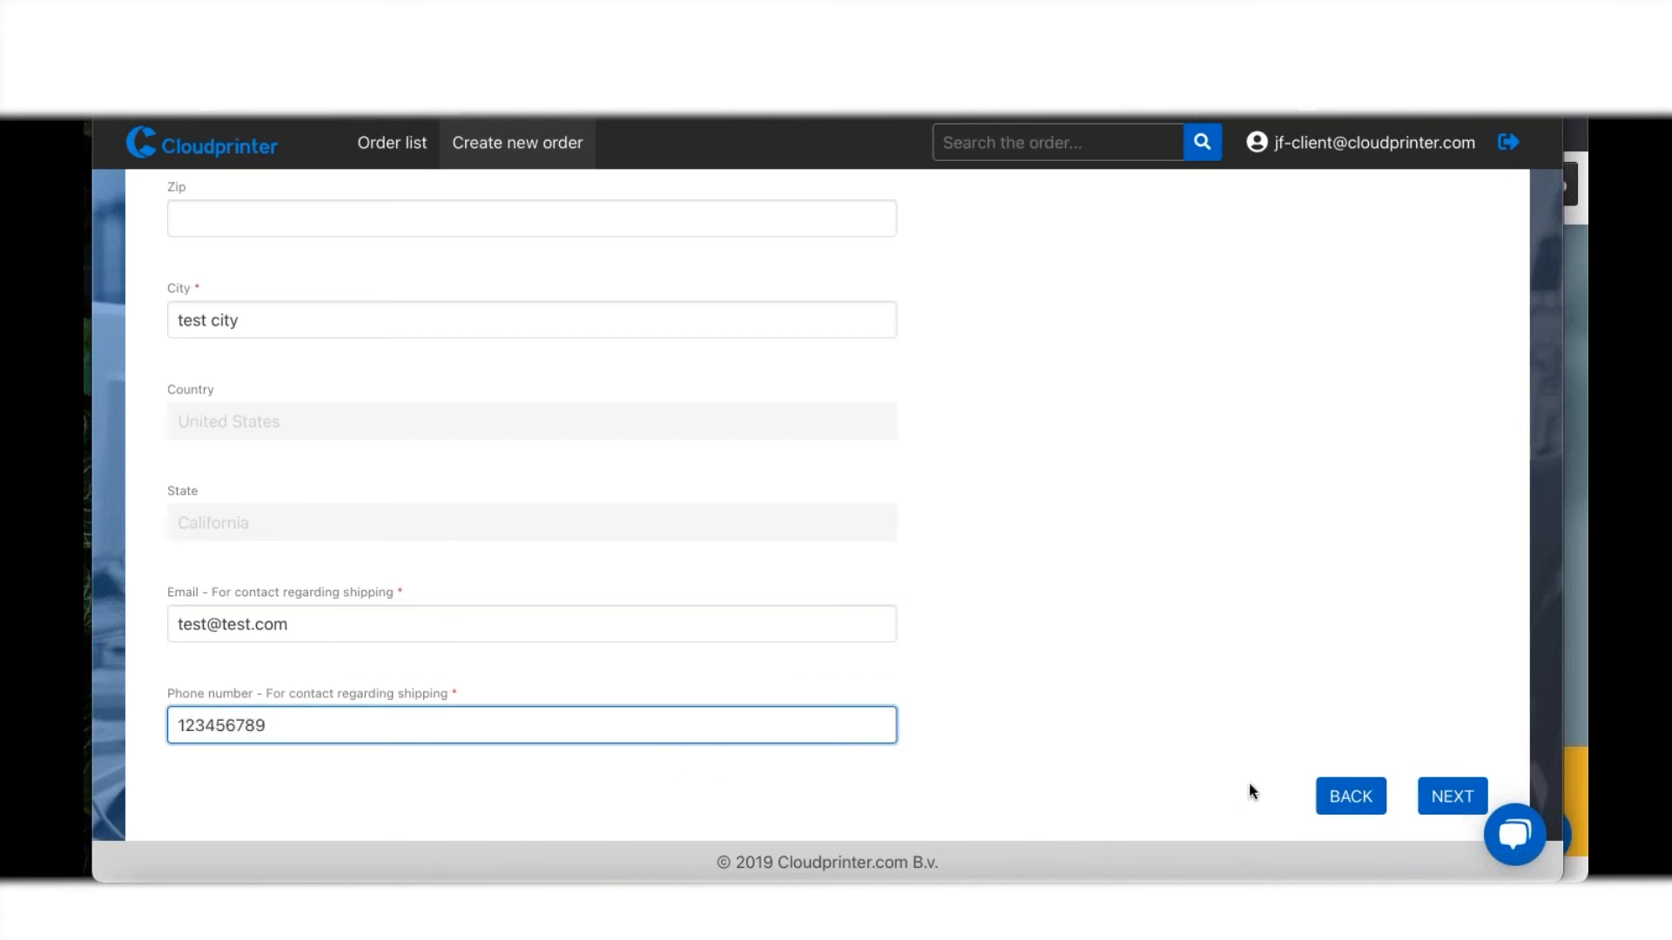
Continue to the product files step and choose uploading files from the local computer.
click(1450, 796)
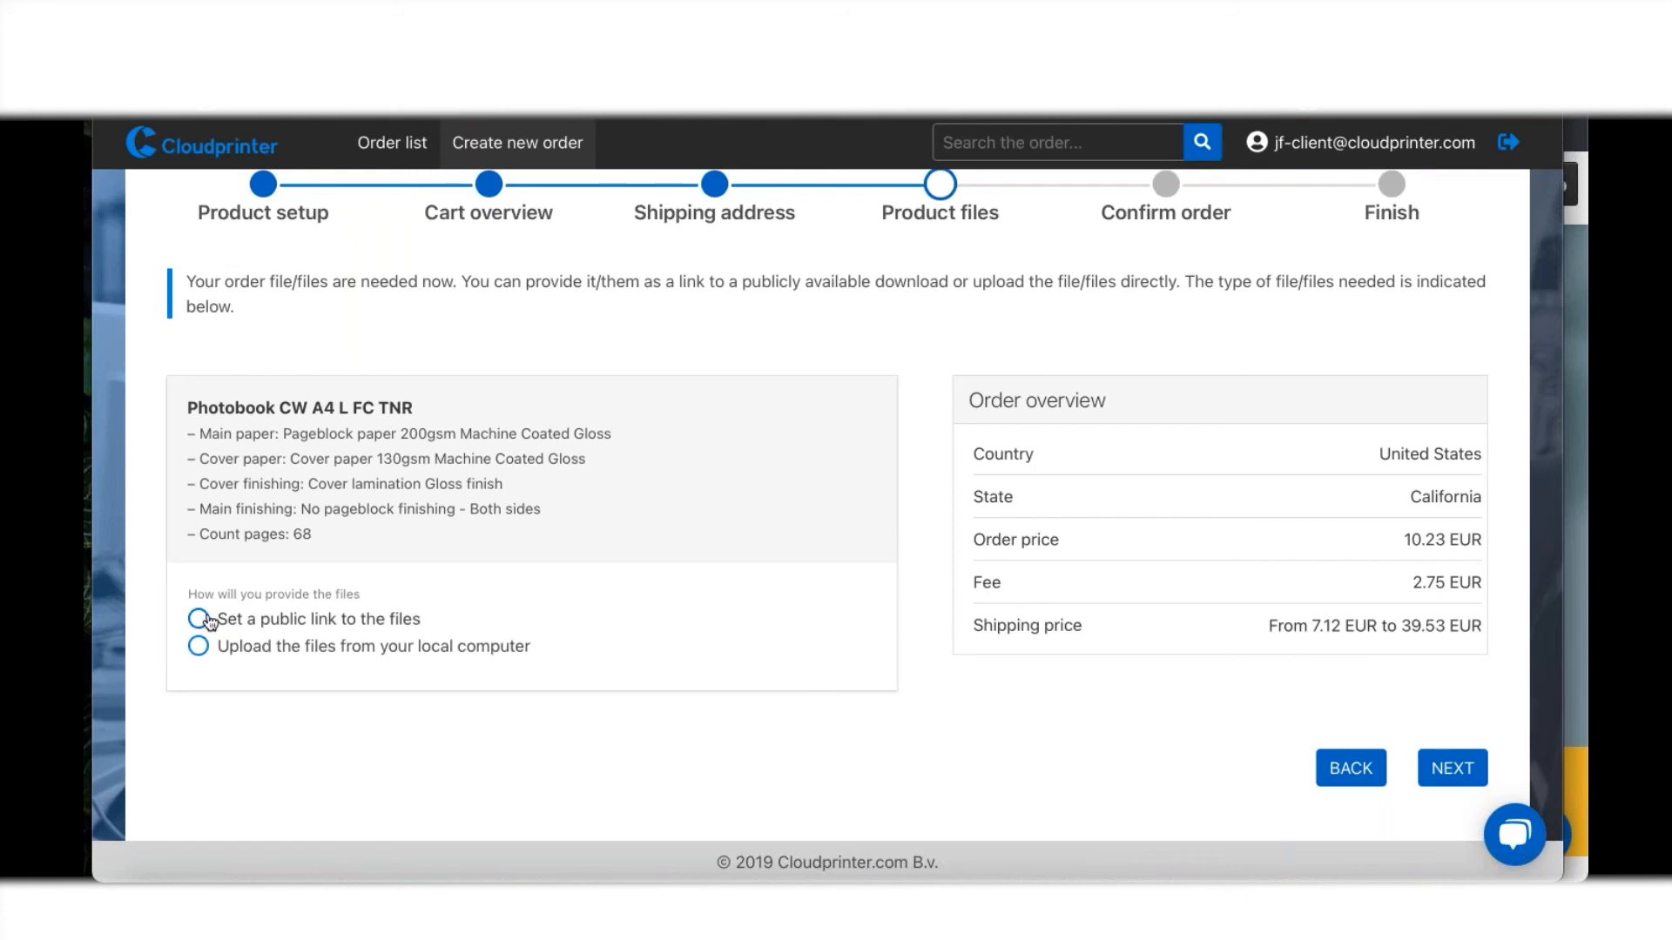
click(198, 618)
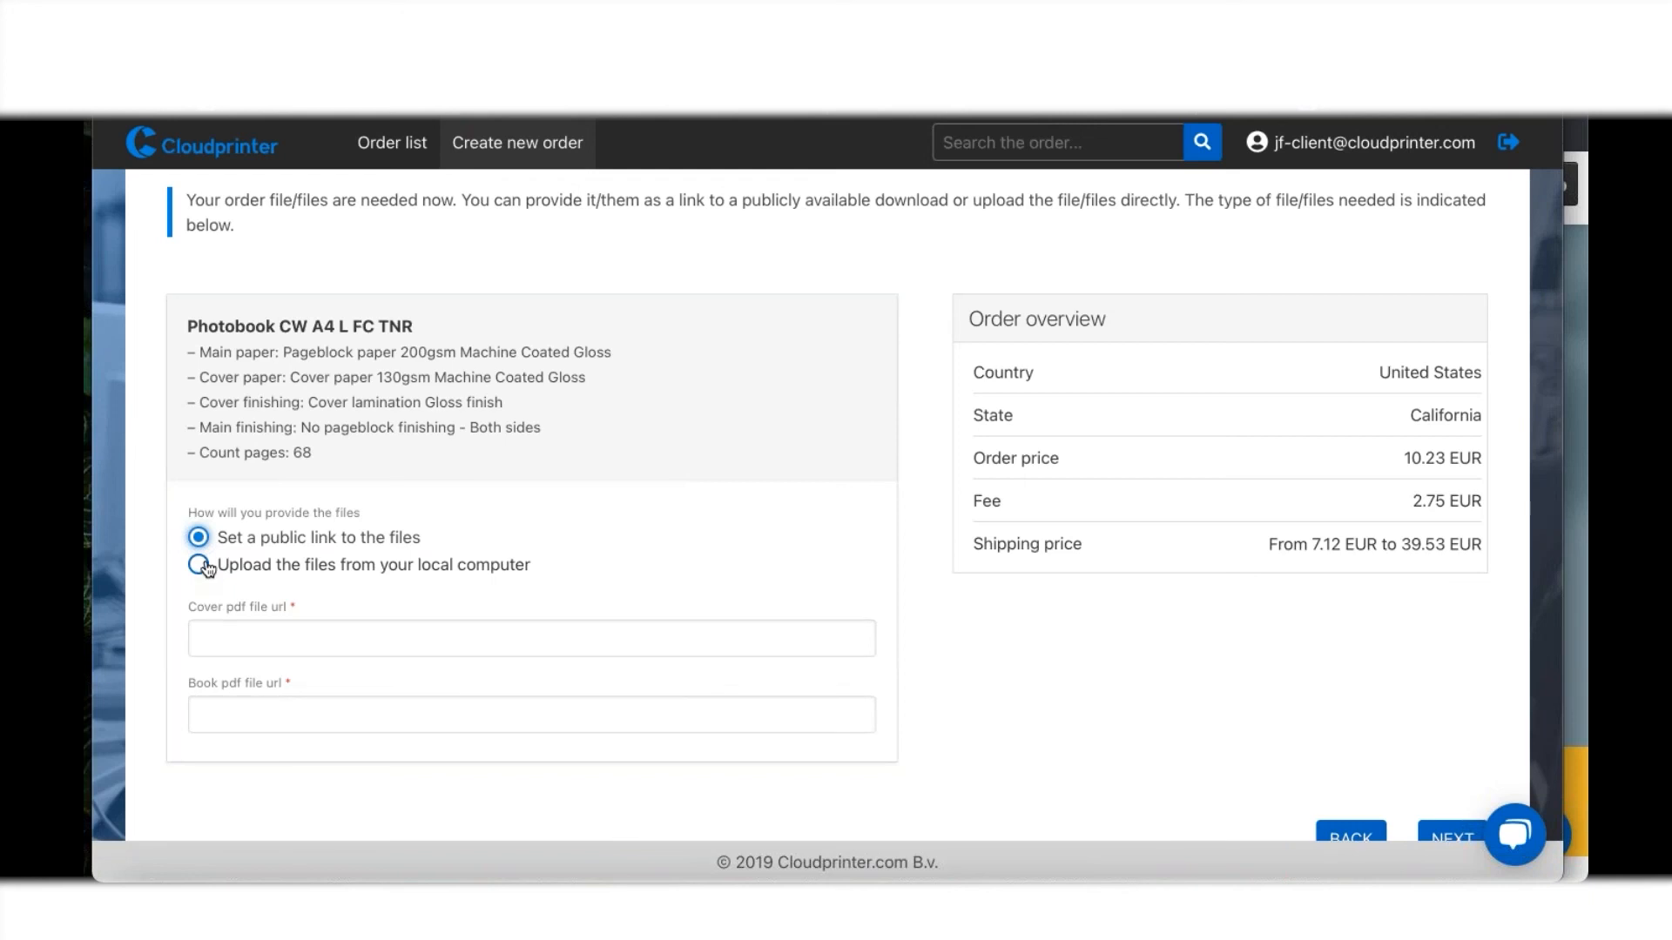
click(199, 564)
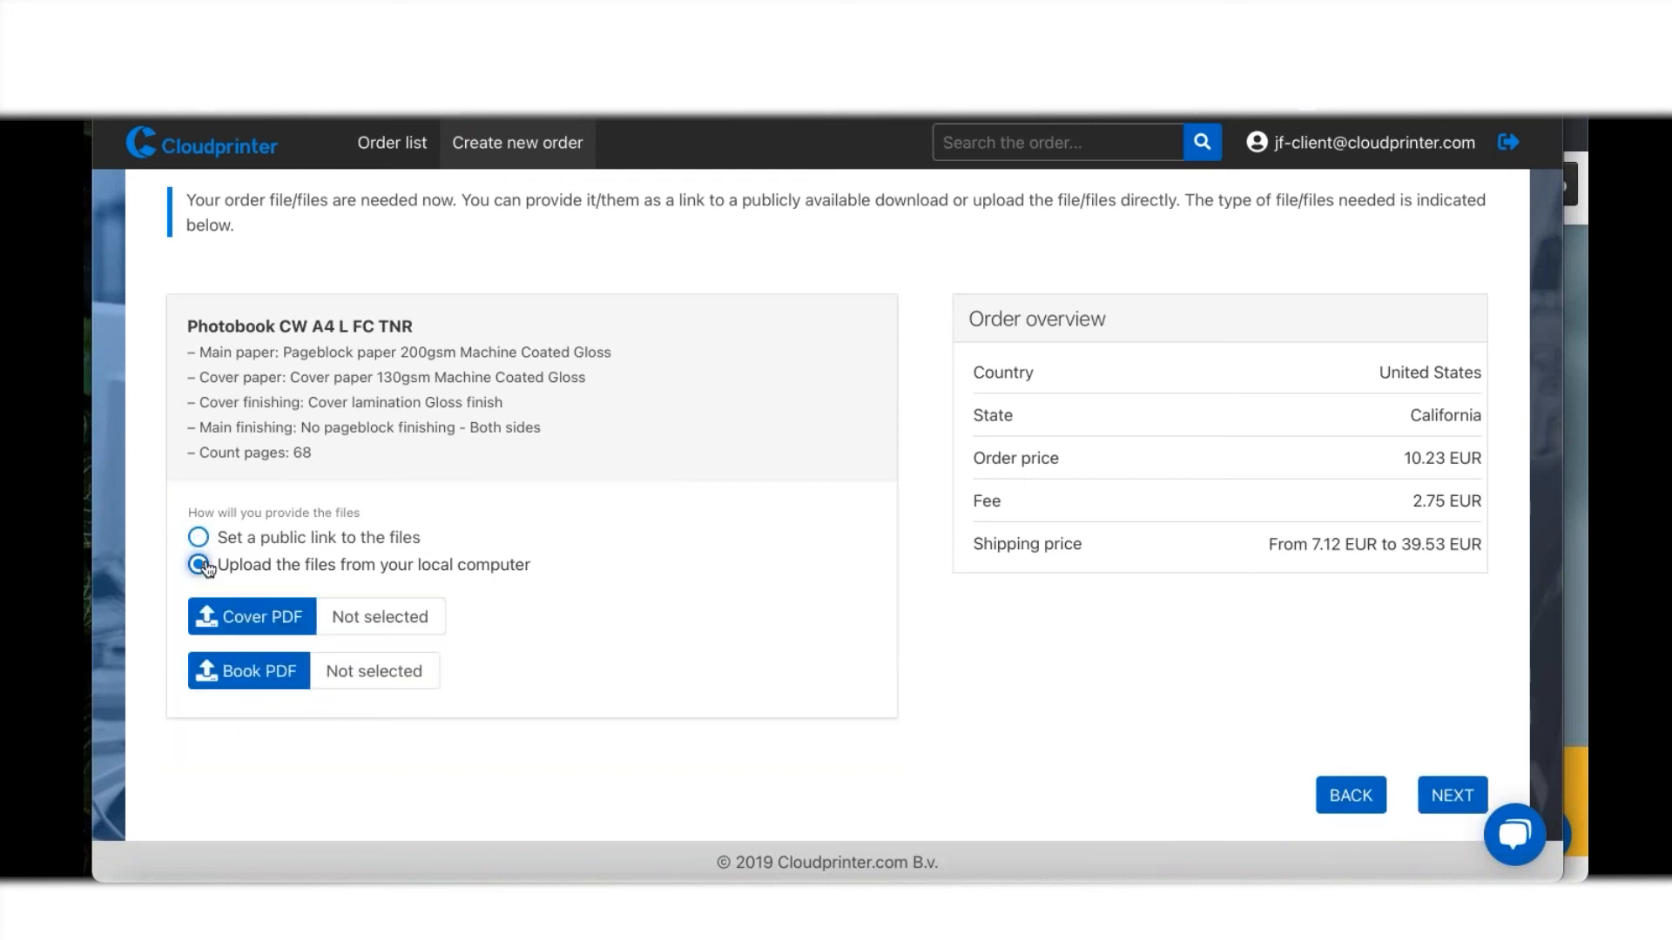
click(198, 565)
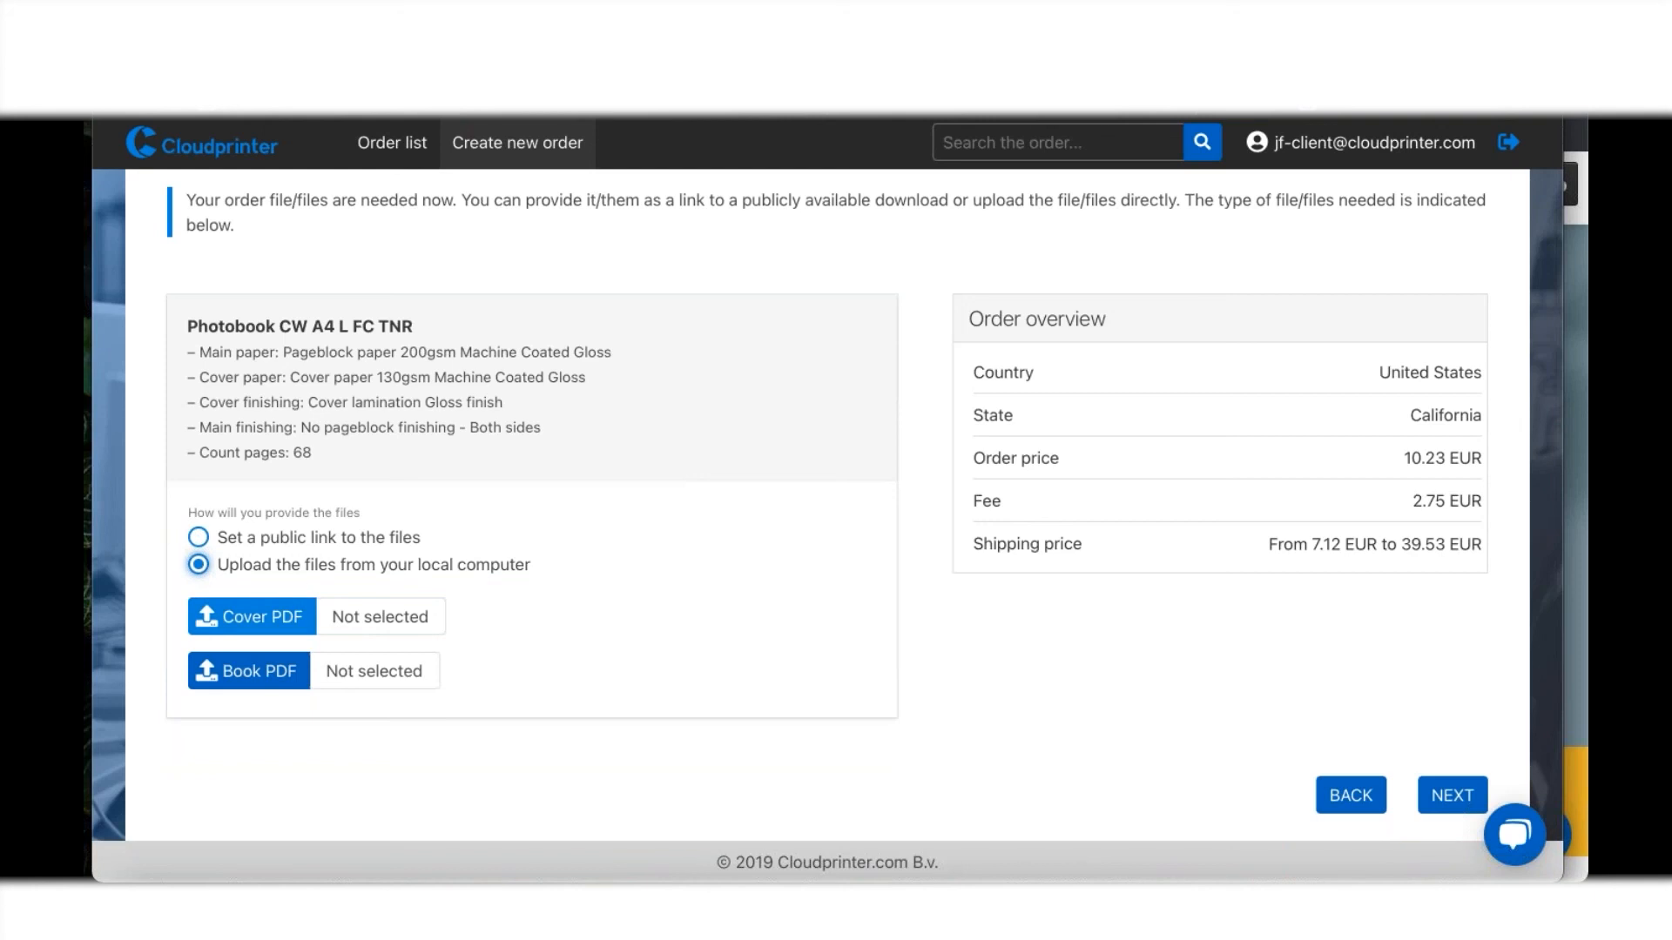
Attach the hardcover copy file as cover PDF and choose the book PDF file.
click(250, 616)
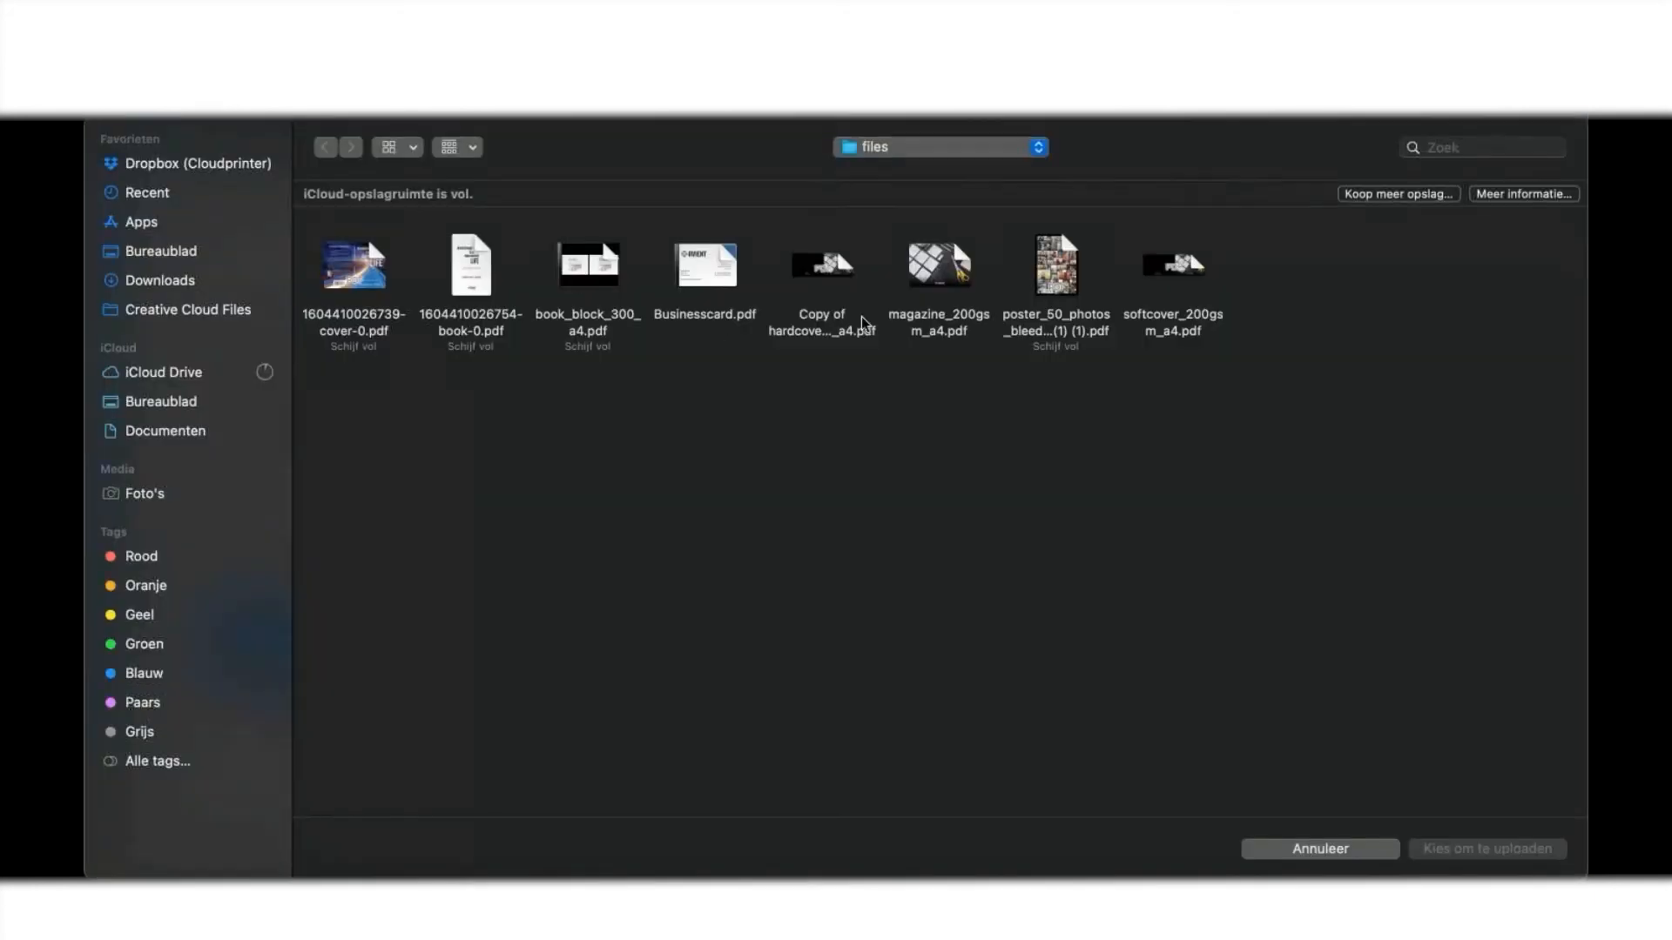
click(820, 264)
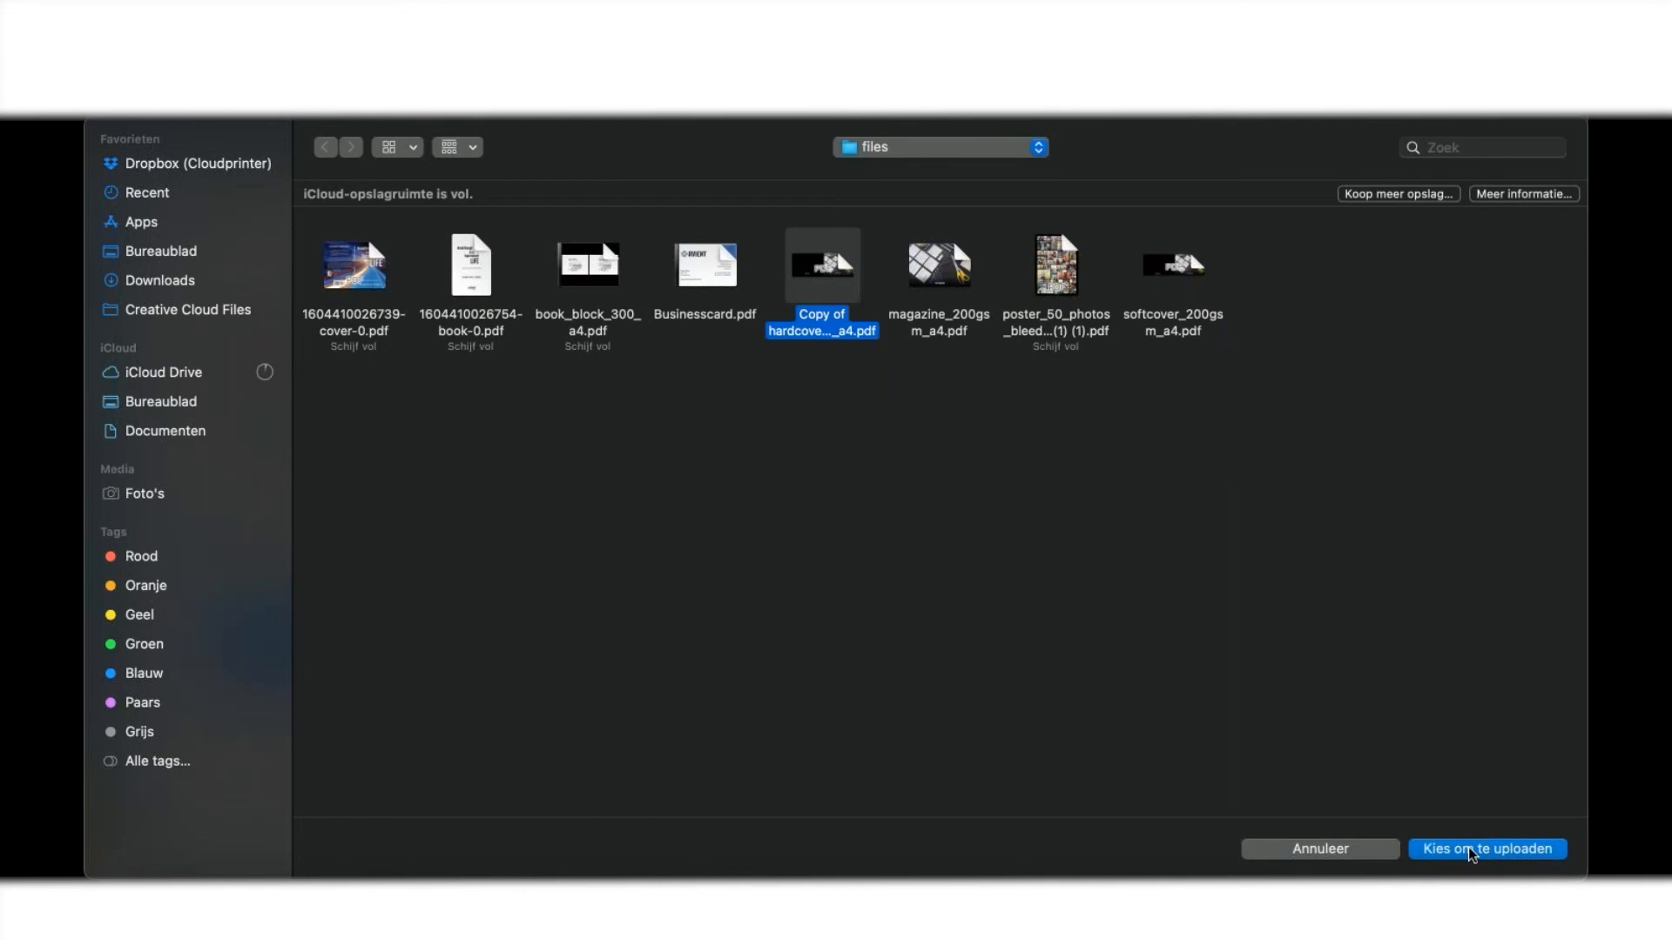
click(1485, 848)
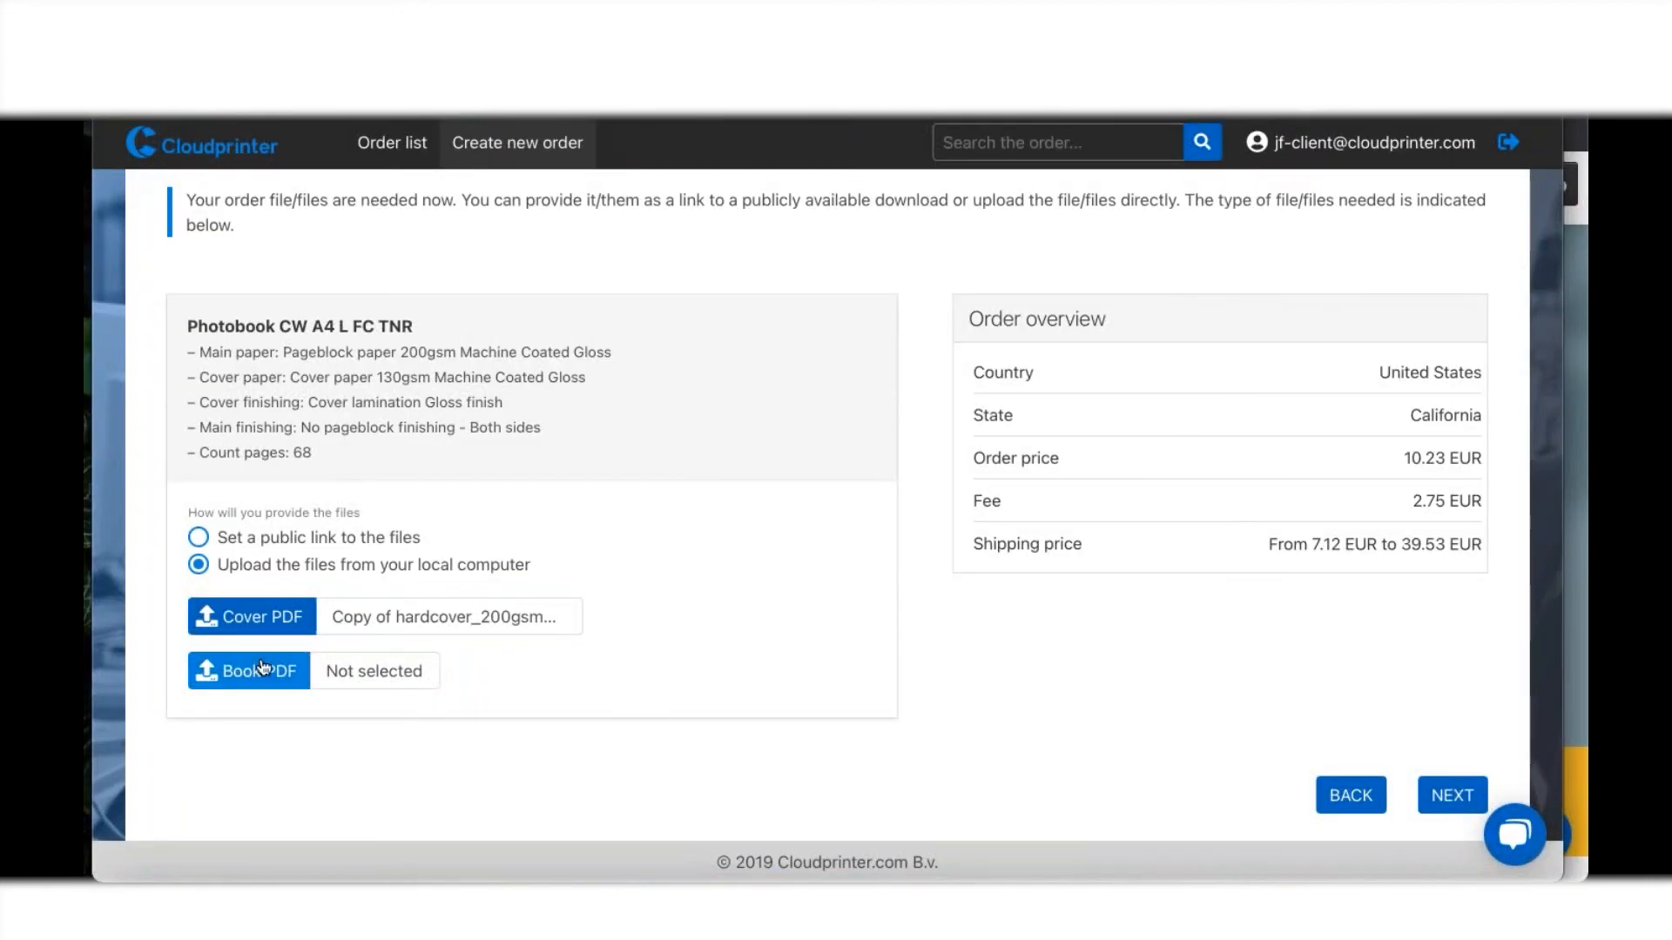
click(247, 671)
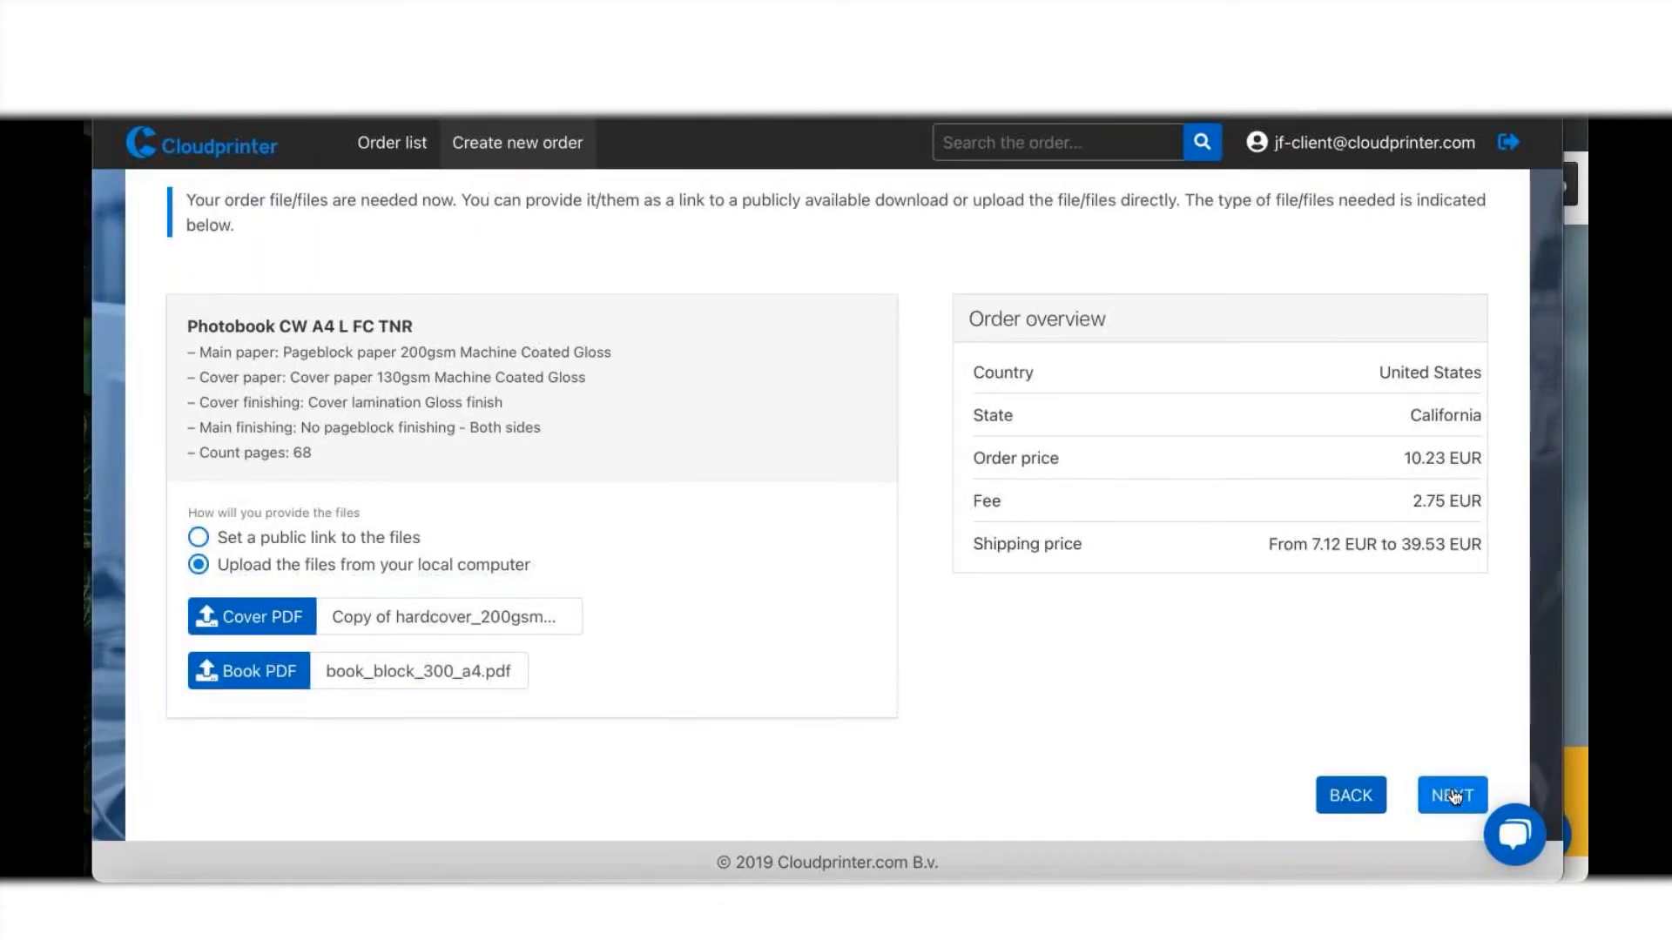
Submit the order with reference test123, sandbox mode and USPS Express ground shipping.
click(1450, 794)
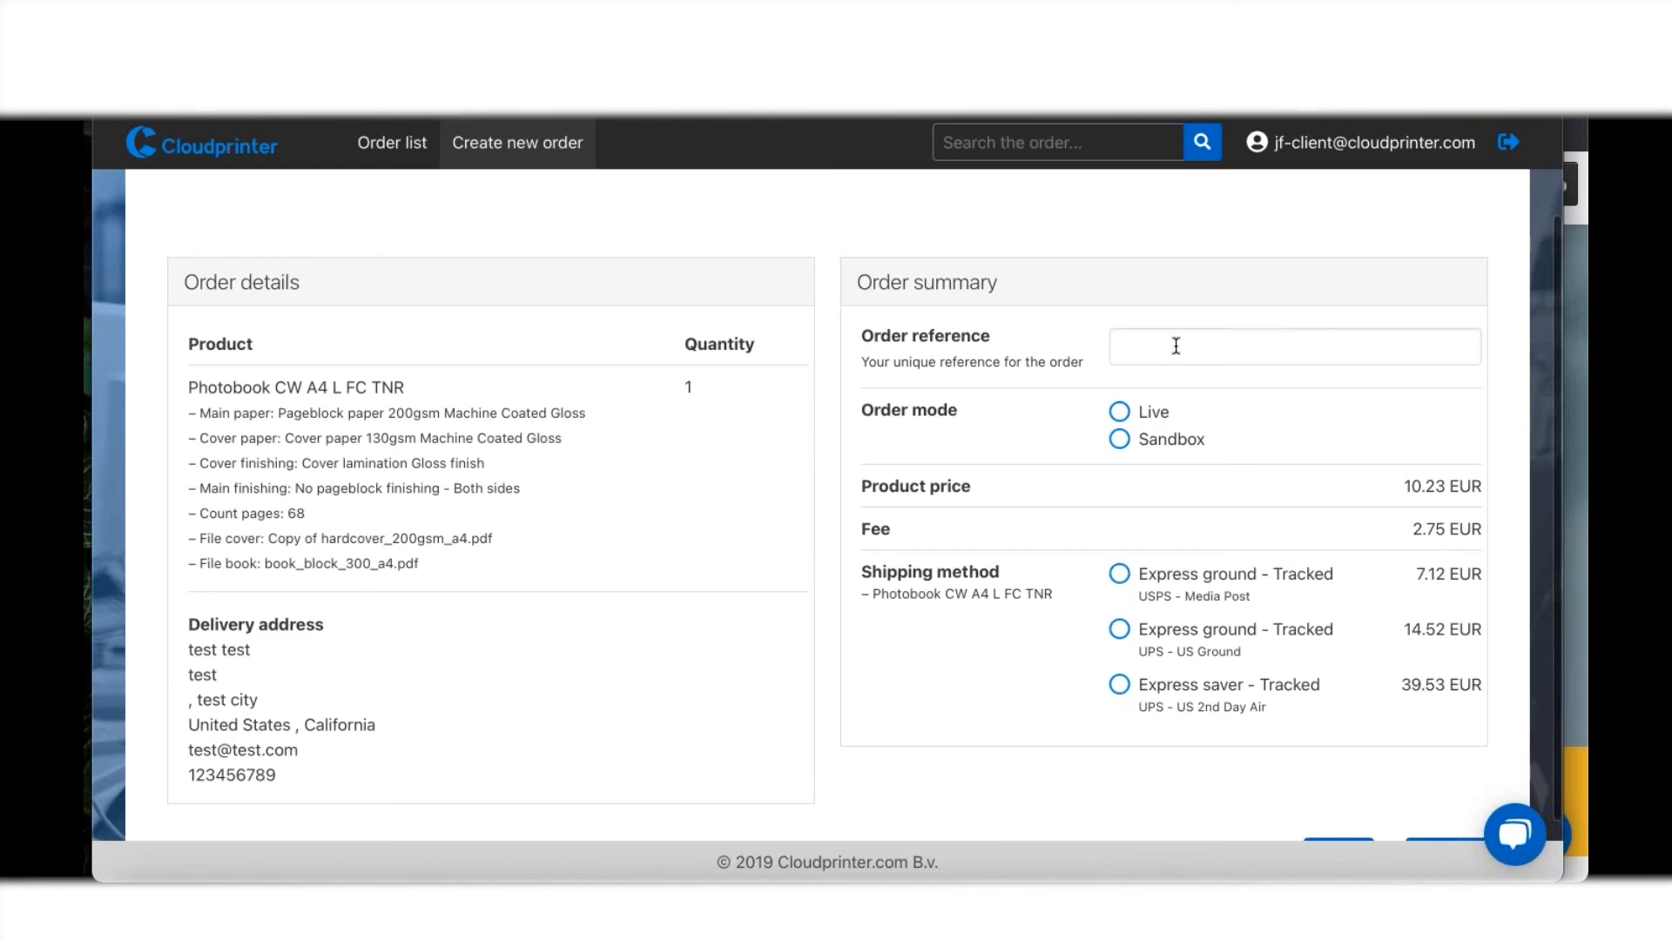
click(1293, 345)
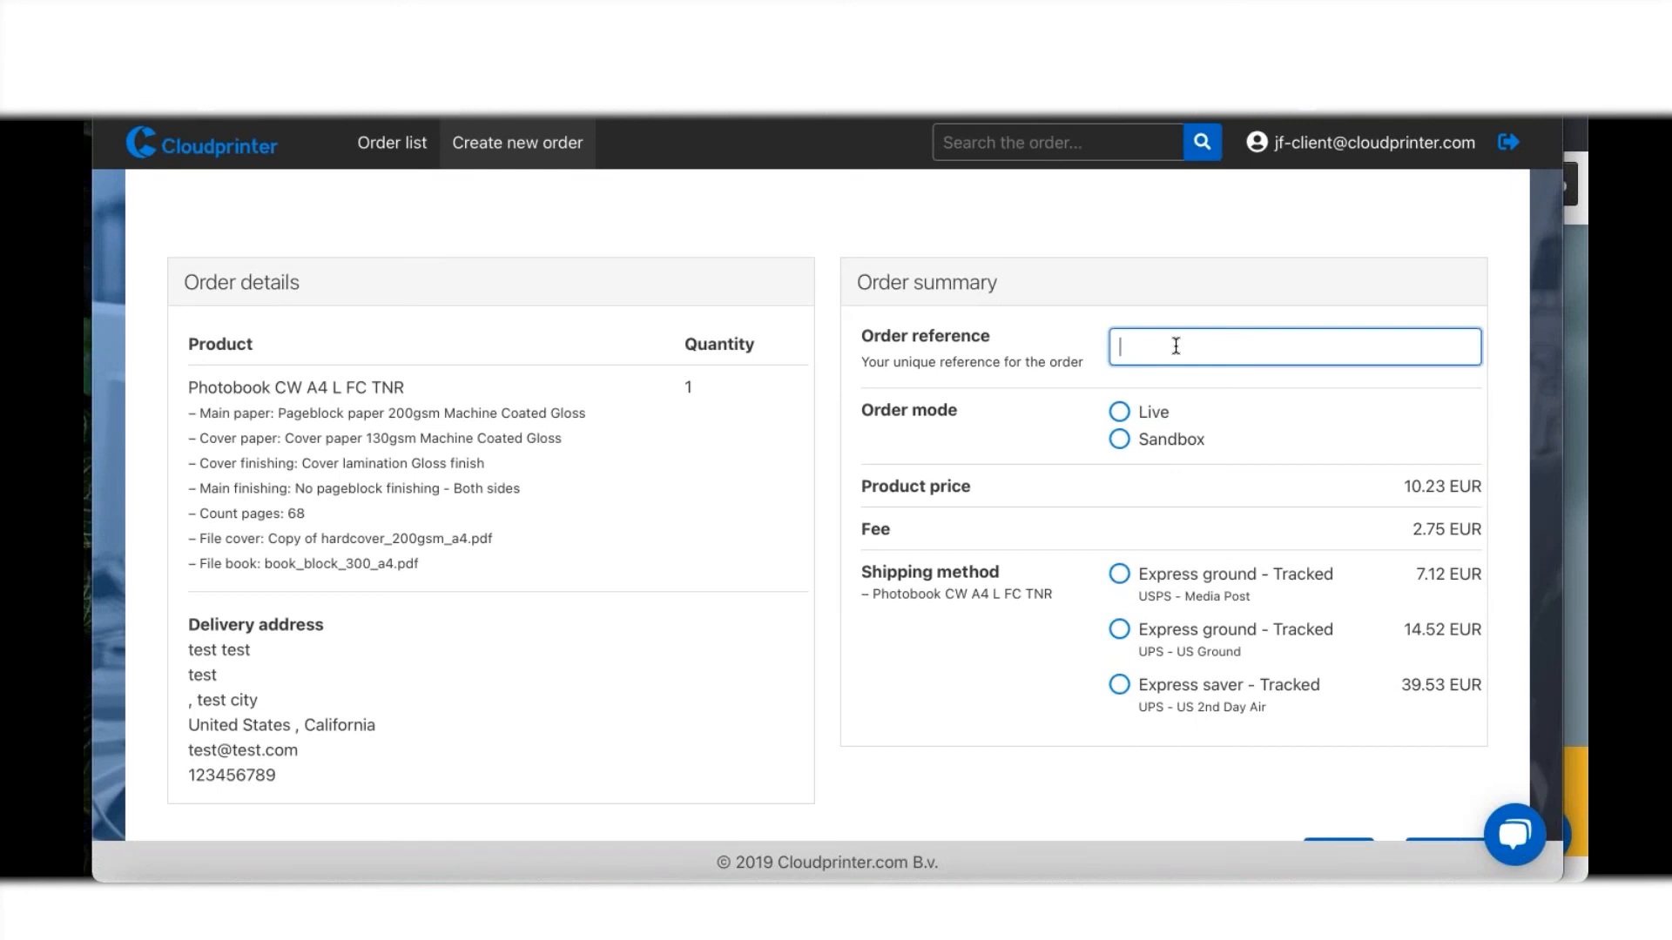
text(test123)
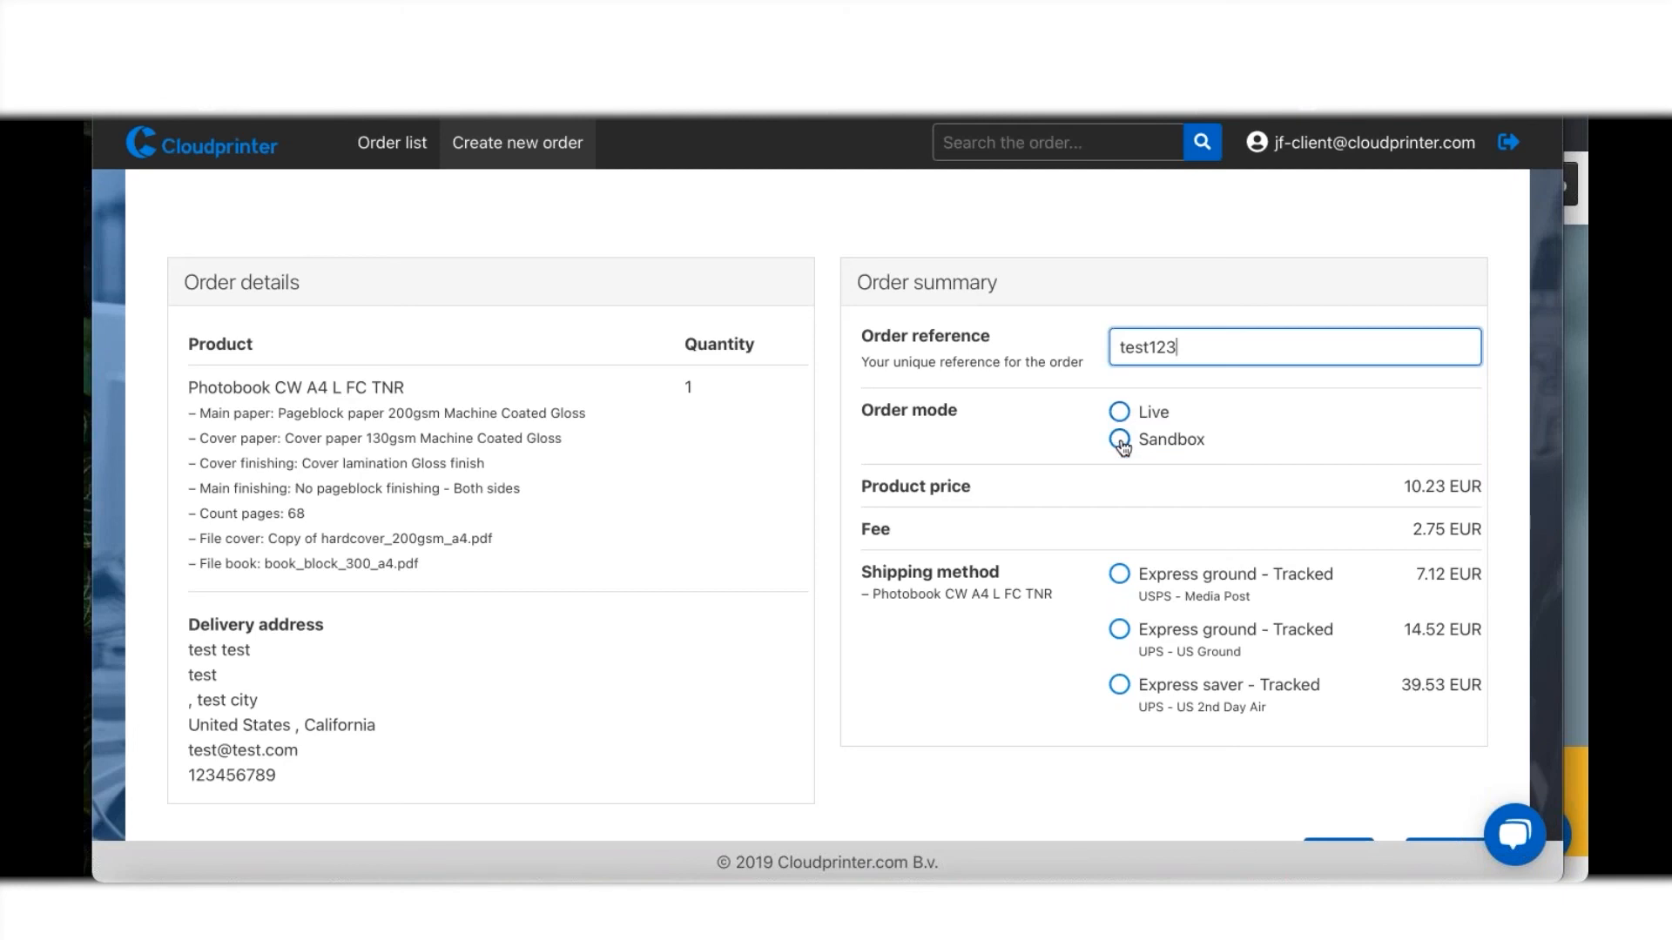
click(1118, 439)
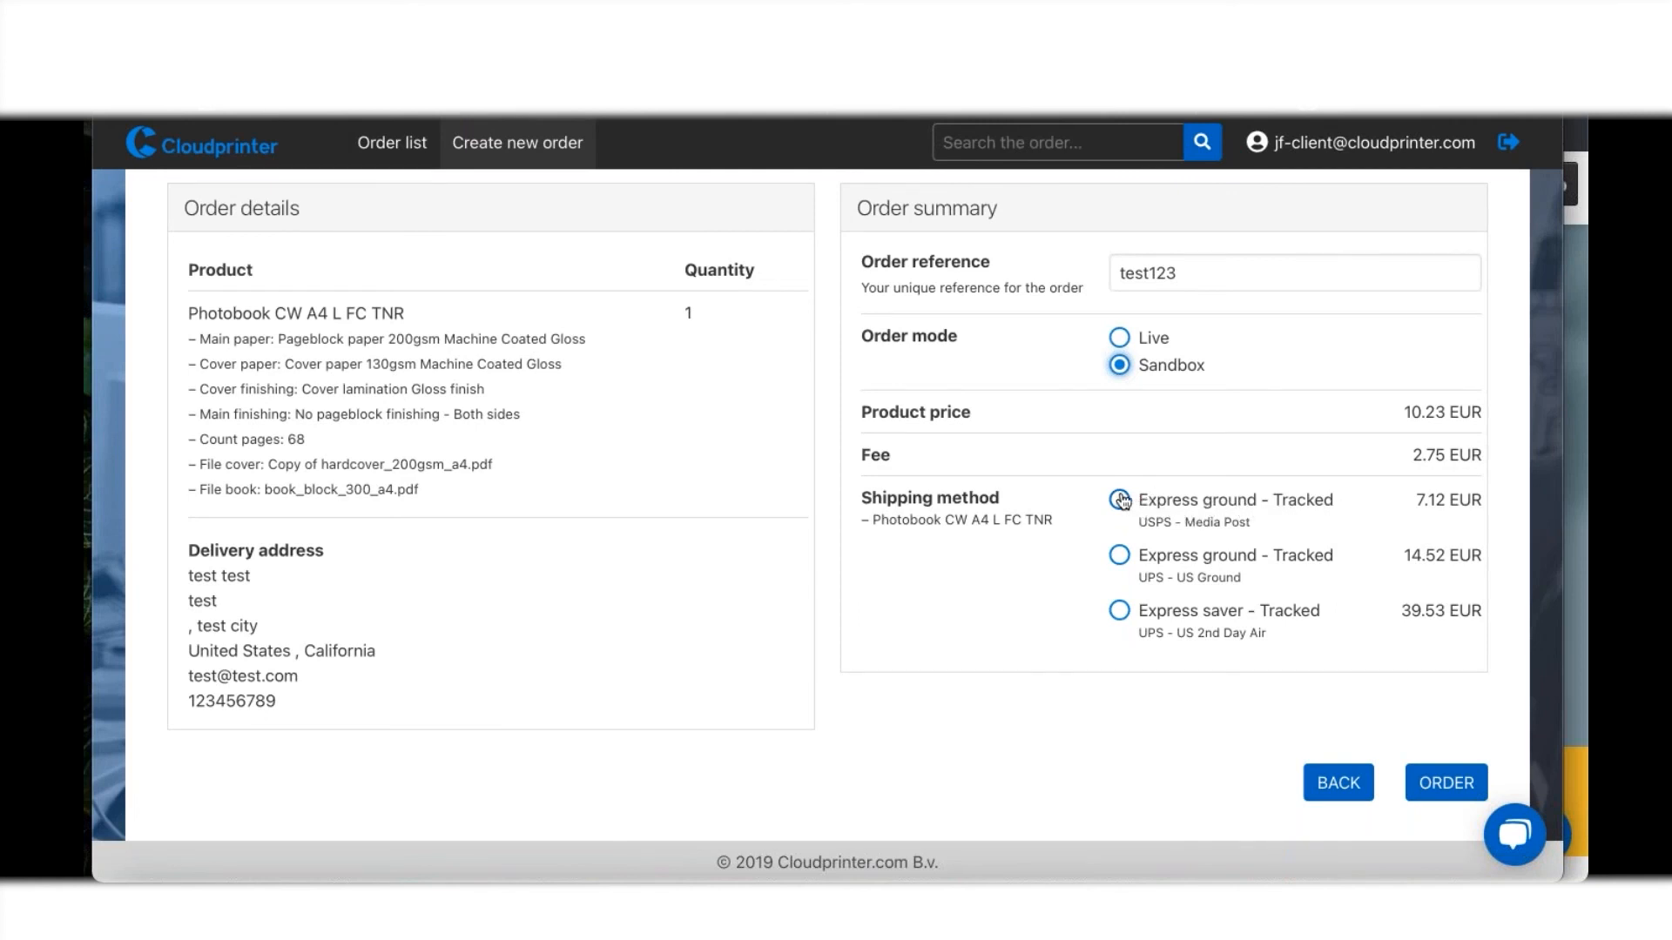
click(1118, 500)
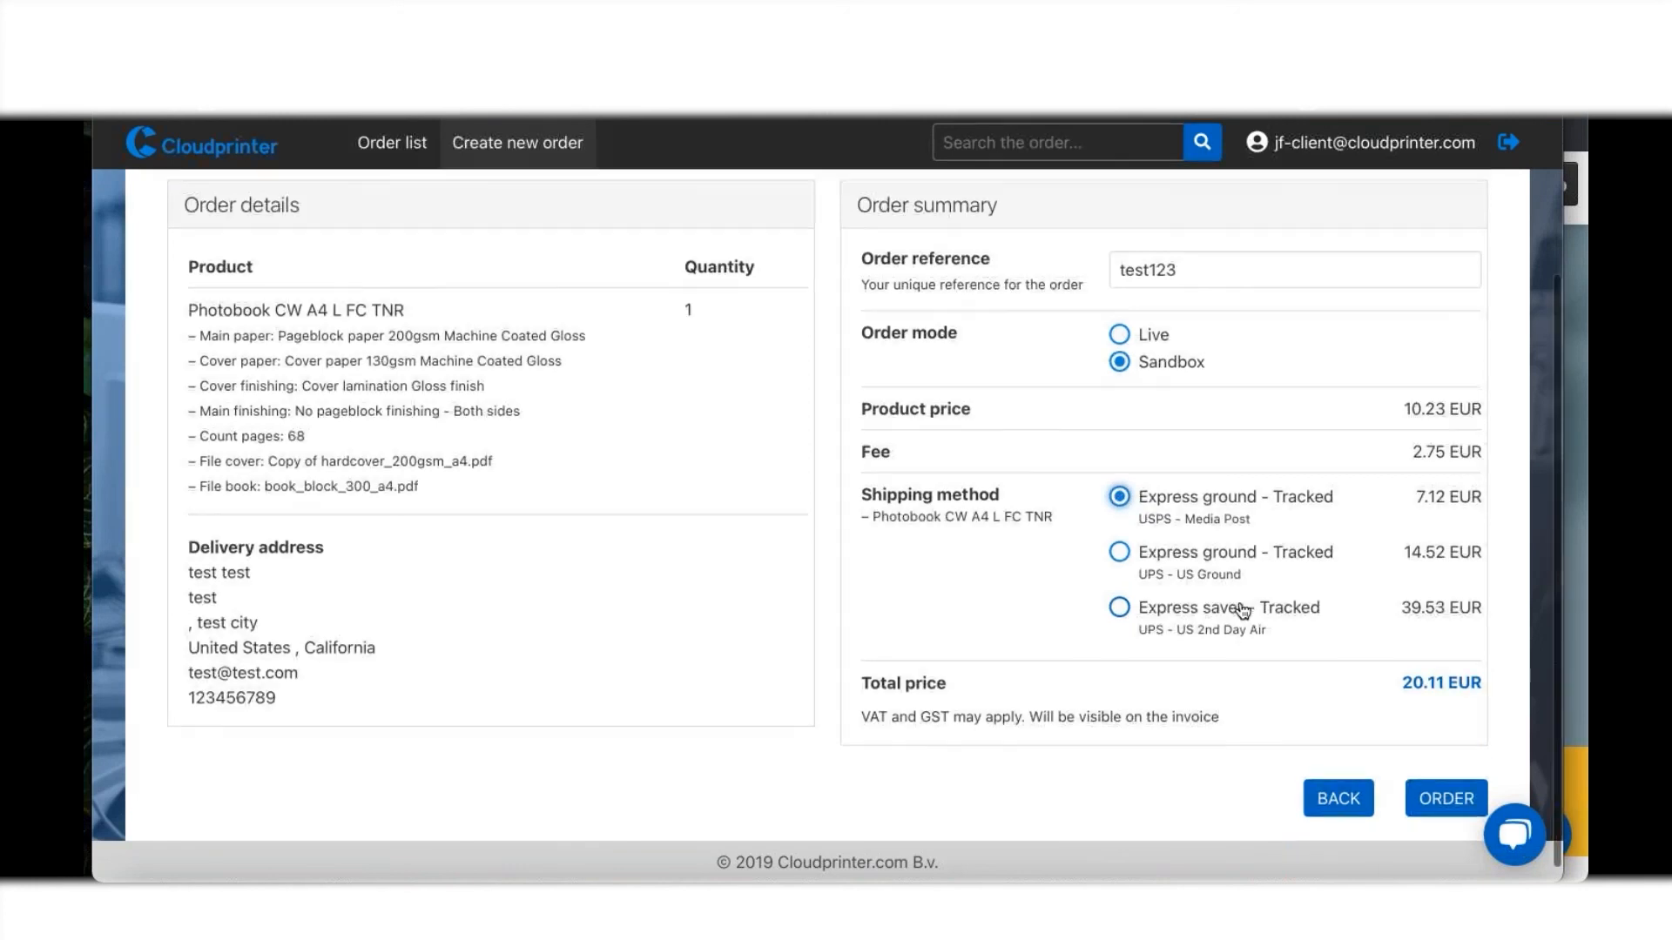
click(1445, 797)
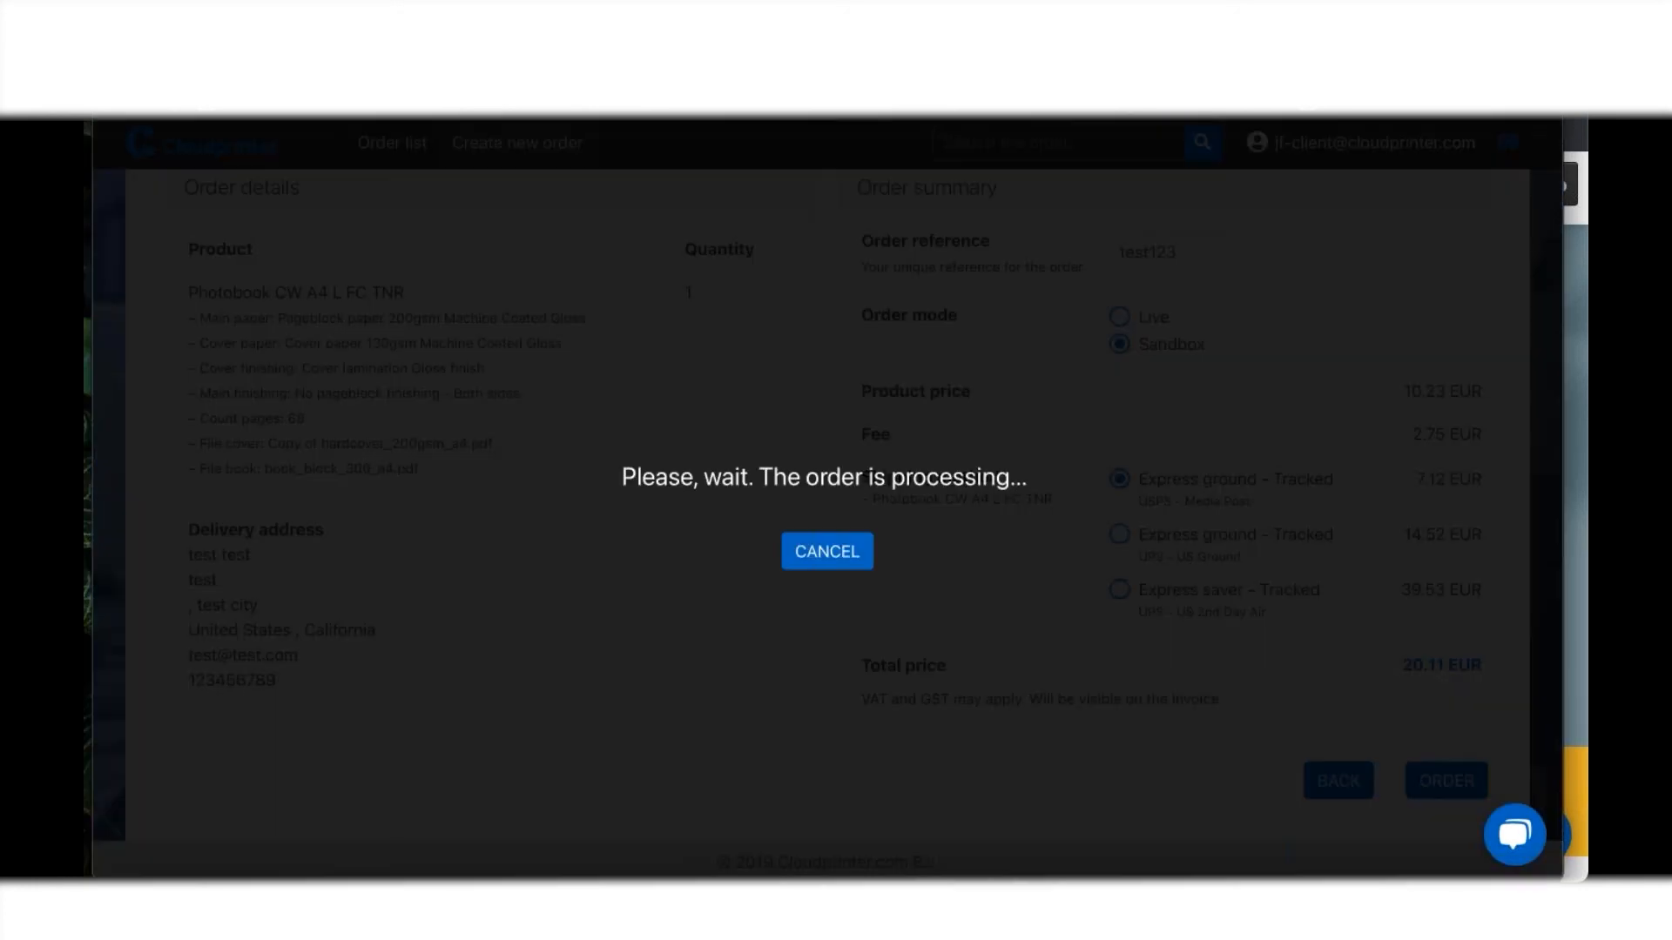